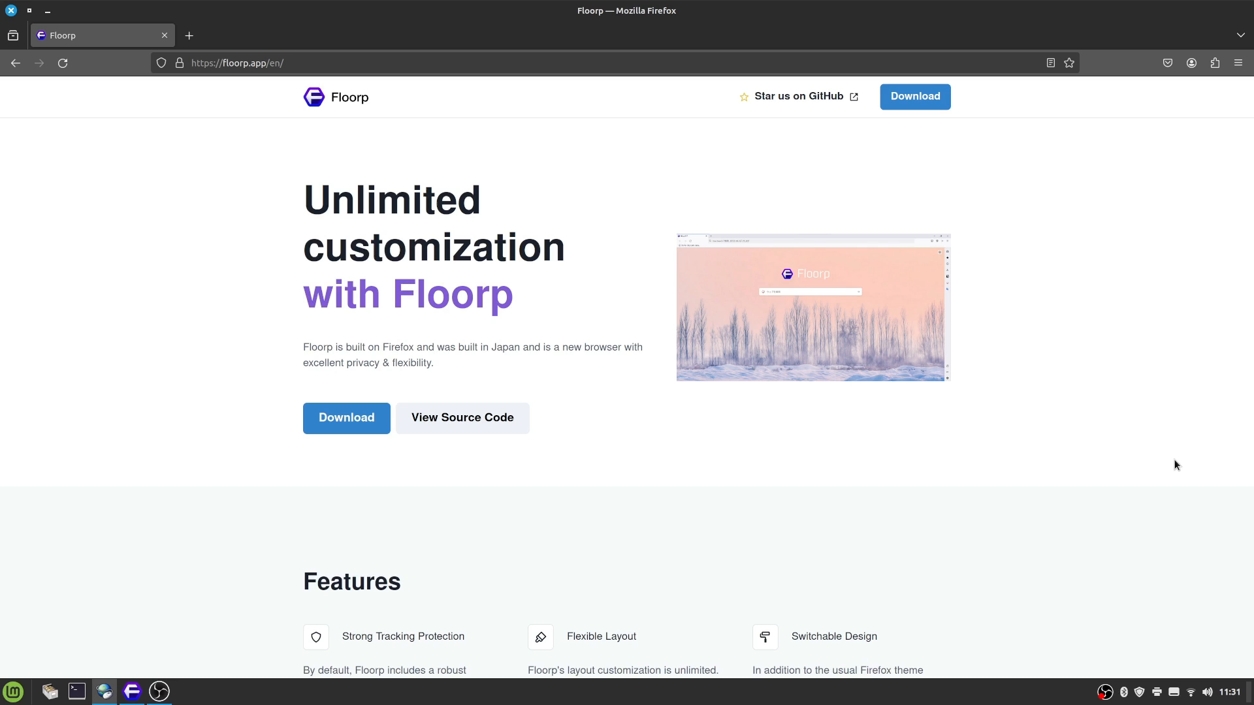
{"action": "mouse_move", "coordinate": [871, 506]}
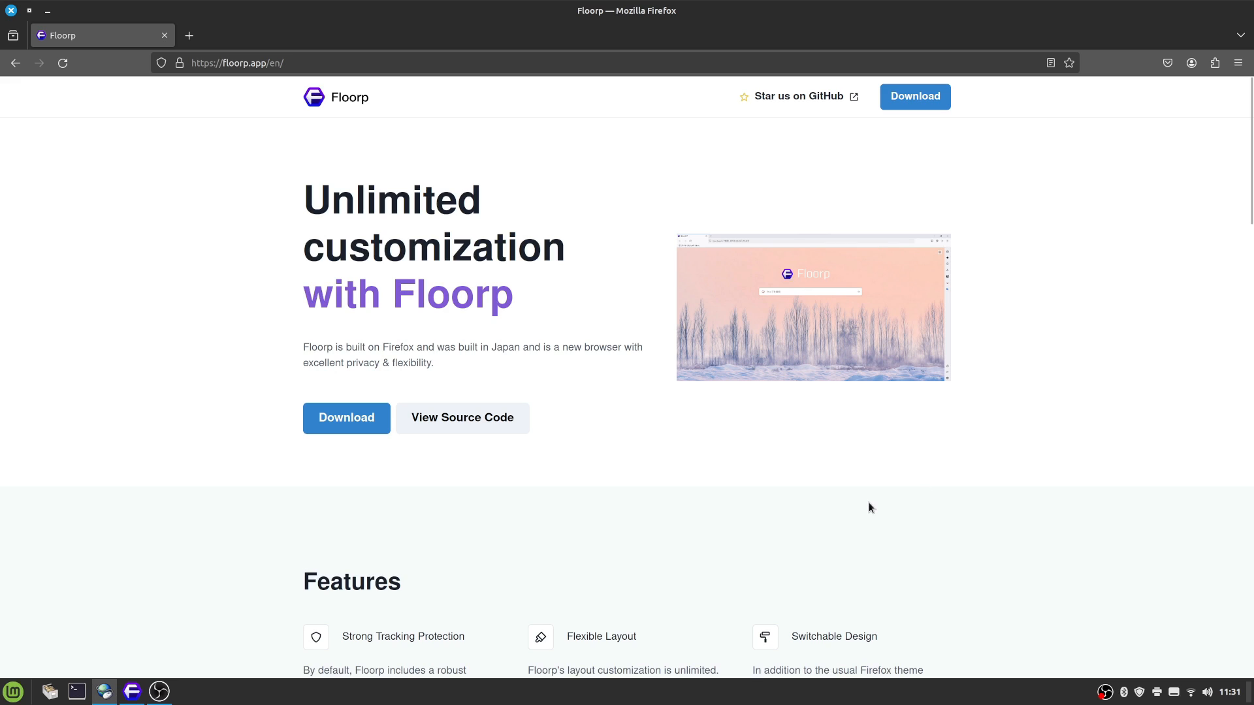
{"action": "mouse_move", "coordinate": [691, 480]}
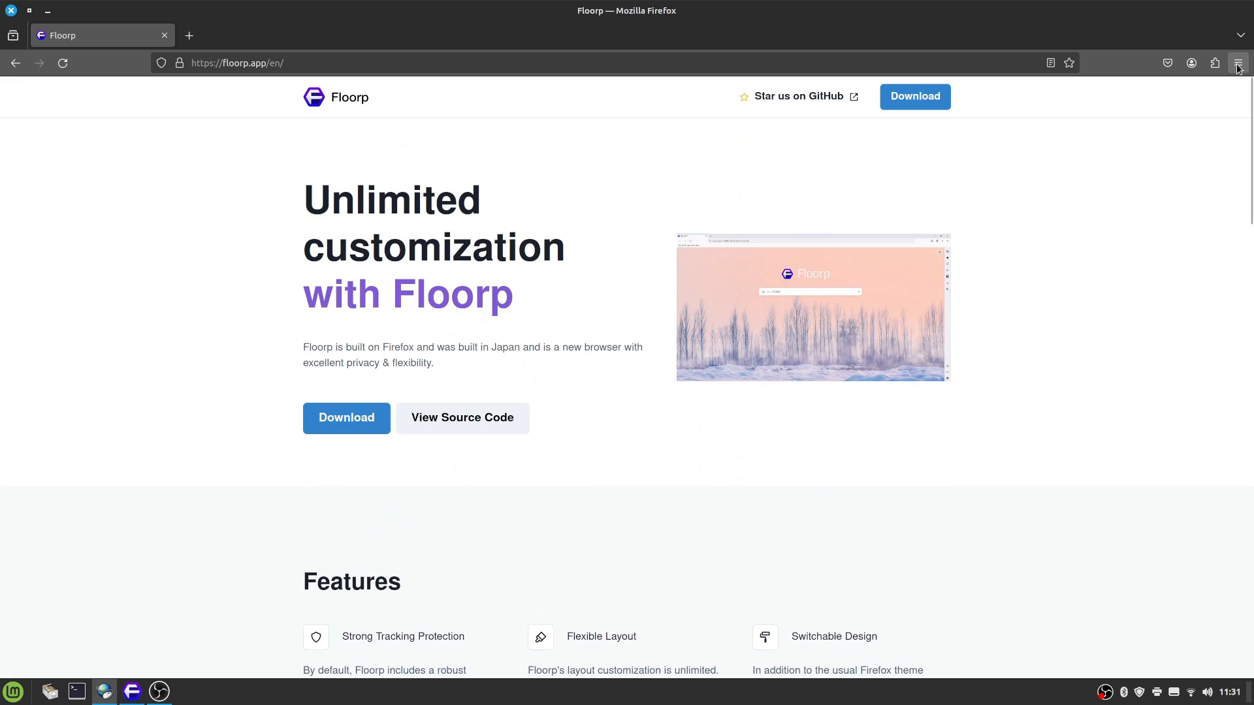
Step: Check the Firefox version information from the Help menu
{"action": "left_click", "coordinate": [1237, 63]}
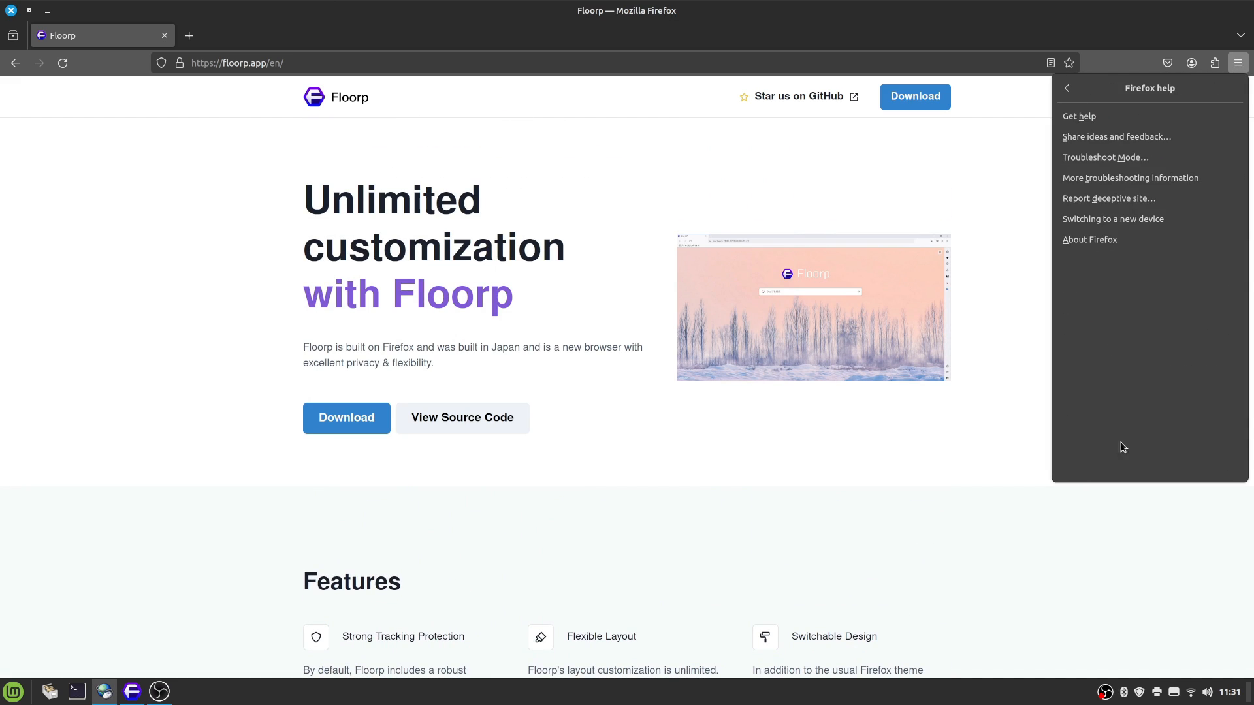
{"action": "left_click", "coordinate": [1090, 239]}
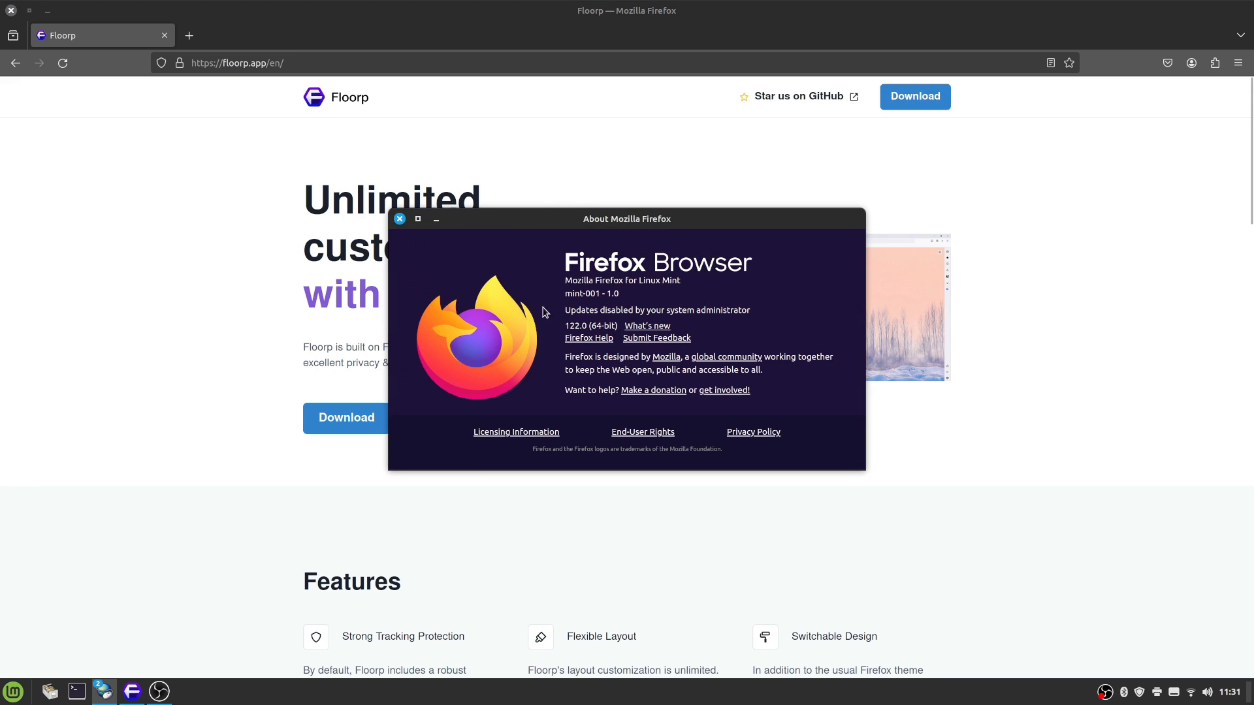
{"action": "left_click_drag", "start_coordinate": [626, 218], "coordinate": [698, 260]}
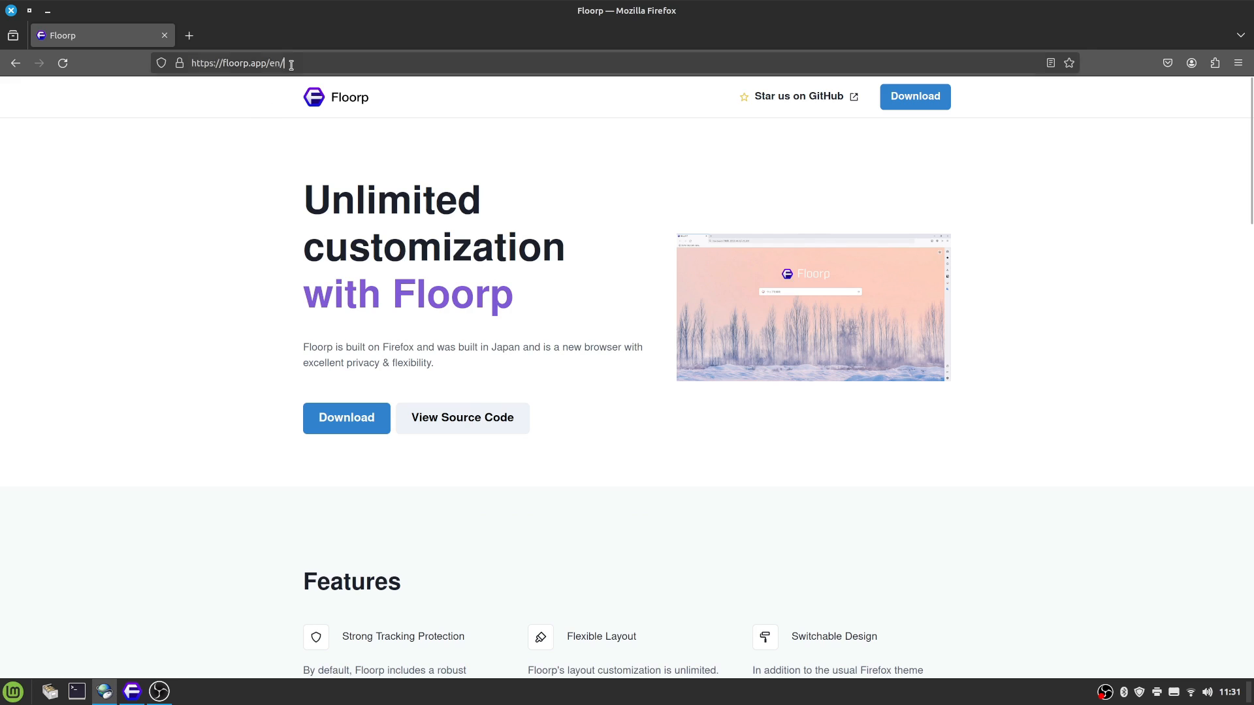
Step: Search the web for 'librewolf' and go to the official librewolf.net site
{"action": "type", "text": "librew"}
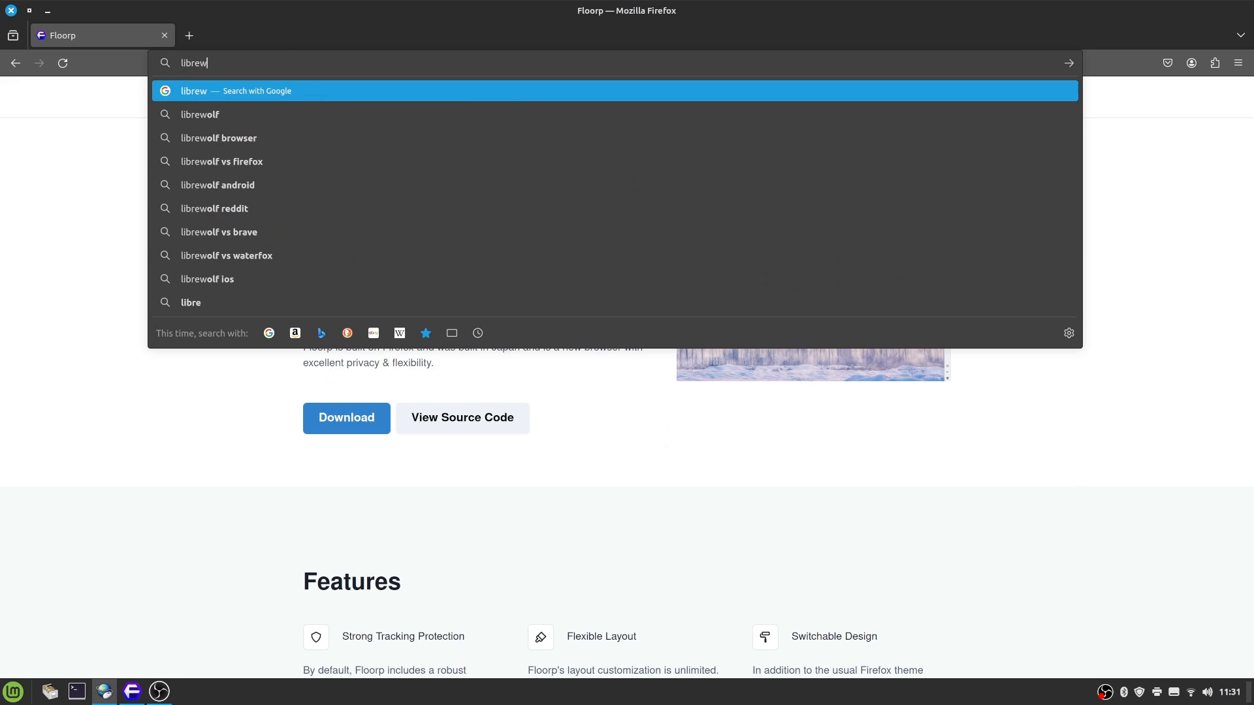
{"action": "left_click", "coordinate": [200, 114]}
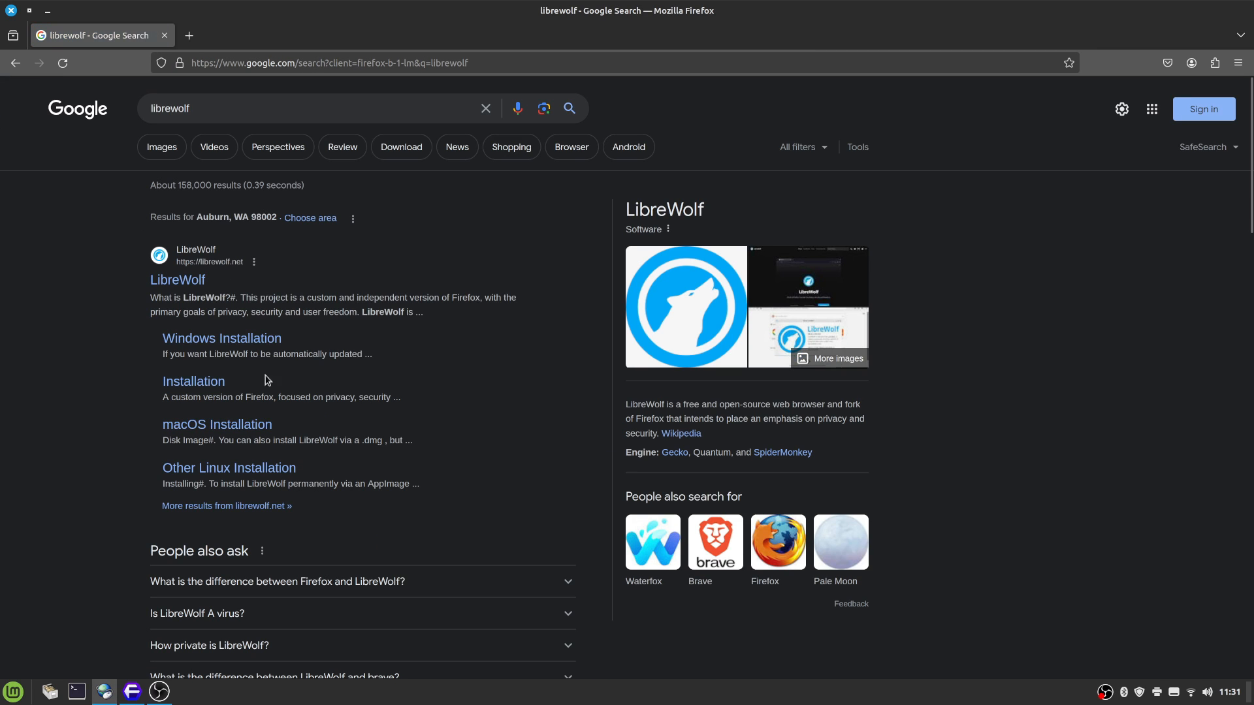
{"action": "left_click", "coordinate": [178, 280]}
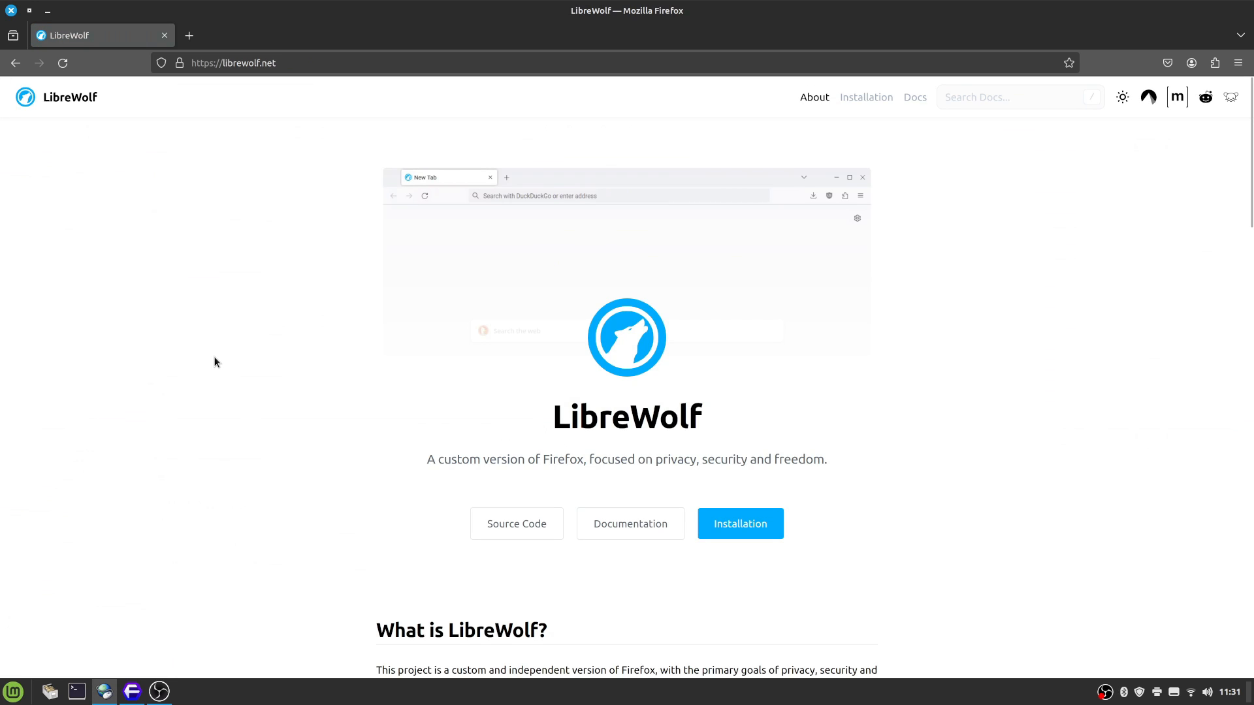
Step: Browse down and up the LibreWolf homepage, then go back to the Floorp homepage
{"action": "scroll", "scroll_direction": "down", "scroll_amount": 3}
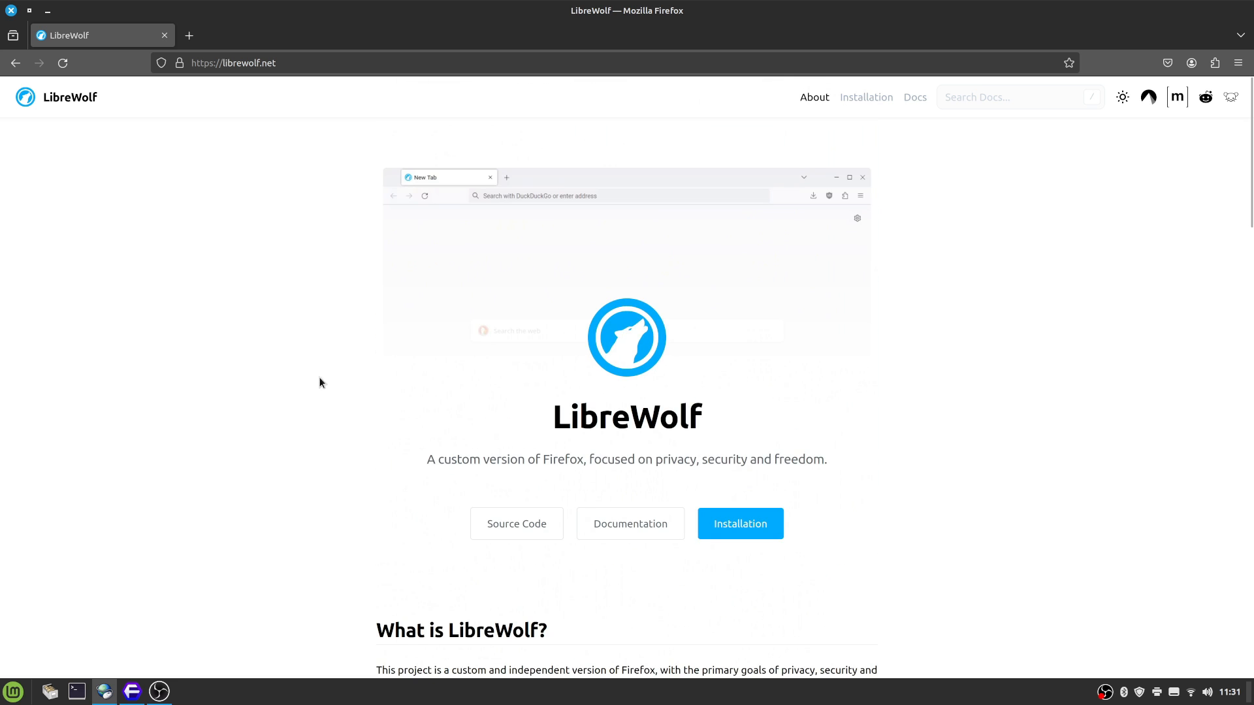
{"action": "scroll", "scroll_direction": "down", "scroll_amount": 3}
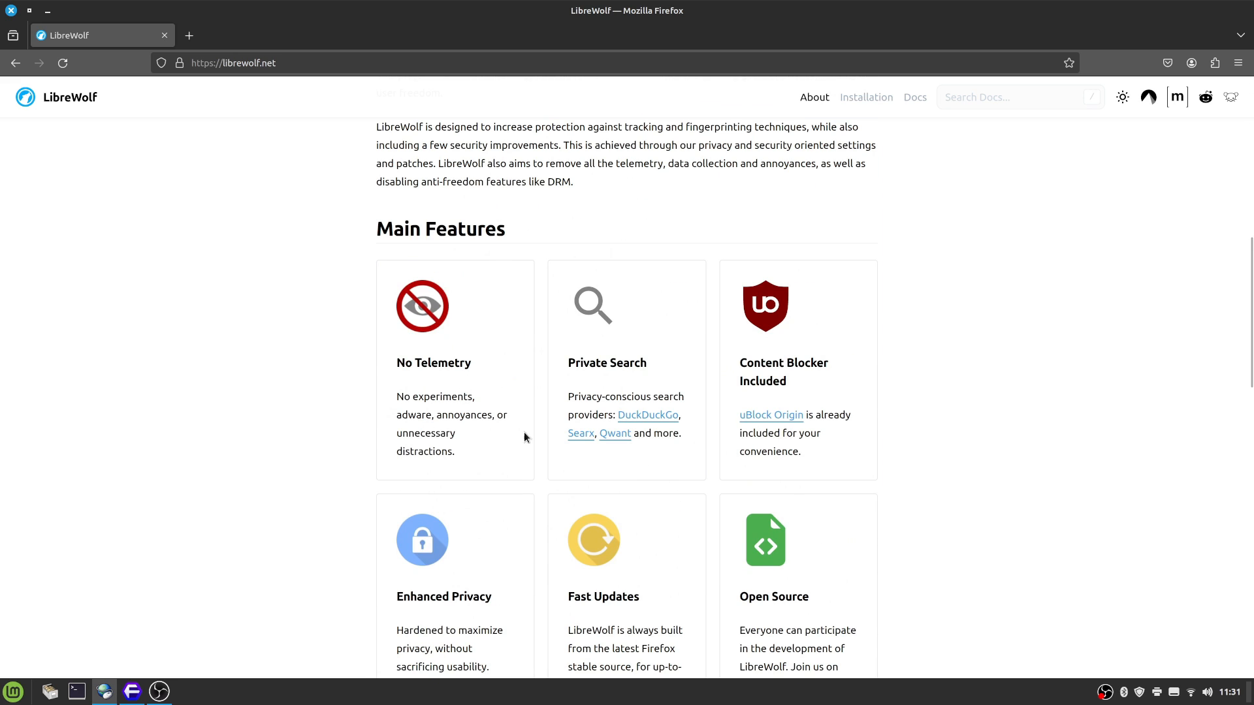
{"action": "scroll", "scroll_direction": "down", "scroll_amount": 3}
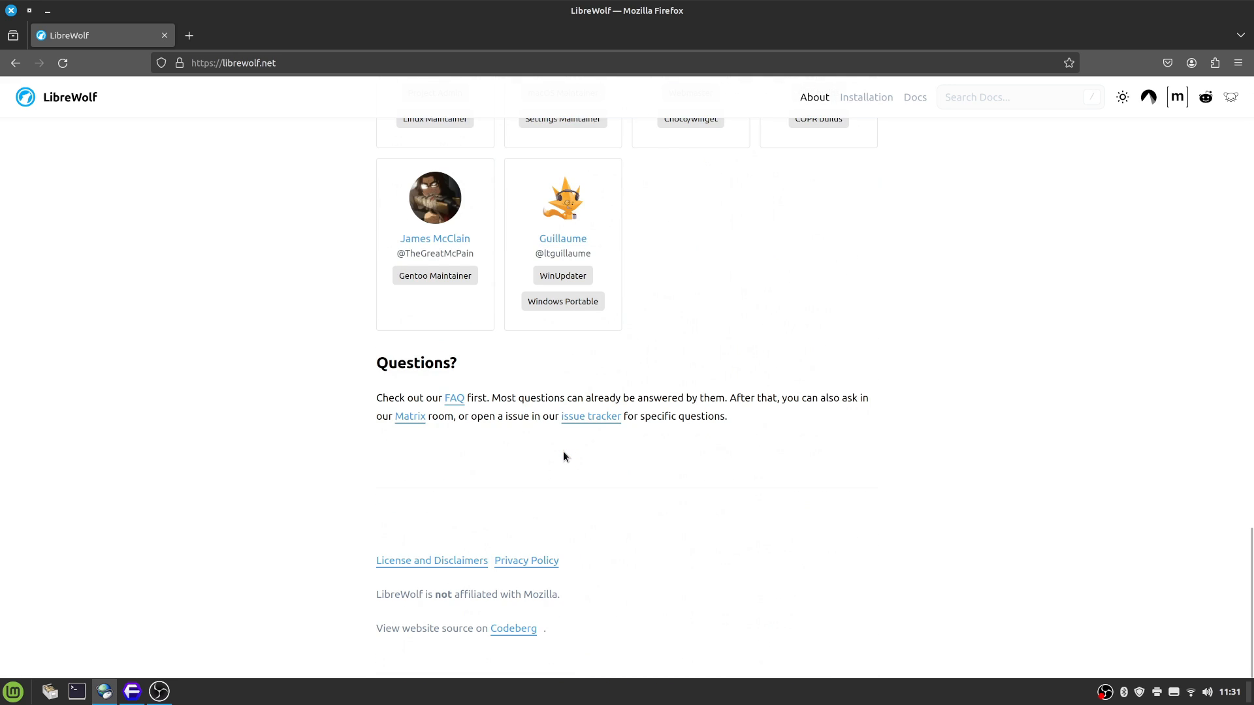
{"action": "scroll", "scroll_direction": "up", "scroll_amount": 3}
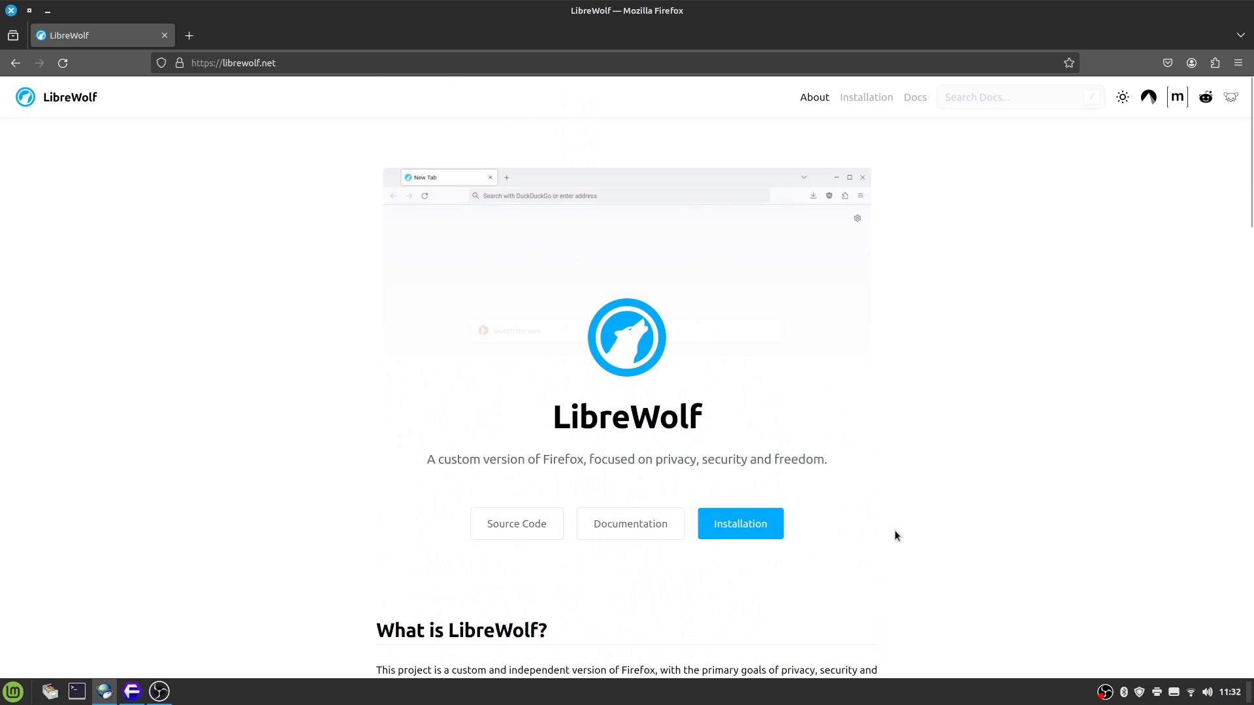
{"action": "left_click", "coordinate": [232, 63]}
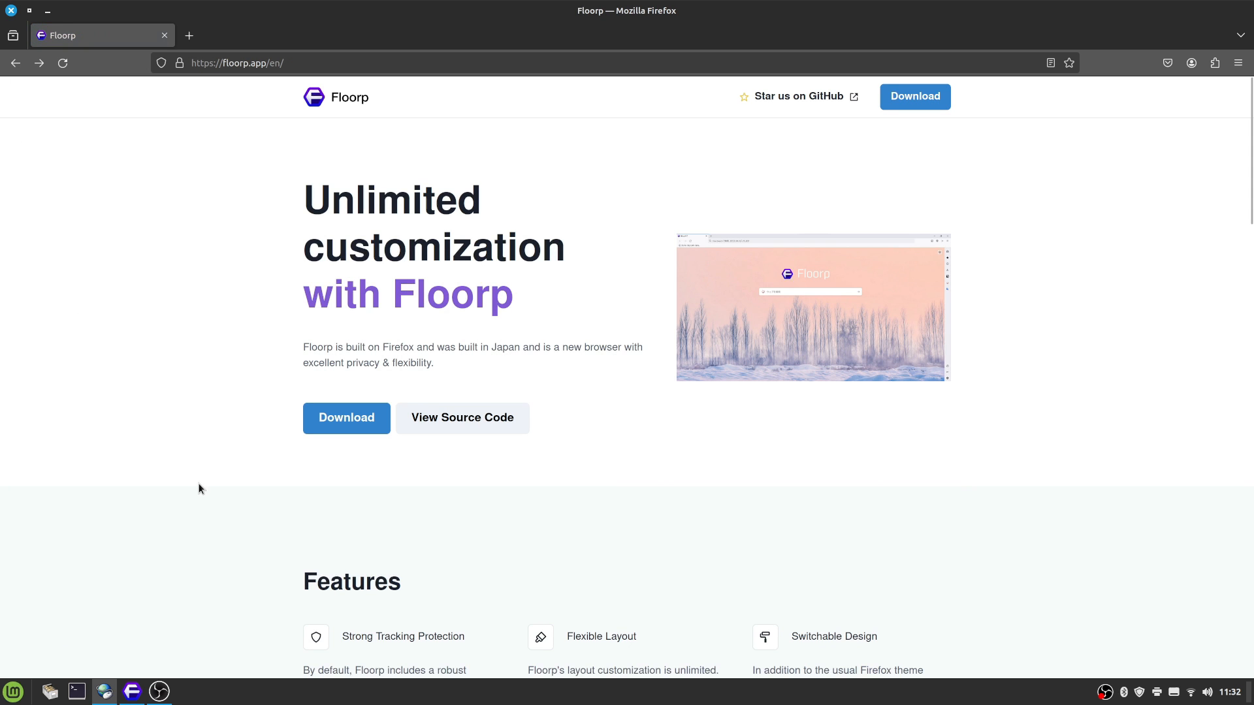
Step: Read through the Floorp homepage's features and sidebar sections, returning toward the top
{"action": "scroll", "scroll_direction": "down", "scroll_amount": 3}
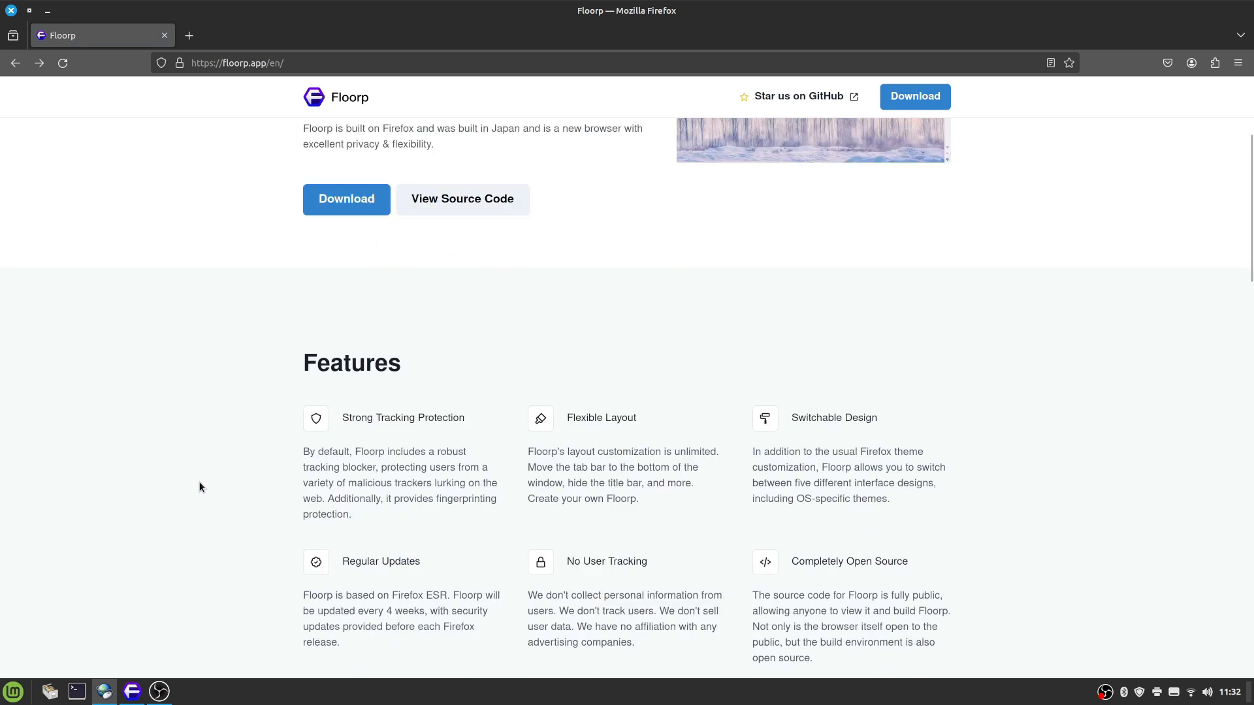
{"action": "scroll", "scroll_direction": "down", "scroll_amount": 3}
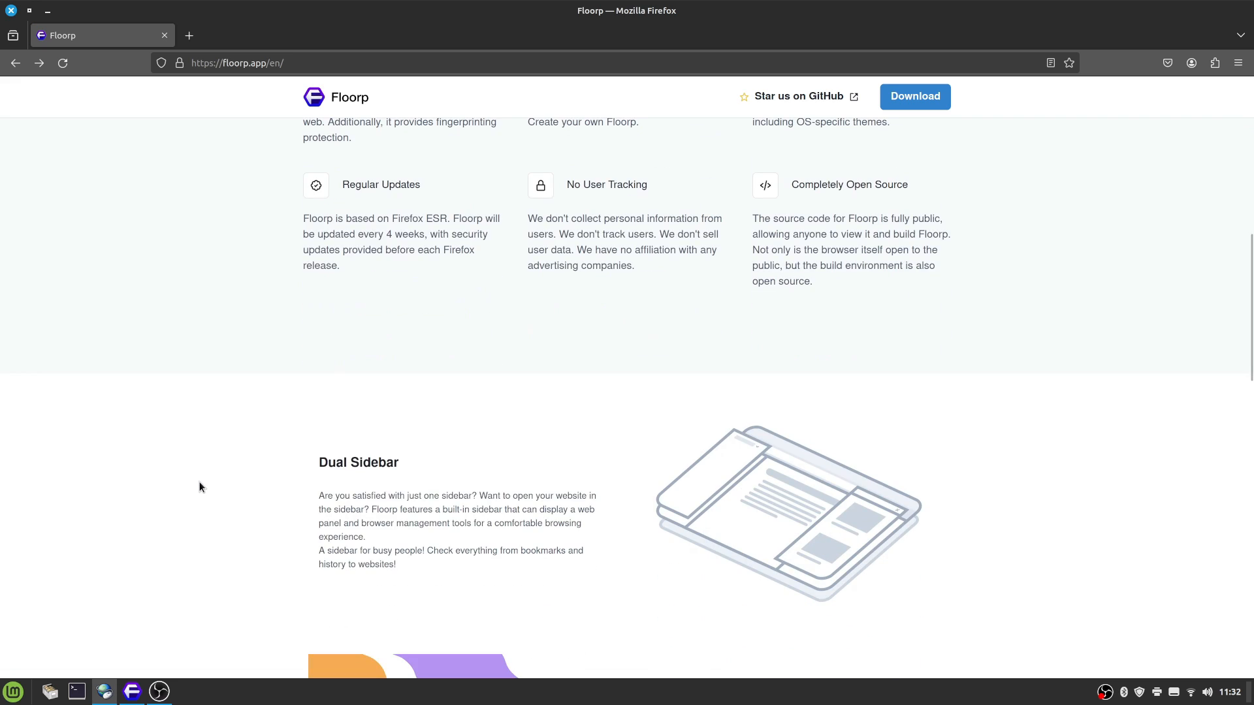
{"action": "scroll", "scroll_direction": "down", "scroll_amount": 3}
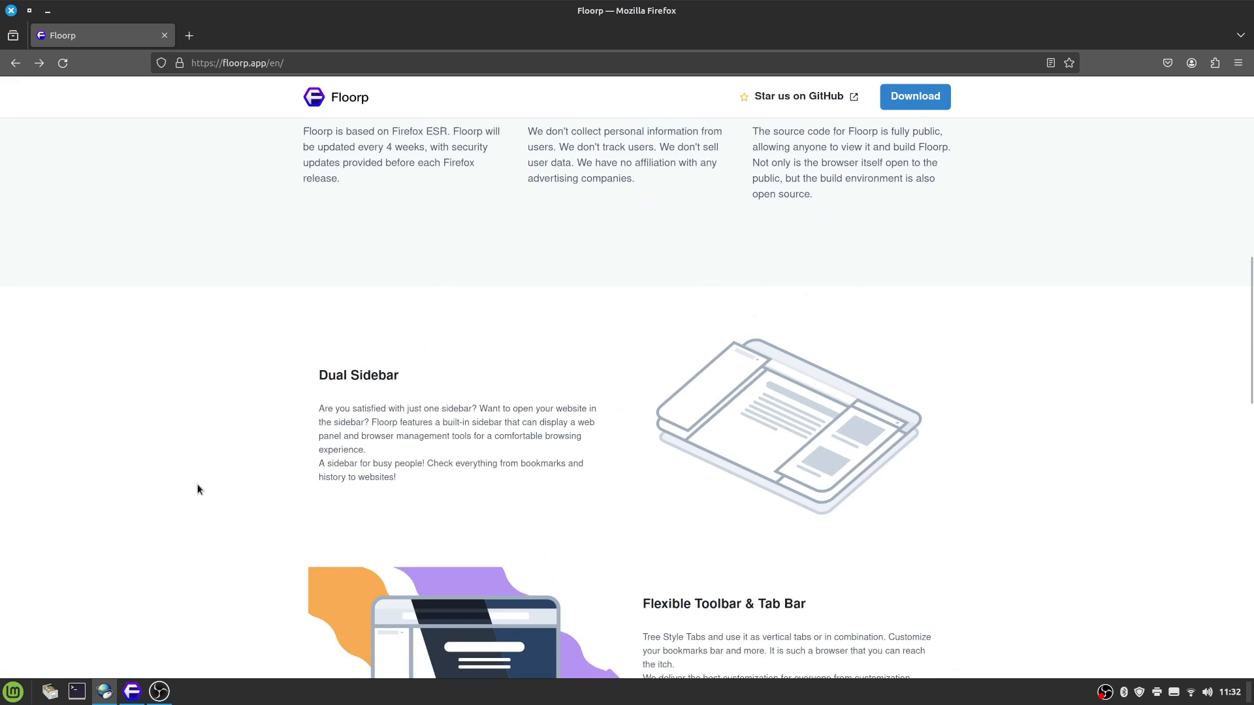
{"action": "scroll", "scroll_direction": "up", "scroll_amount": 3}
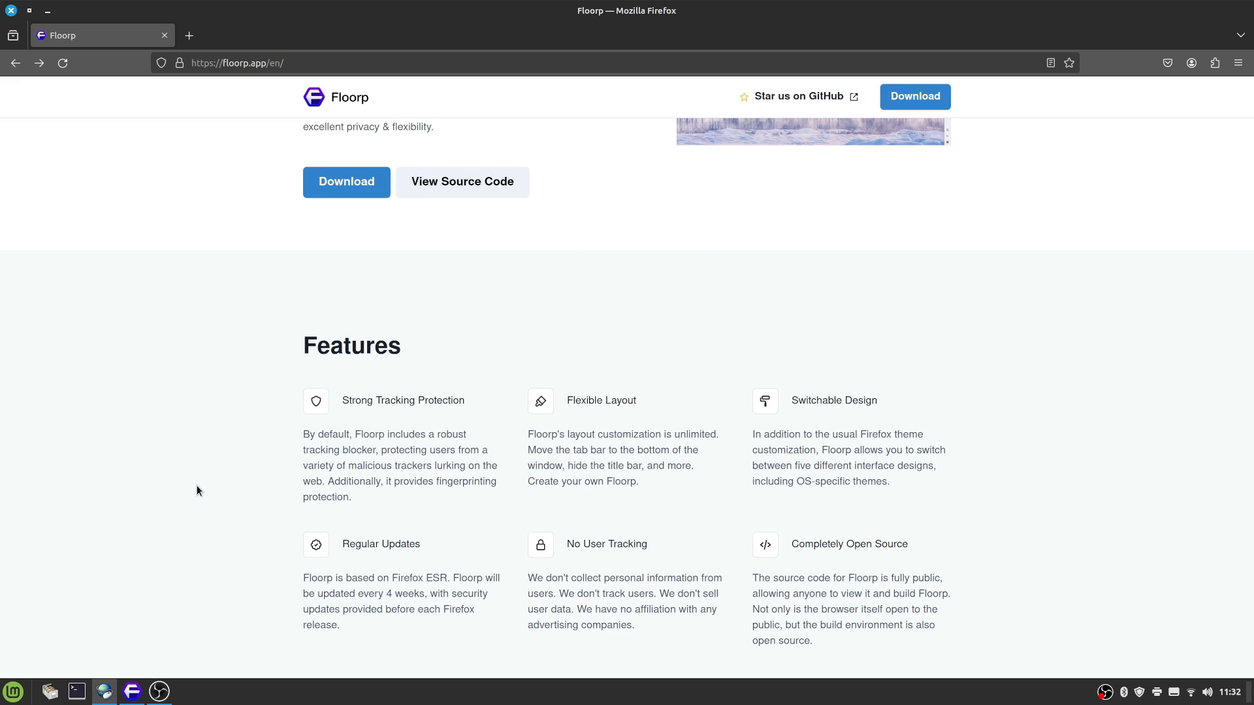
{"action": "mouse_move", "coordinate": [163, 512]}
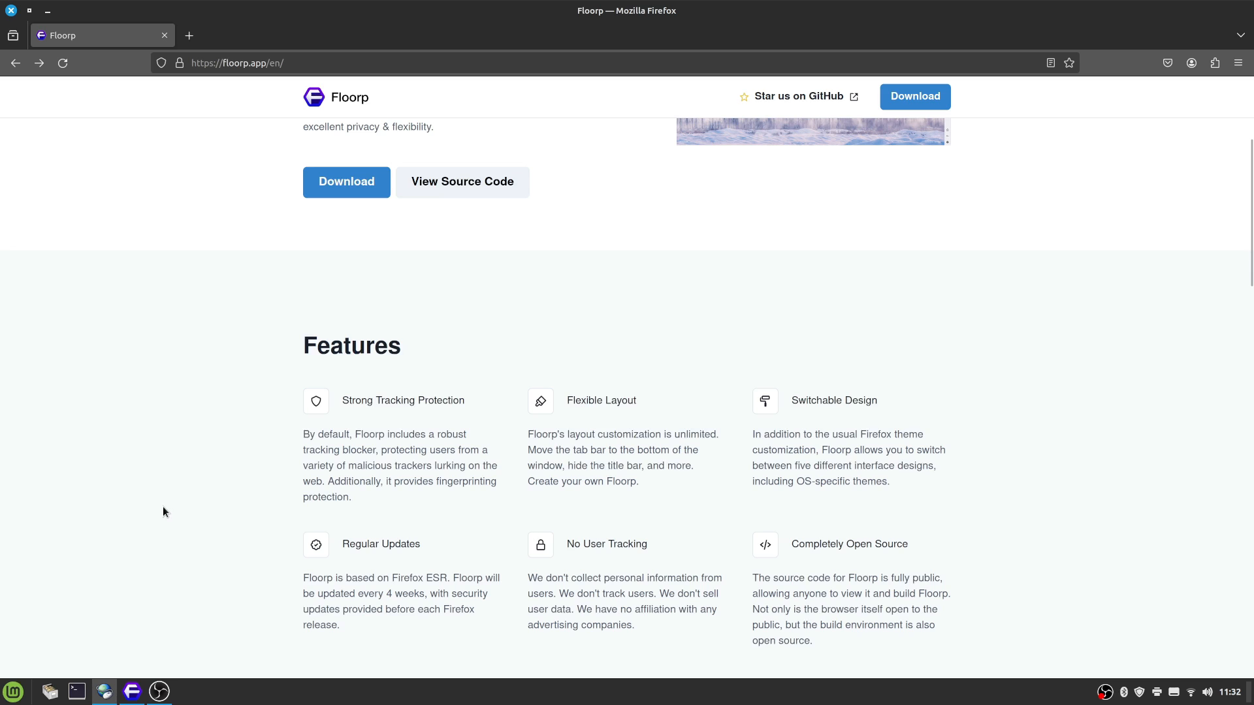
{"action": "mouse_move", "coordinate": [162, 525]}
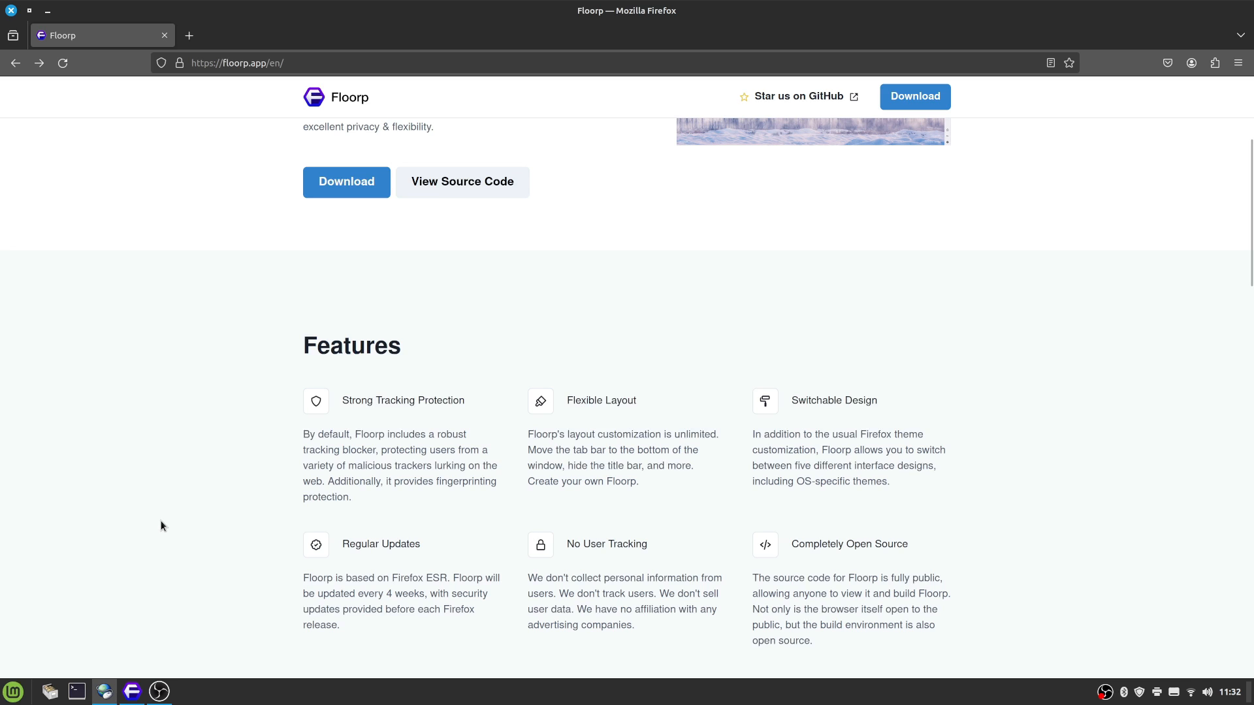
{"action": "scroll", "scroll_direction": "down", "scroll_amount": 3}
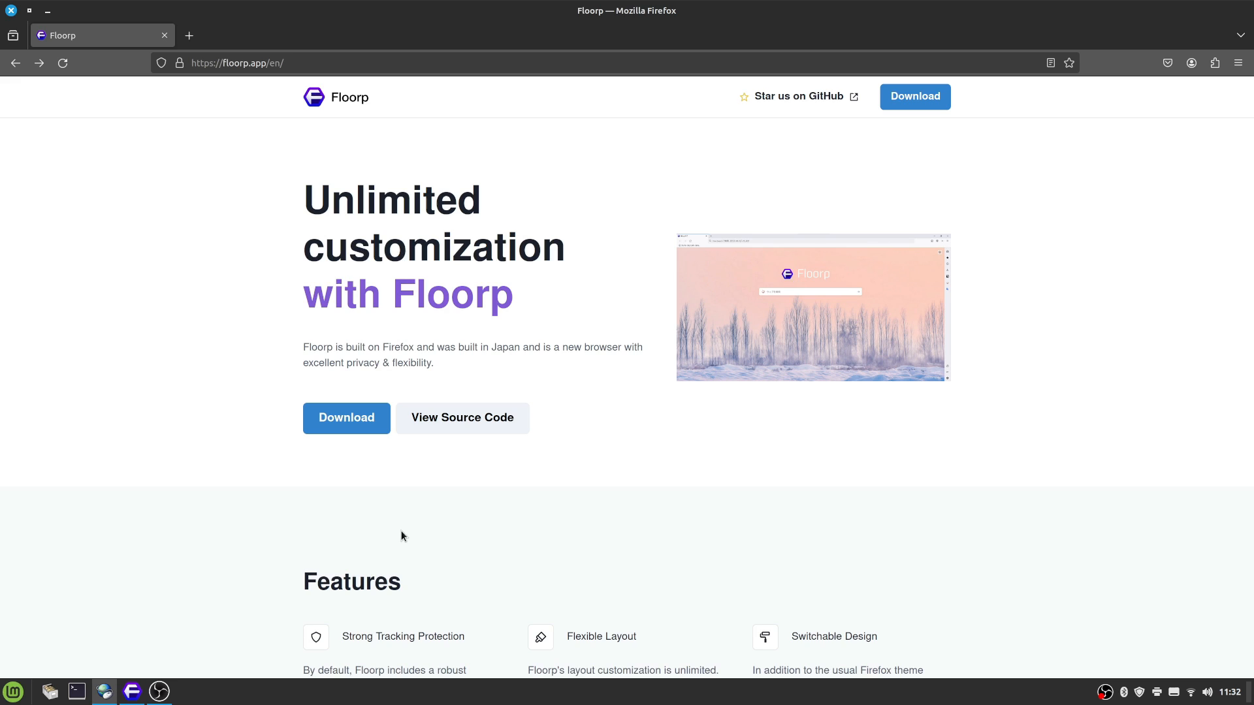
{"action": "mouse_move", "coordinate": [165, 35]}
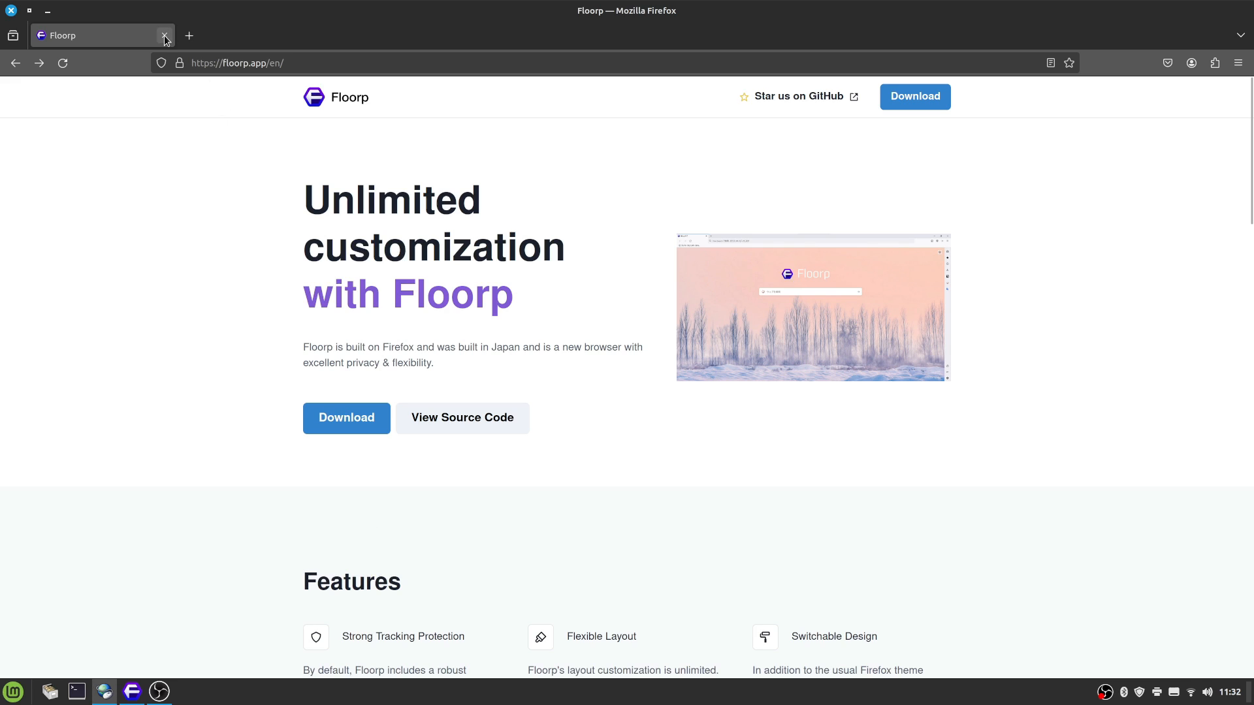
{"action": "mouse_move", "coordinate": [244, 57]}
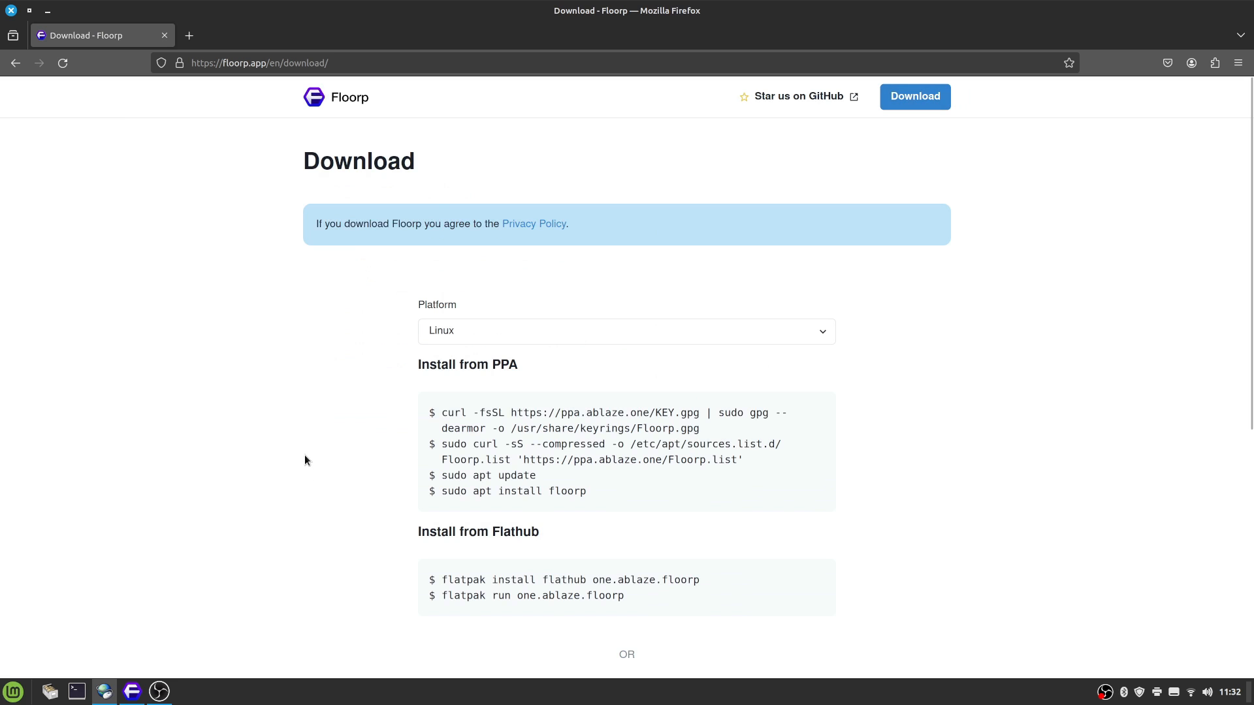
{"action": "left_click", "coordinate": [625, 330]}
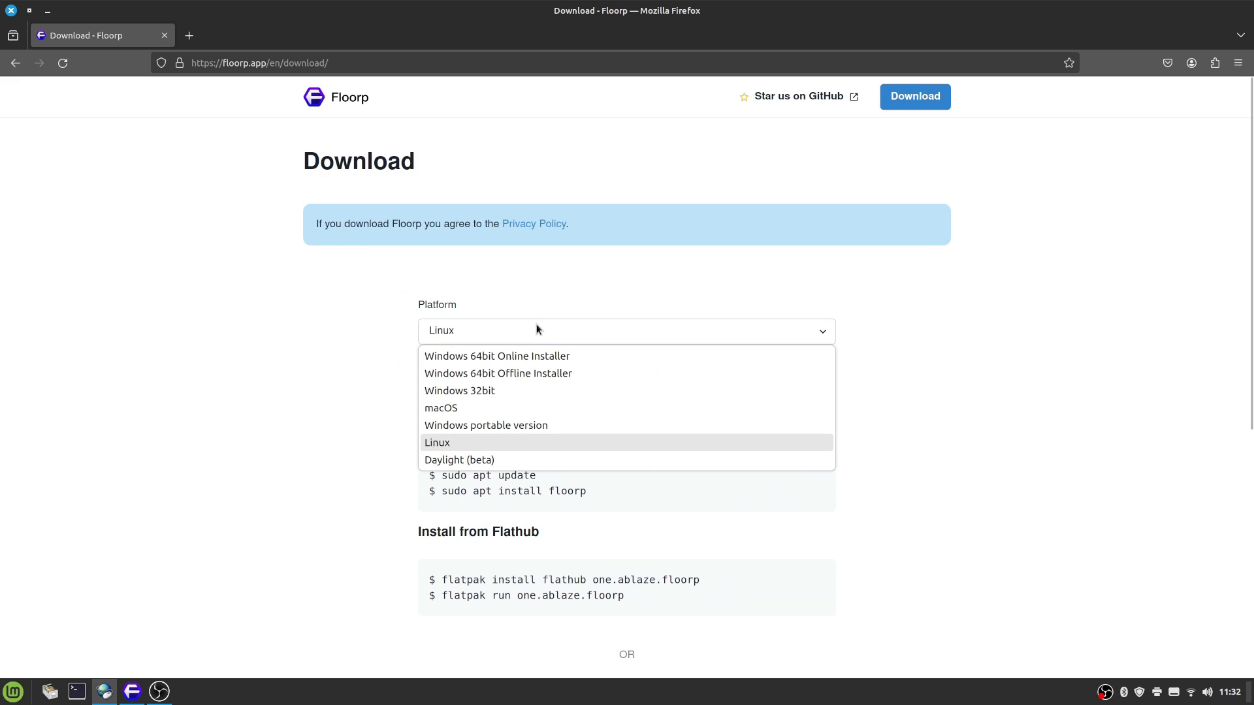
{"action": "mouse_move", "coordinate": [525, 355]}
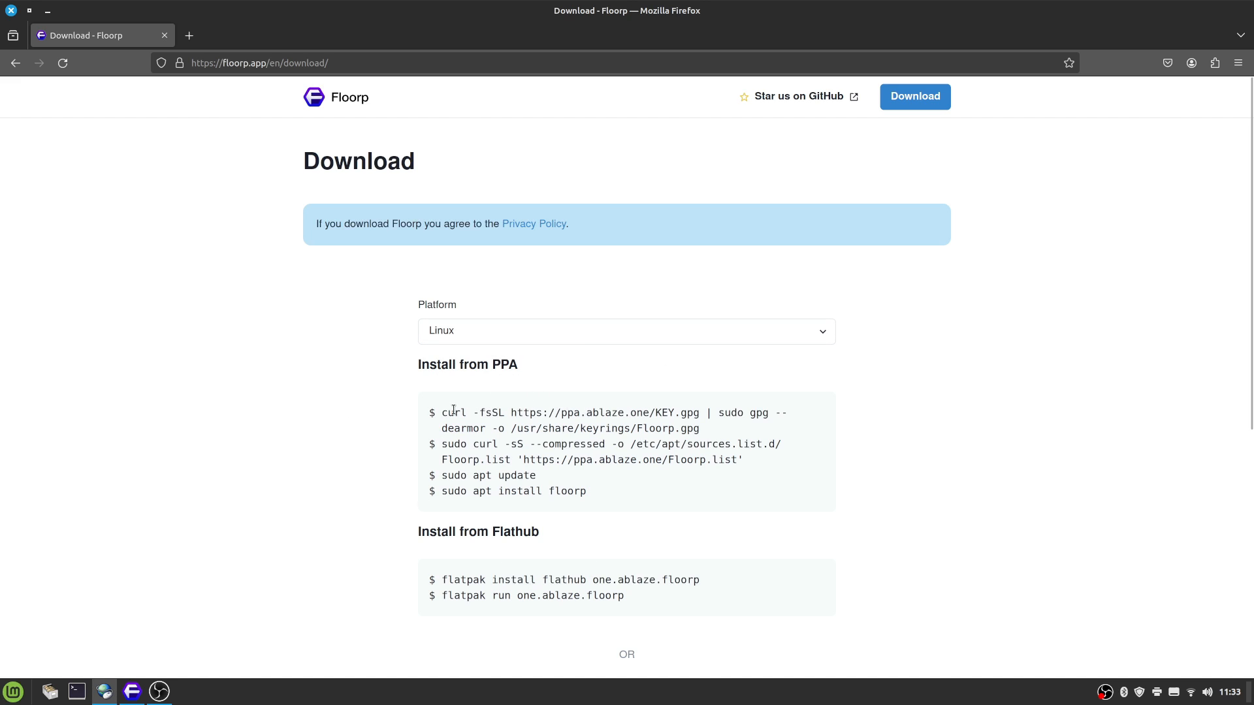
{"action": "mouse_move", "coordinate": [384, 414]}
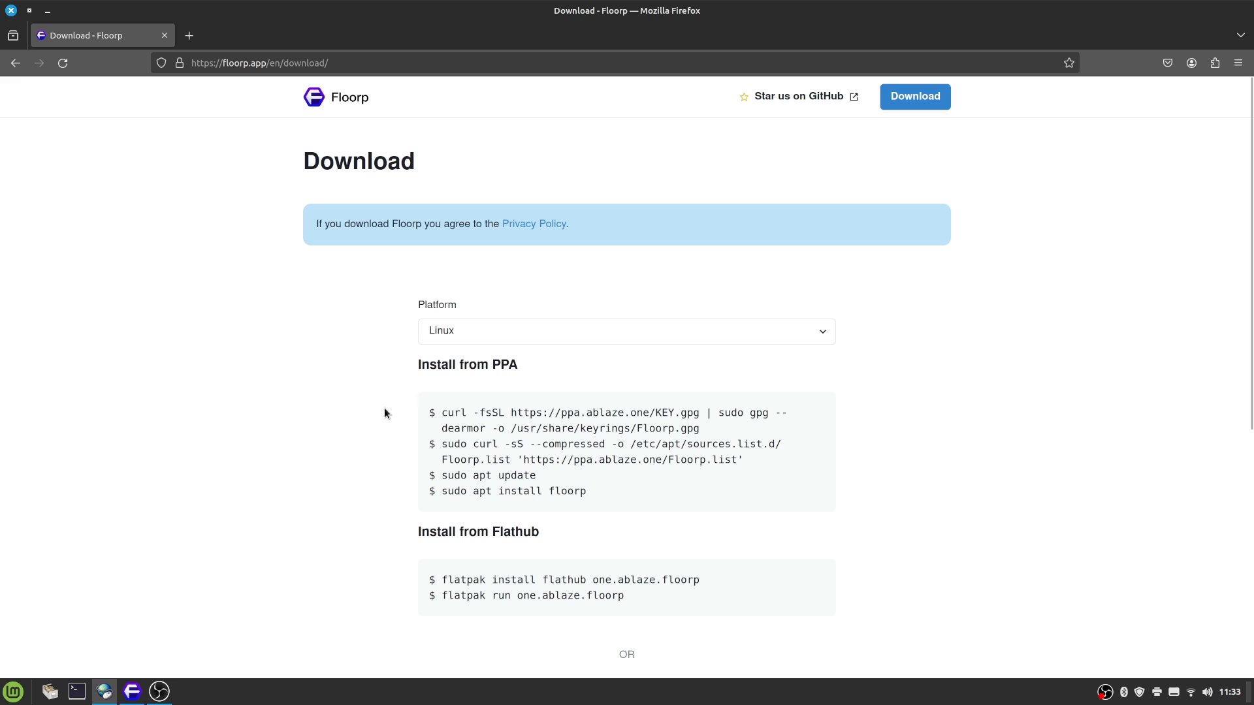
{"action": "mouse_move", "coordinate": [265, 455]}
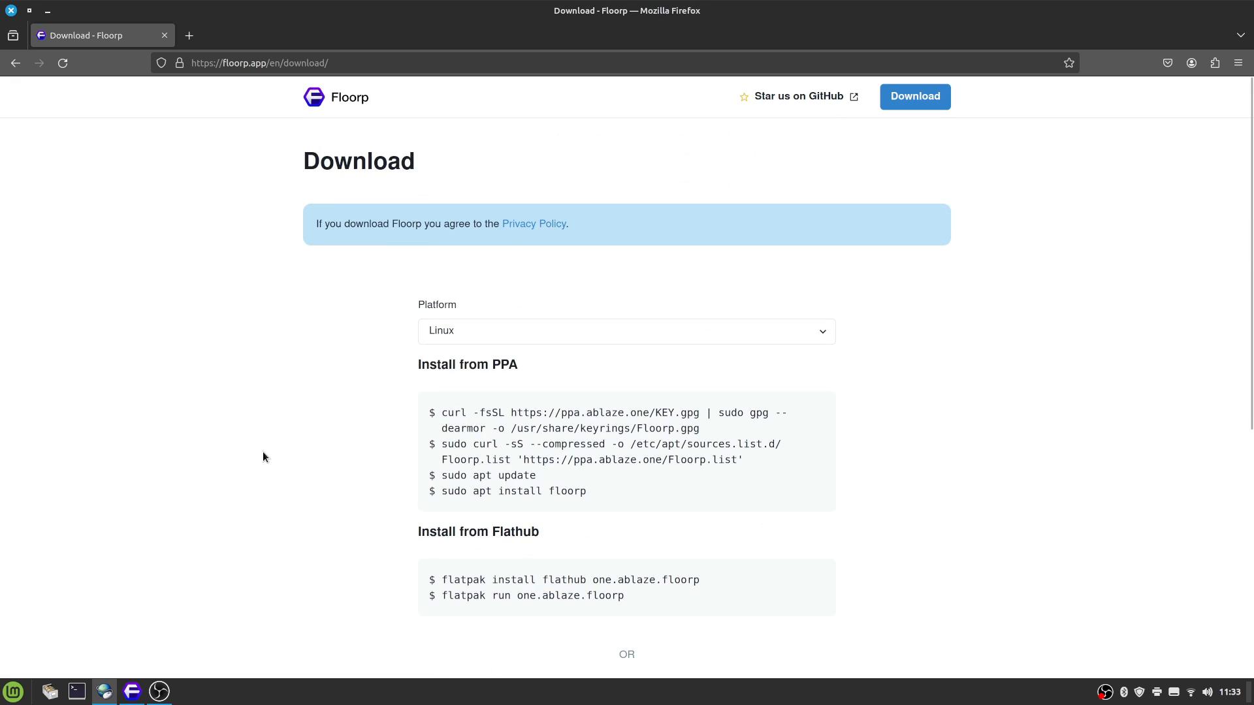
{"action": "scroll", "scroll_direction": "down", "scroll_amount": 3}
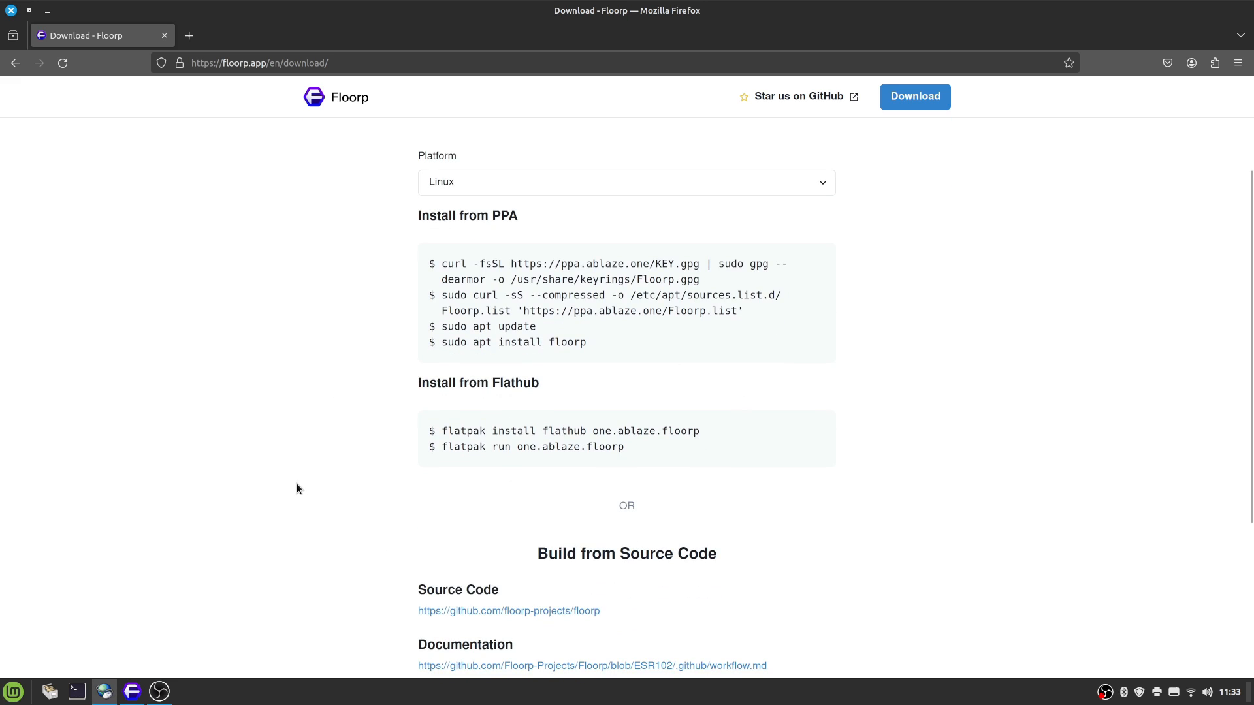
{"action": "mouse_move", "coordinate": [671, 446]}
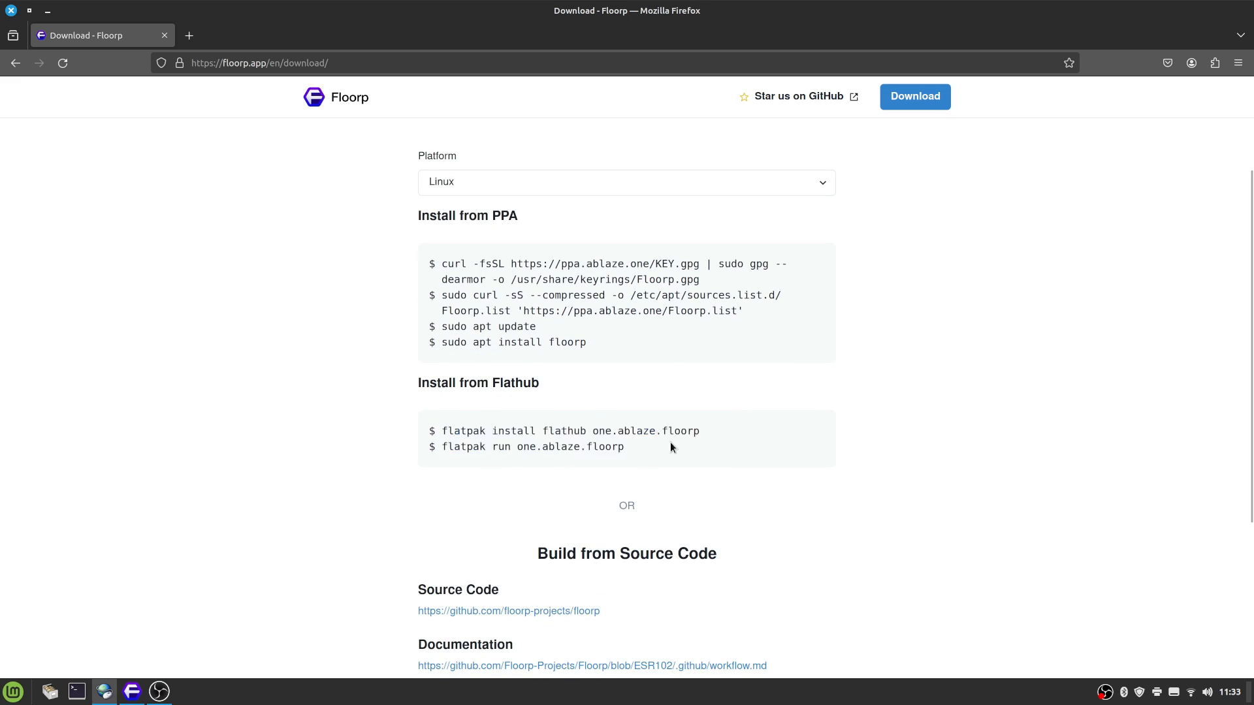
Step: Bring up OBS Studio, minimise it, and launch Floorp from the taskbar to its welcome screen
{"action": "left_click", "coordinate": [158, 691]}
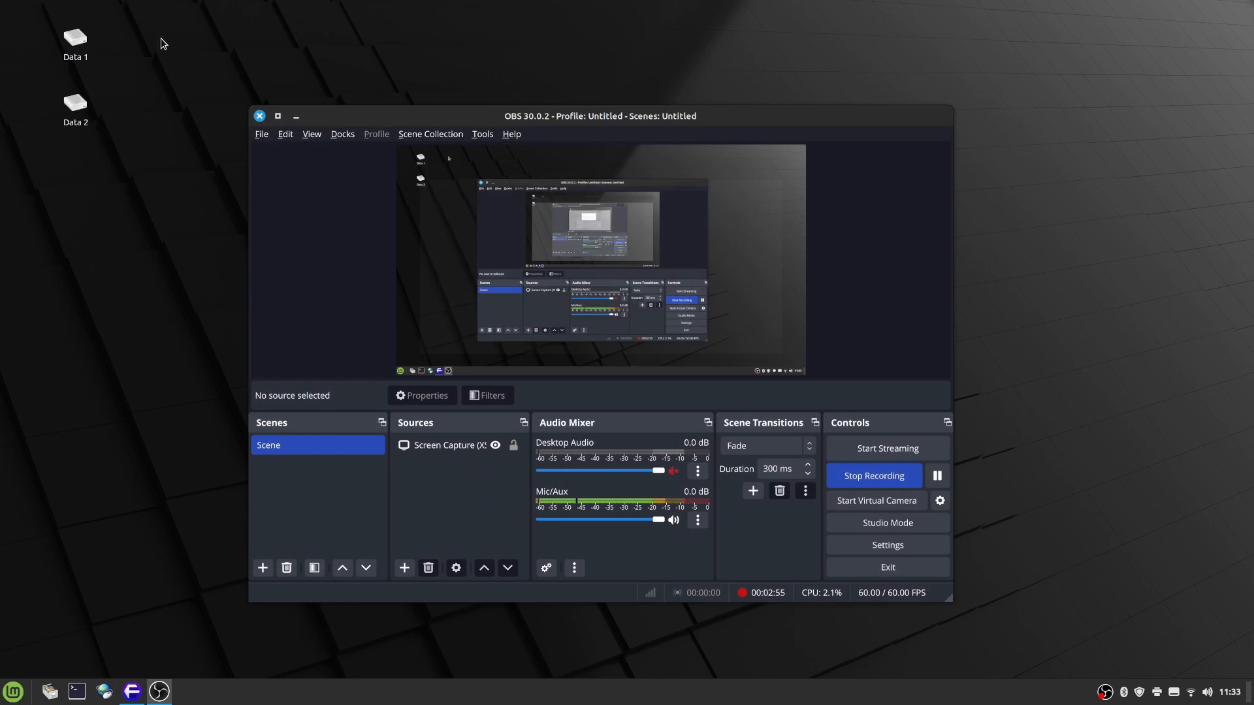
{"action": "left_click", "coordinate": [295, 116]}
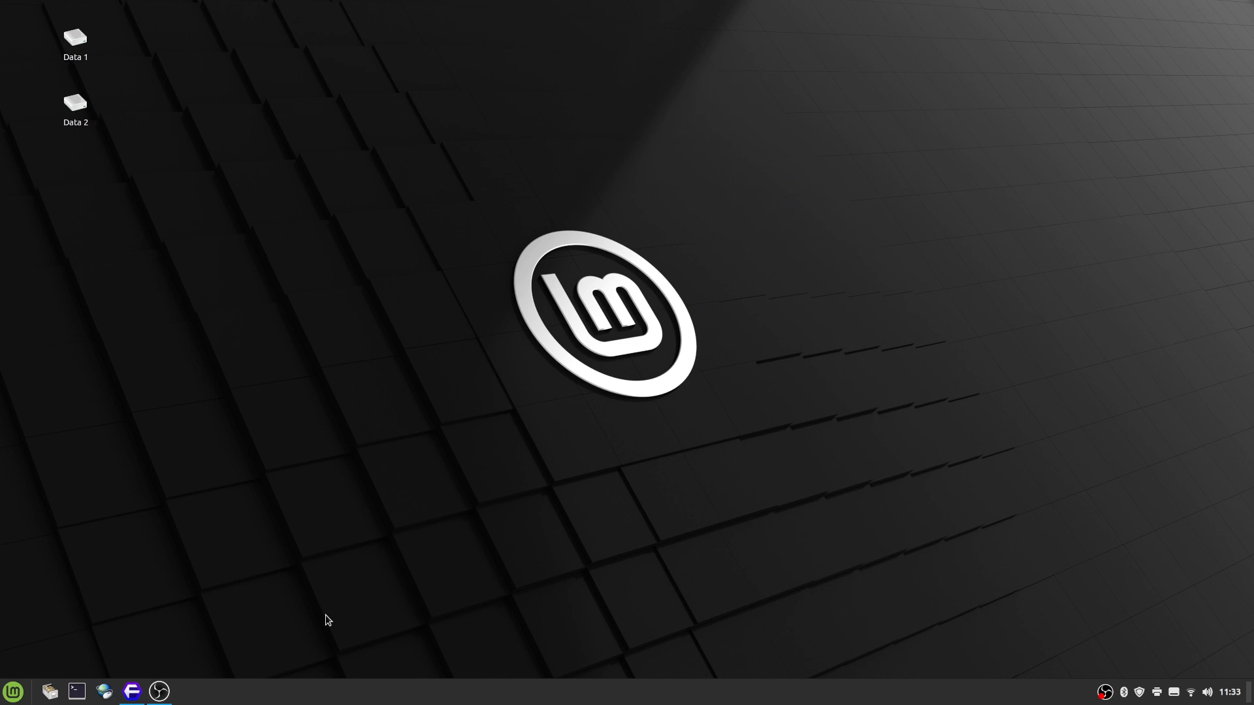
{"action": "left_click", "coordinate": [130, 693]}
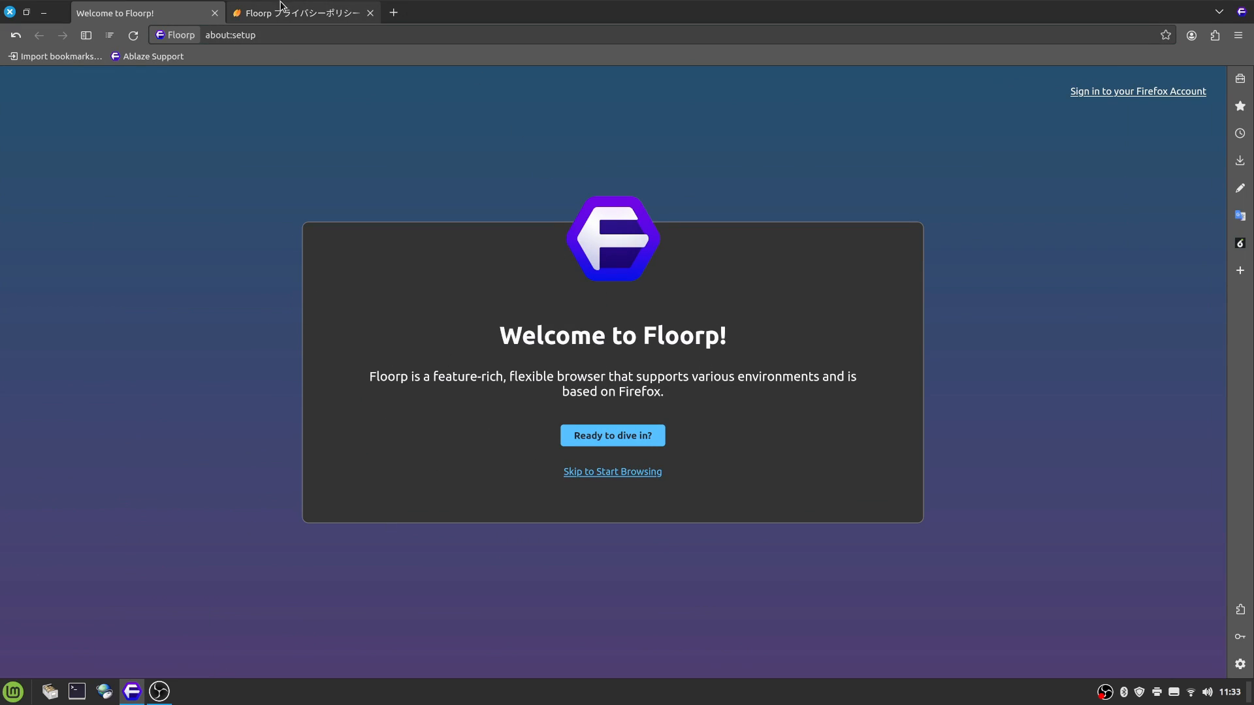
Step: Read the Floorp privacy policy tab, then skip past the welcome step to the setup templates
{"action": "left_click", "coordinate": [301, 13]}
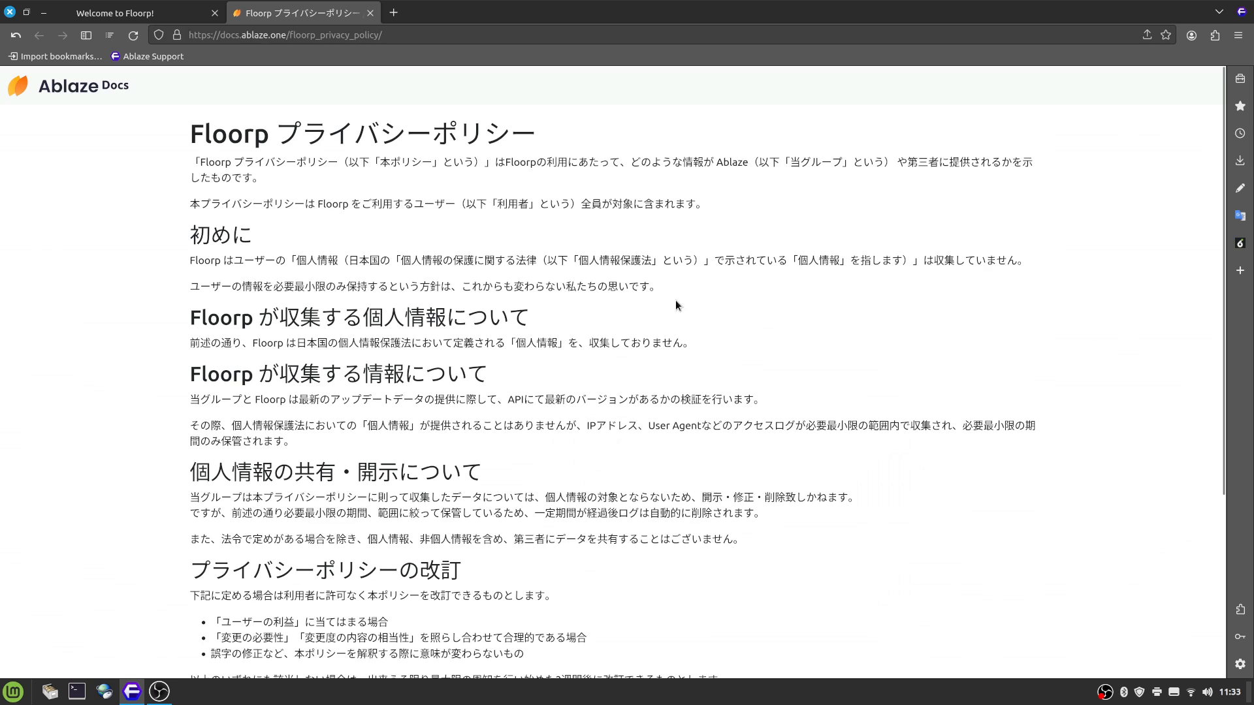
{"action": "scroll", "scroll_direction": "down", "scroll_amount": 3}
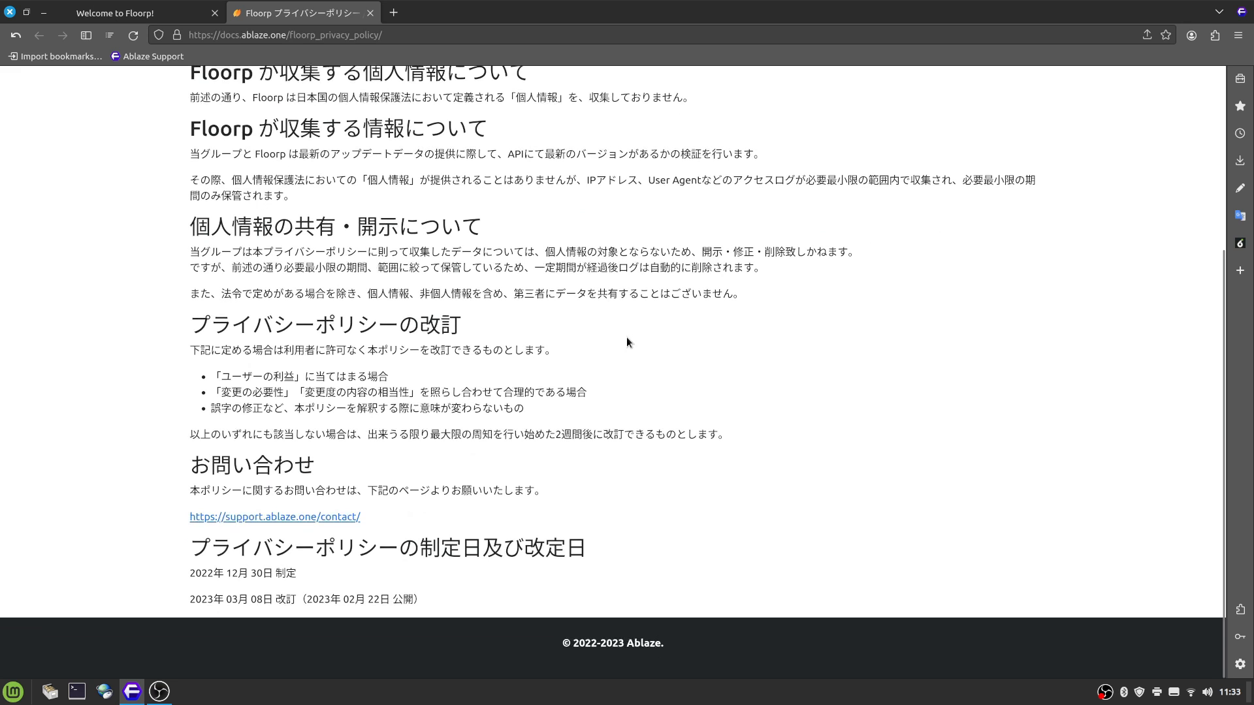
{"action": "scroll", "scroll_direction": "up", "scroll_amount": 3}
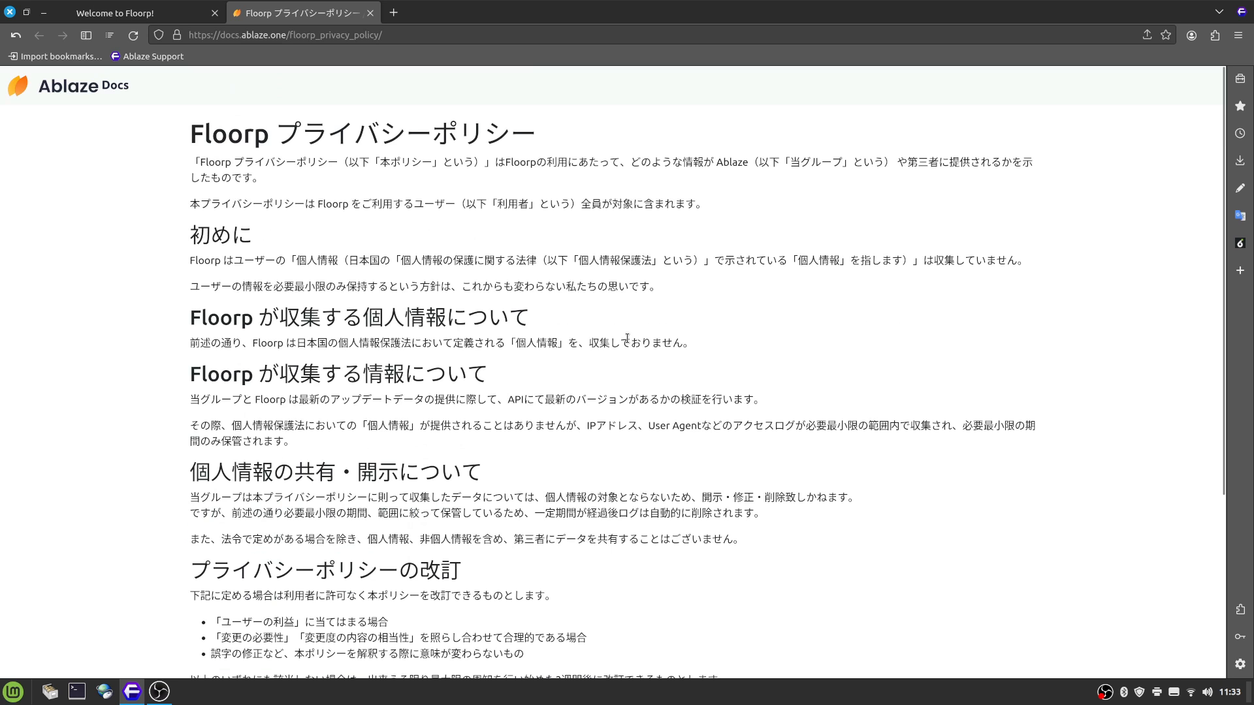
{"action": "mouse_move", "coordinate": [487, 273]}
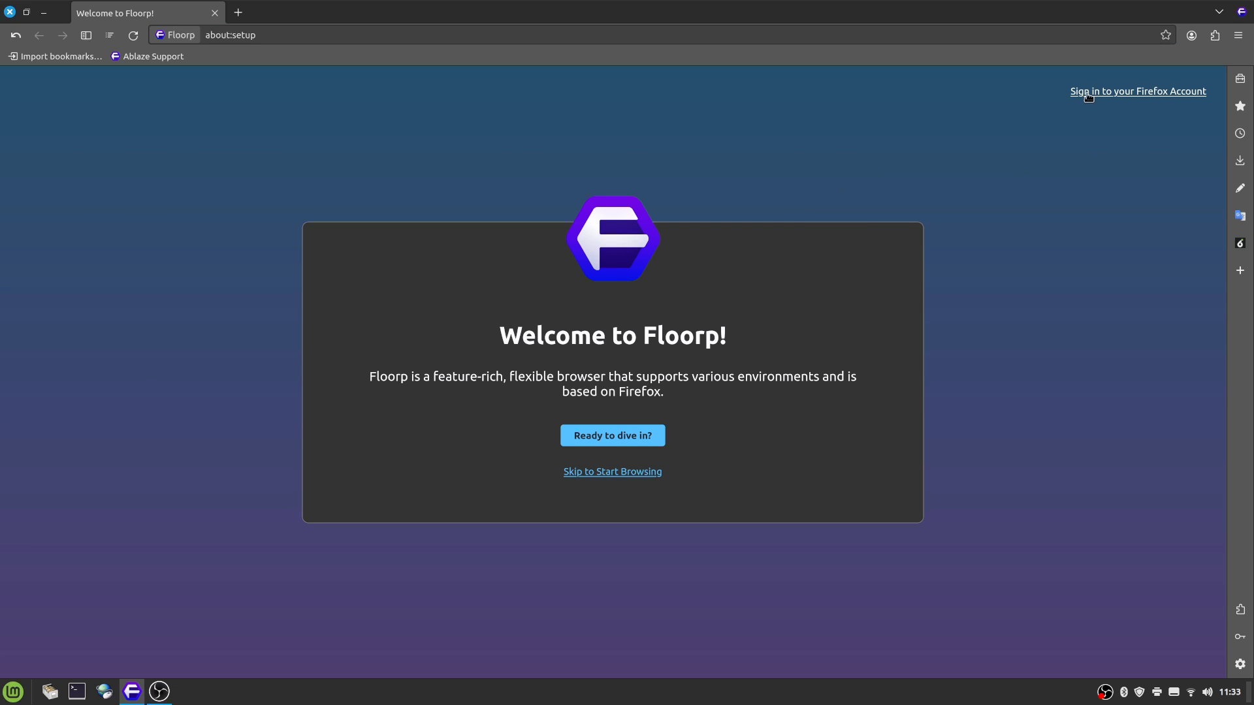
{"action": "mouse_move", "coordinate": [1086, 350]}
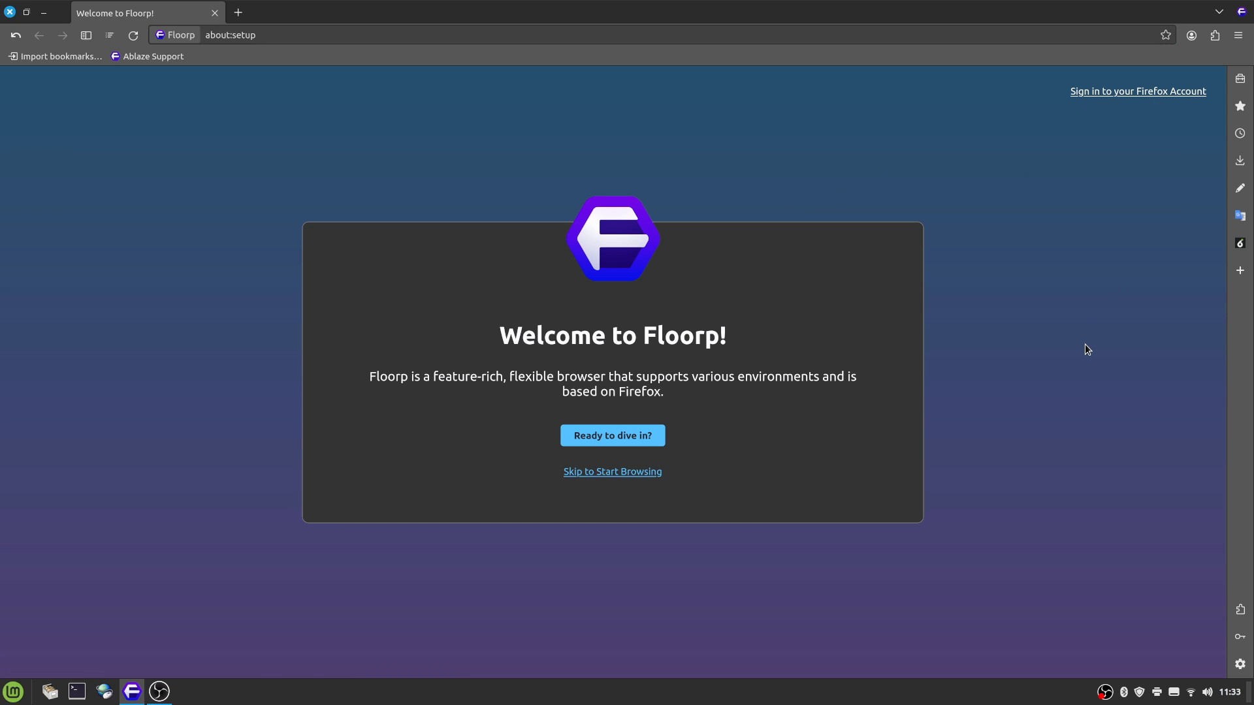
{"action": "mouse_move", "coordinate": [600, 484]}
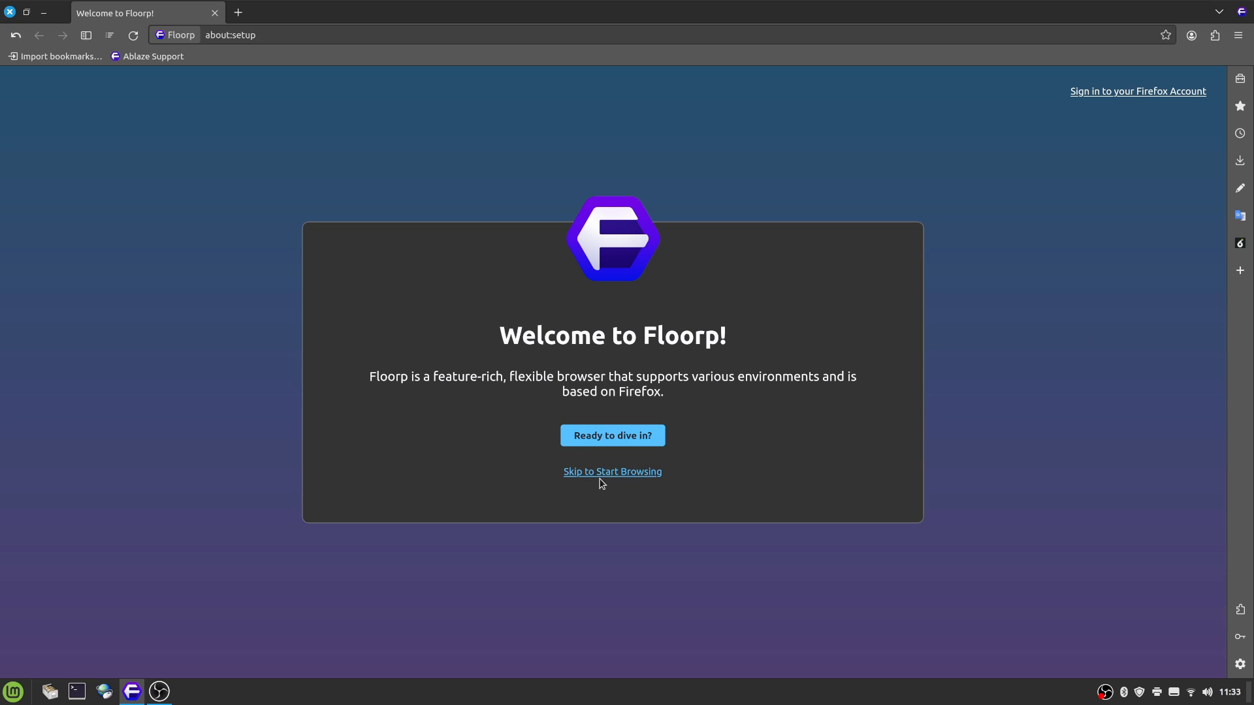
{"action": "left_click", "coordinate": [611, 435]}
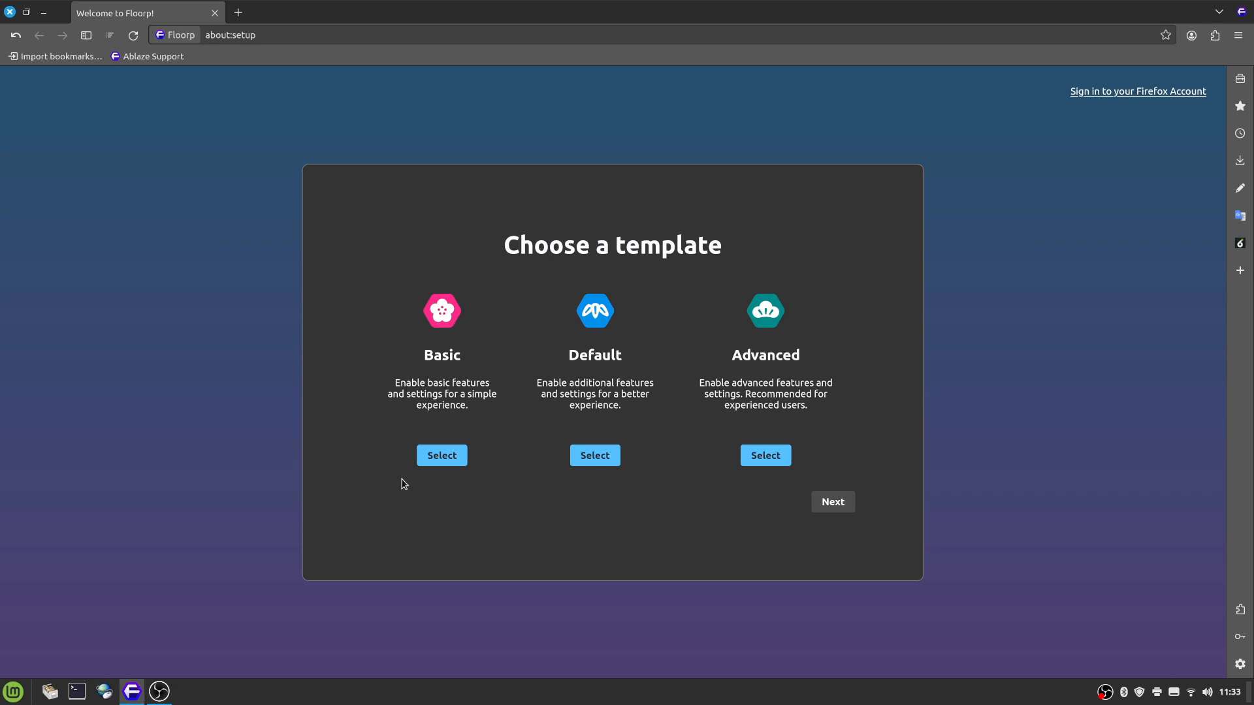
{"action": "mouse_move", "coordinate": [630, 452]}
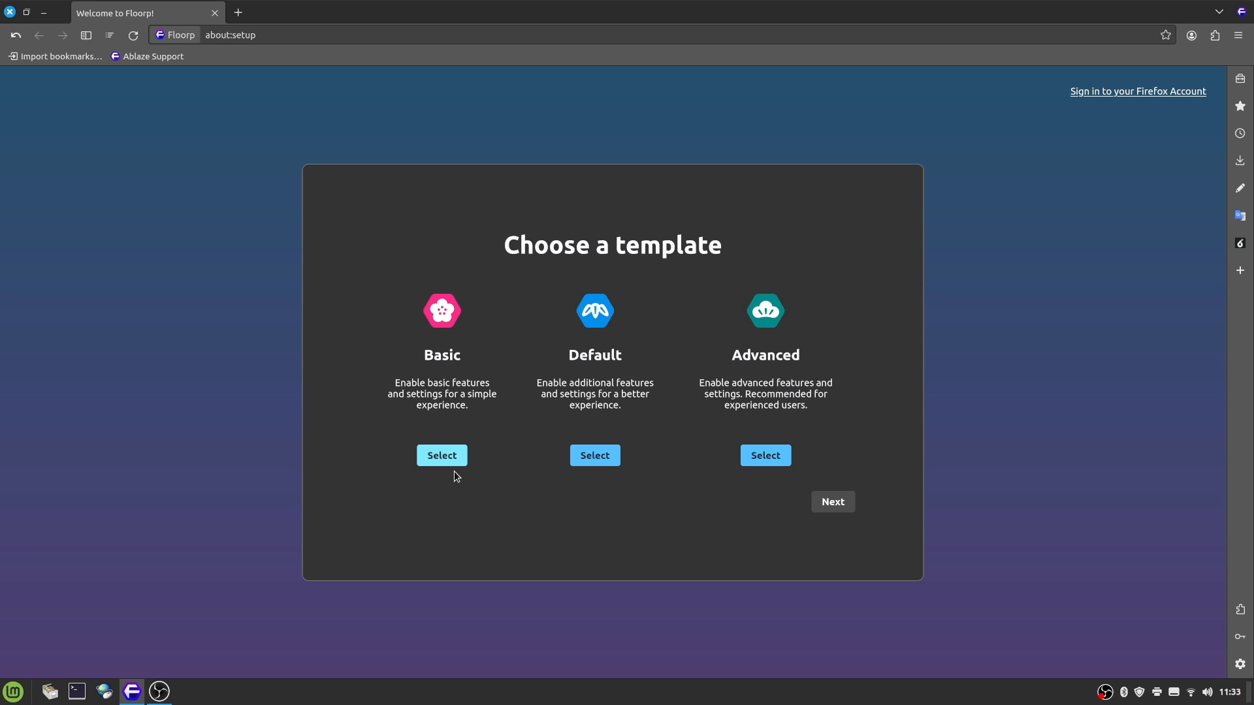
{"action": "mouse_move", "coordinate": [631, 398]}
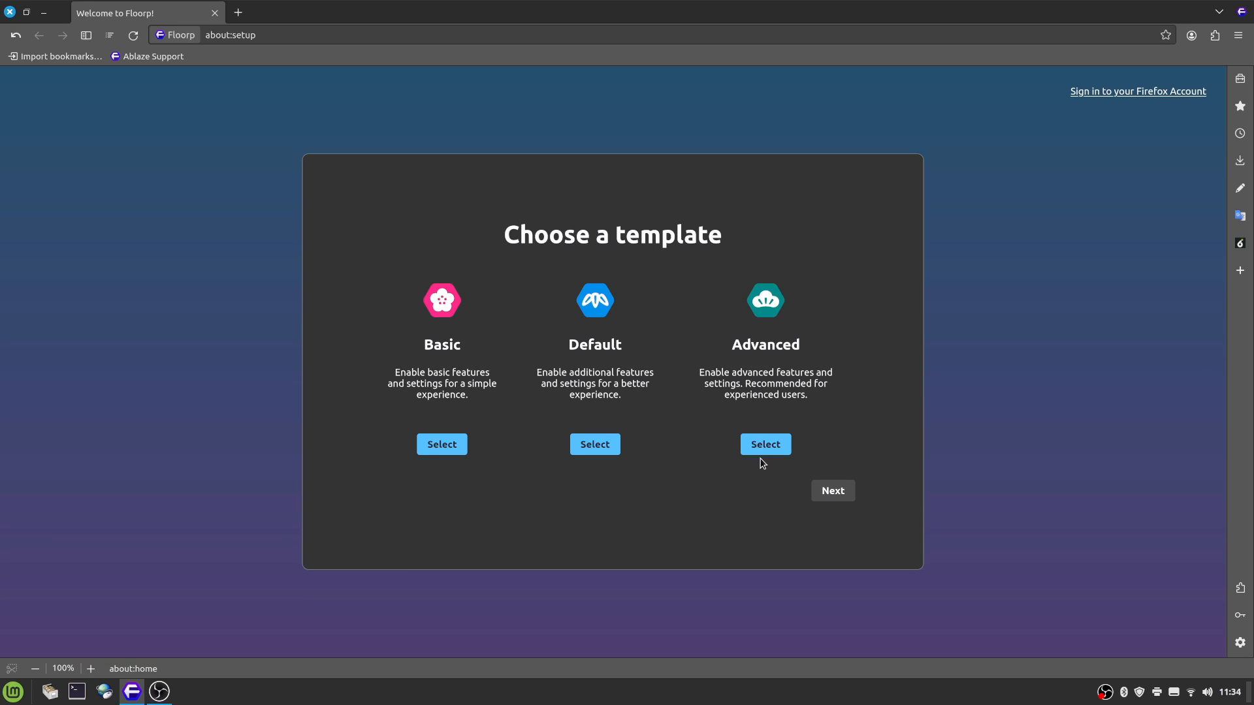
{"action": "mouse_move", "coordinate": [1205, 59]}
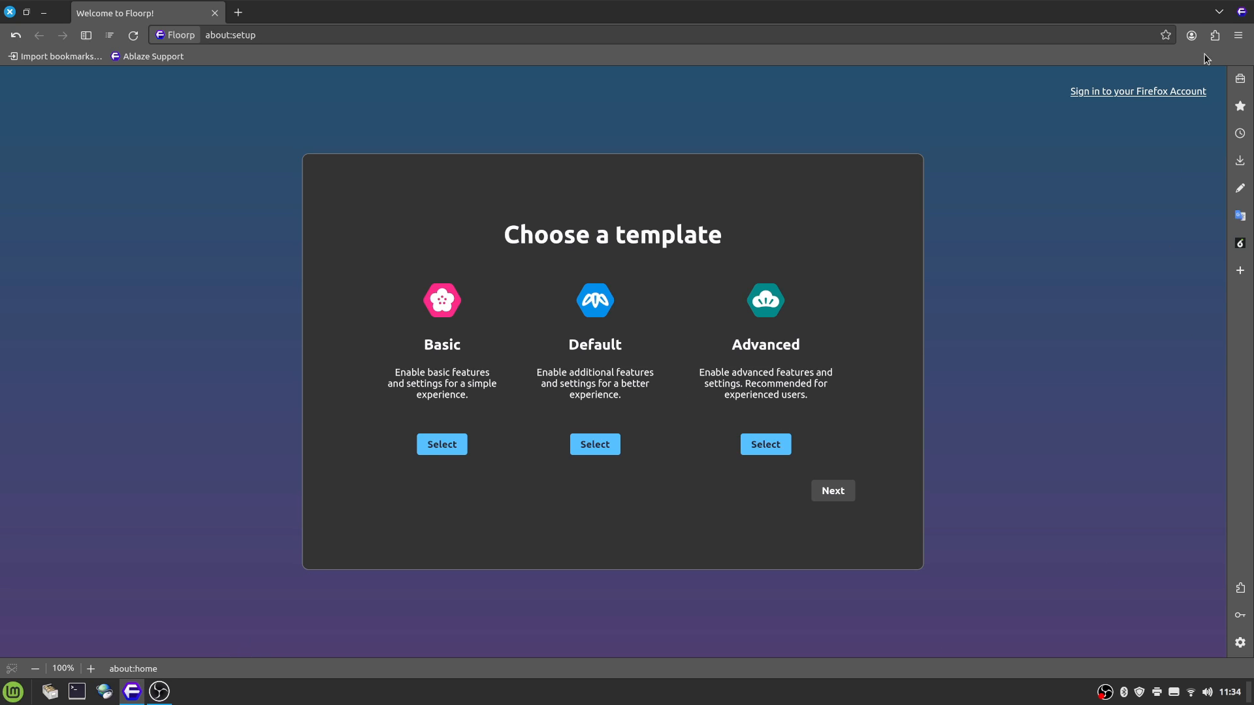
{"action": "mouse_move", "coordinate": [1195, 497]}
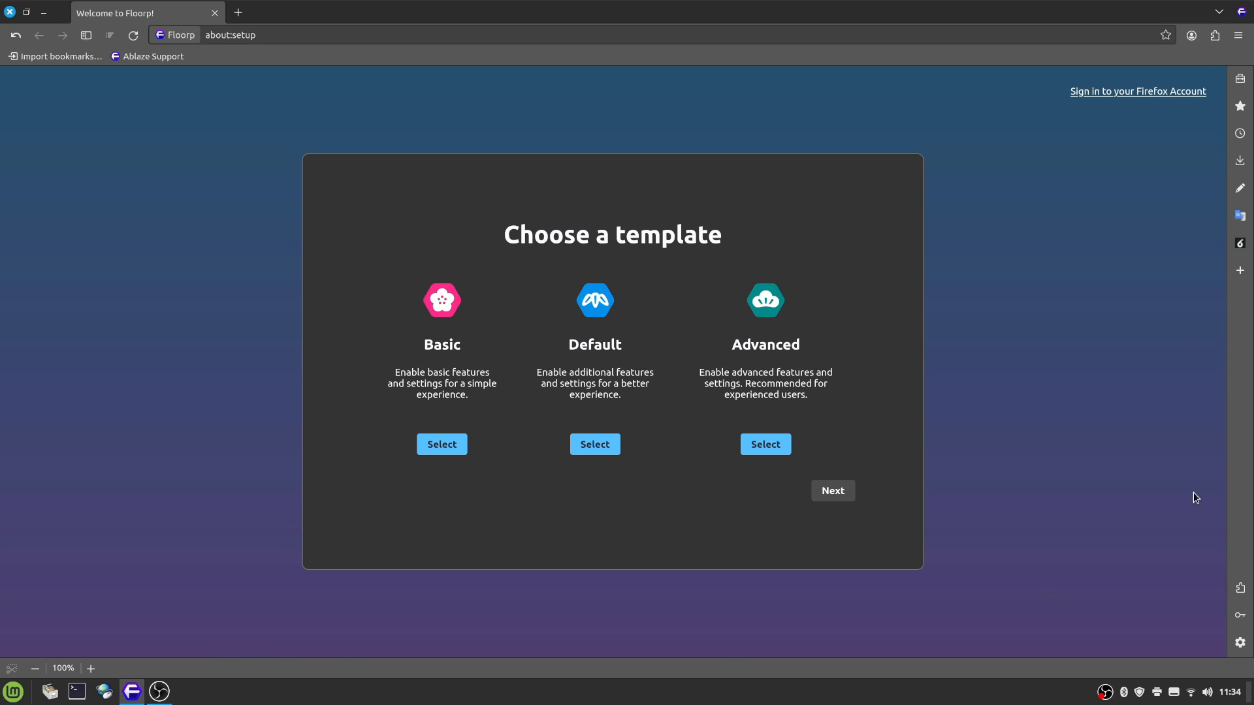
Step: Move to the design step and try the Lepton Original, Fluerial, Proton, ProtonFix and Photon looks
{"action": "left_click", "coordinate": [832, 489]}
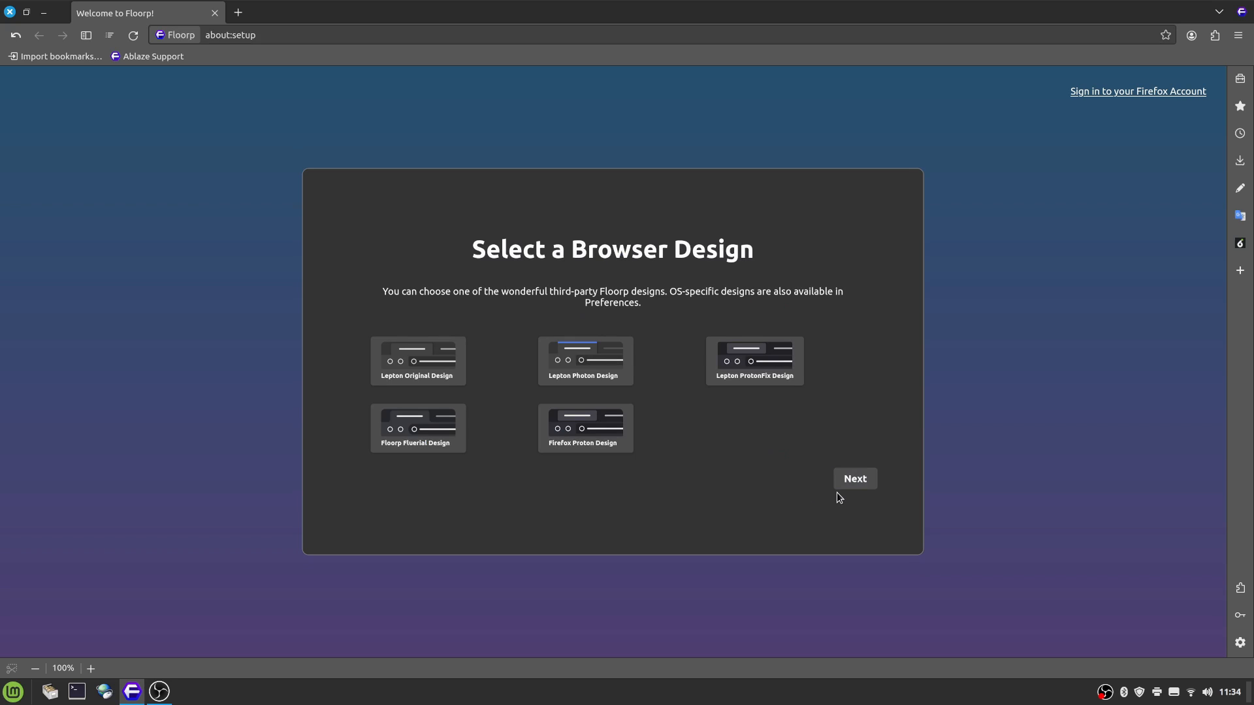
{"action": "left_click", "coordinate": [418, 360]}
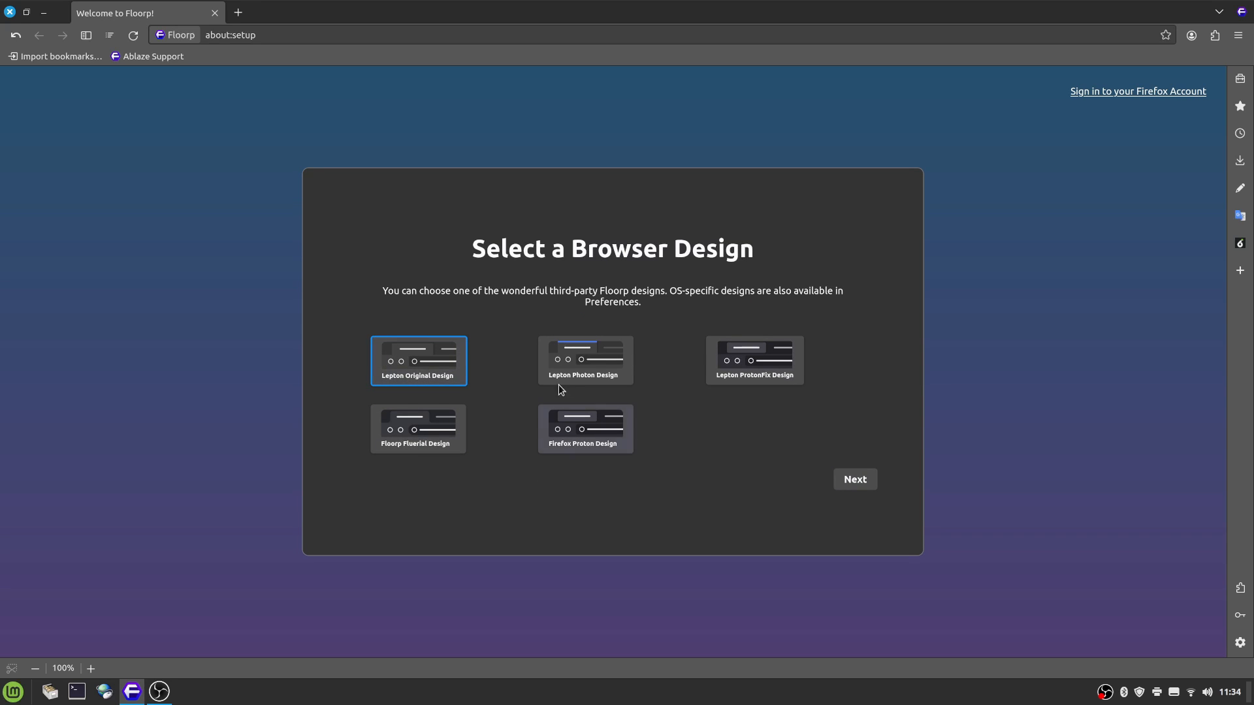
{"action": "mouse_move", "coordinate": [418, 429]}
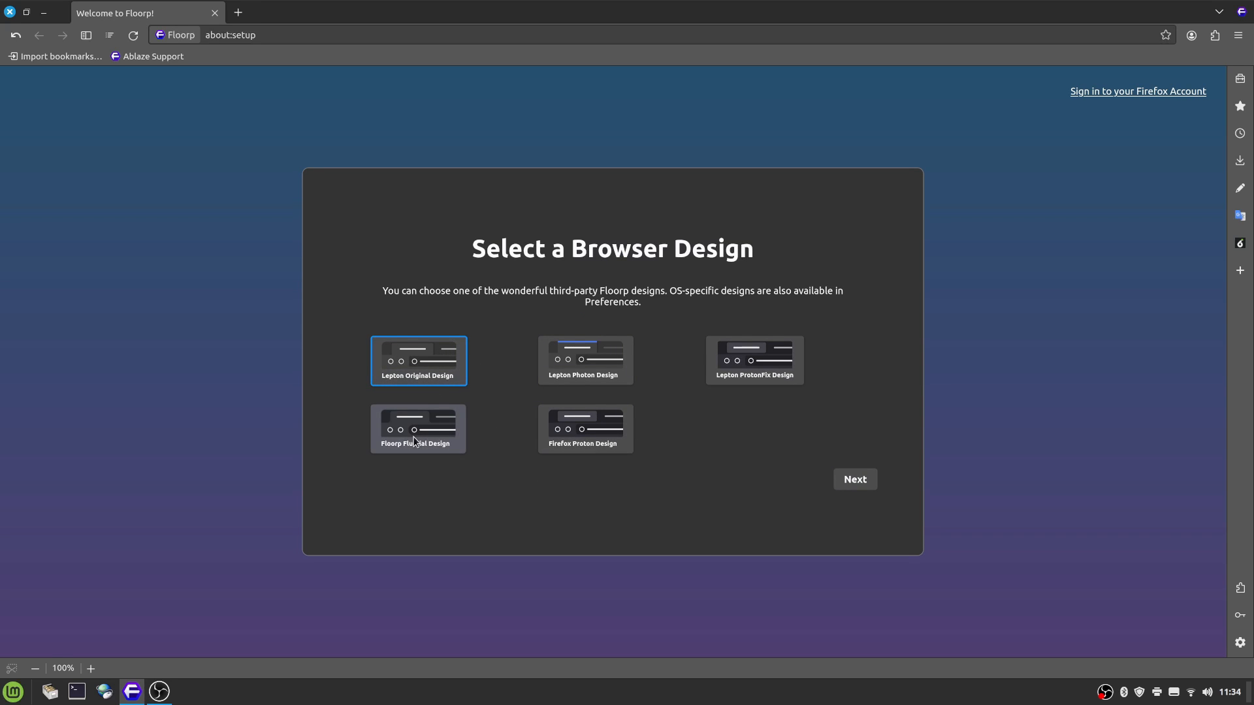
{"action": "left_click", "coordinate": [418, 433]}
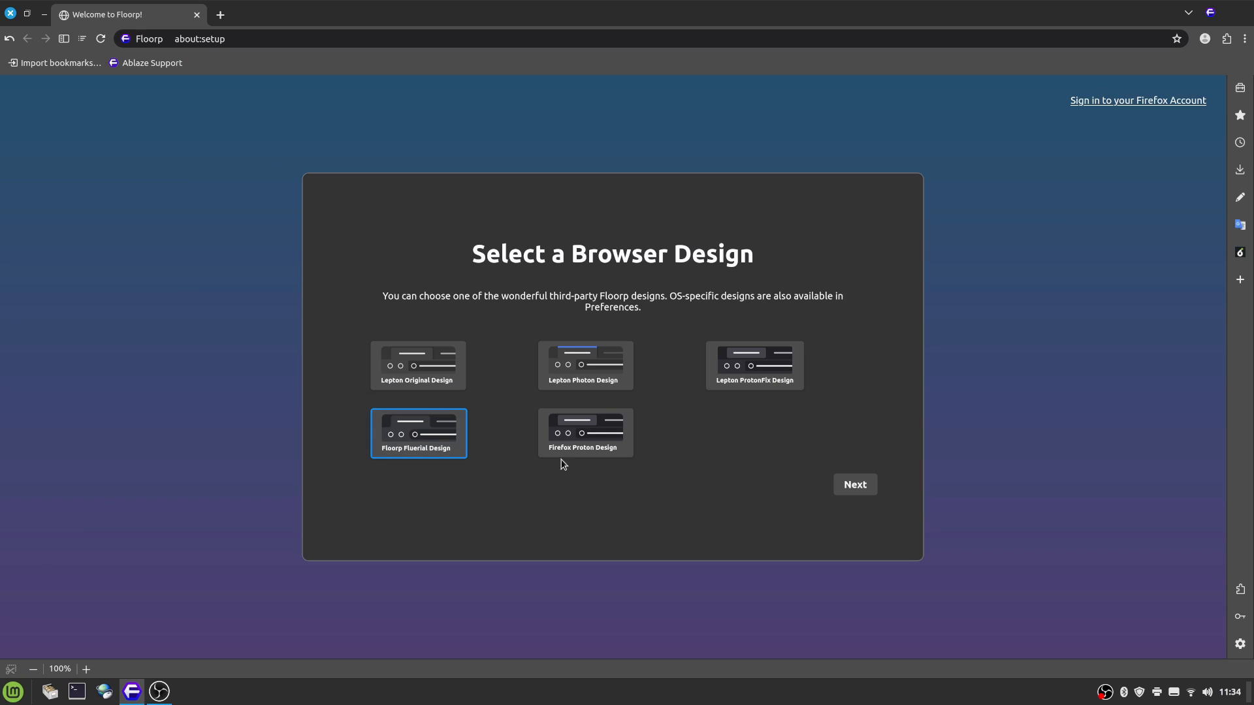
{"action": "left_click", "coordinate": [585, 432]}
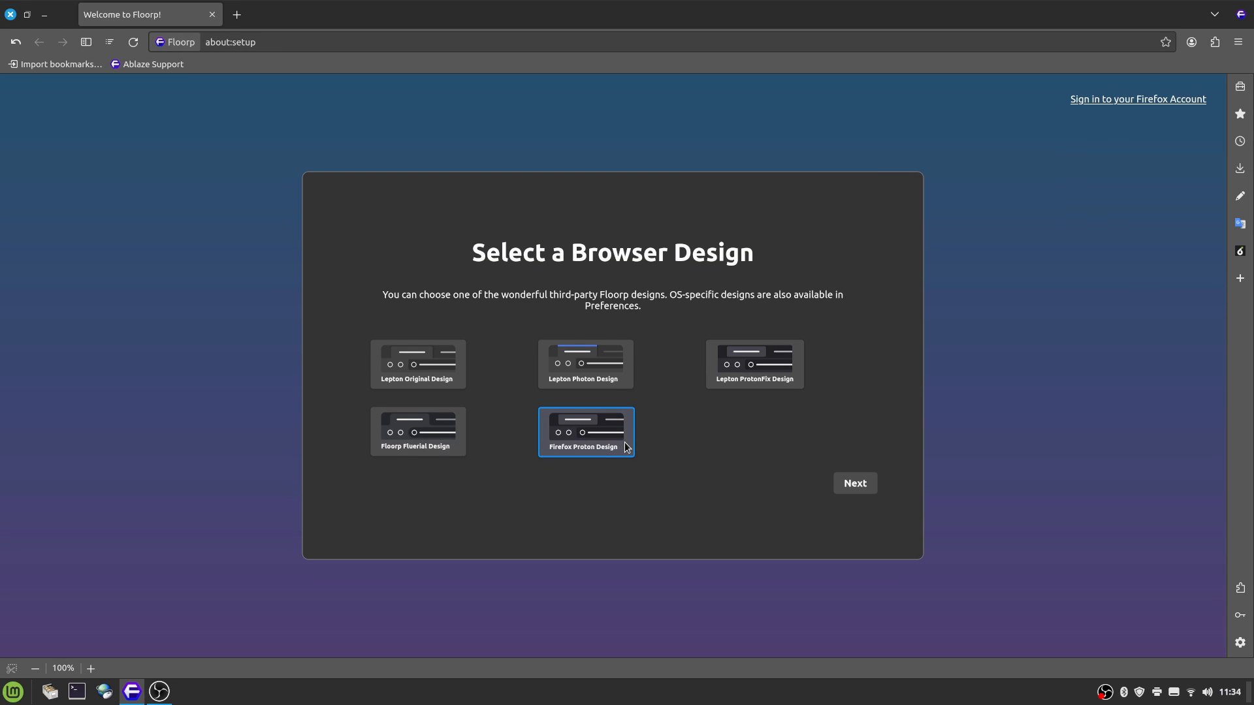
{"action": "left_click", "coordinate": [753, 363]}
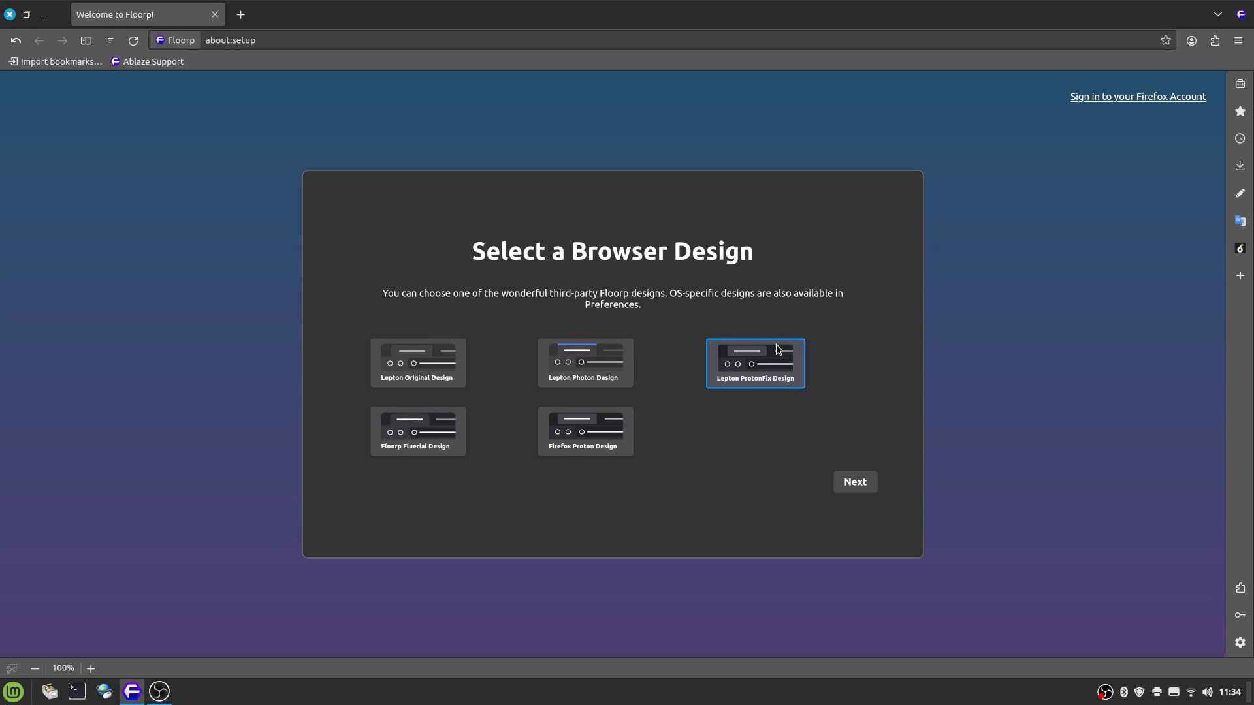
{"action": "left_click", "coordinate": [586, 361]}
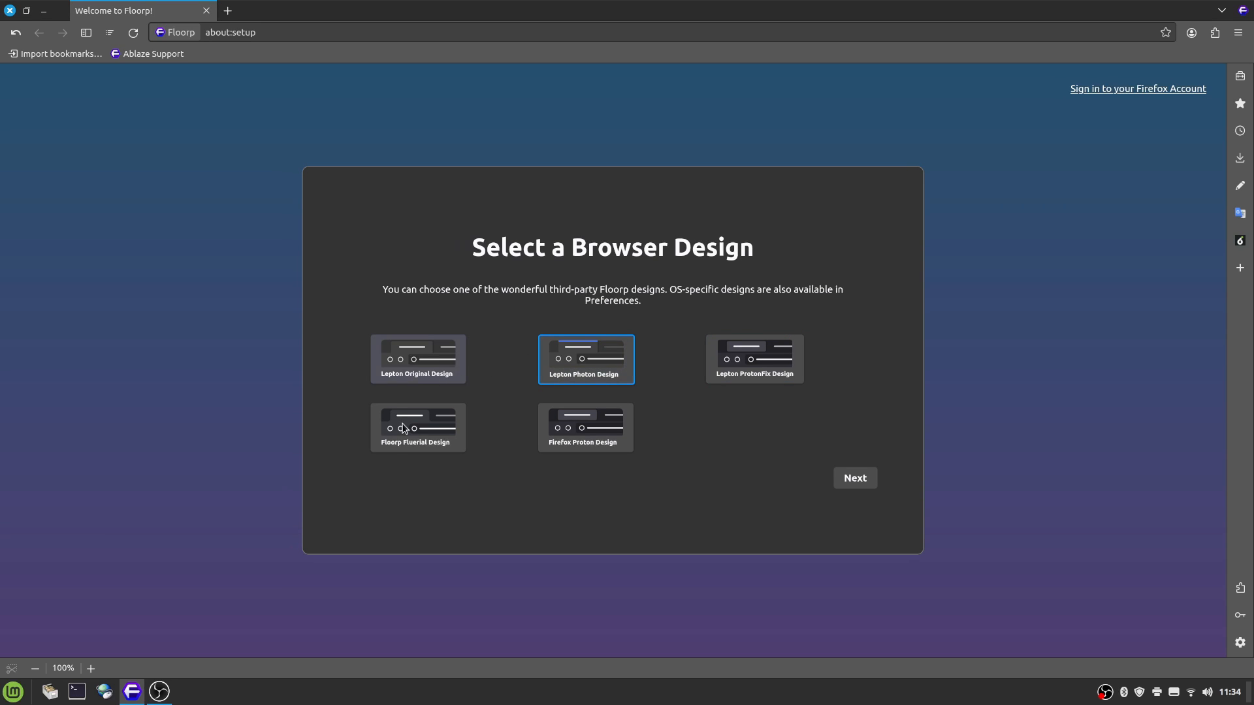
{"action": "left_click", "coordinate": [585, 432]}
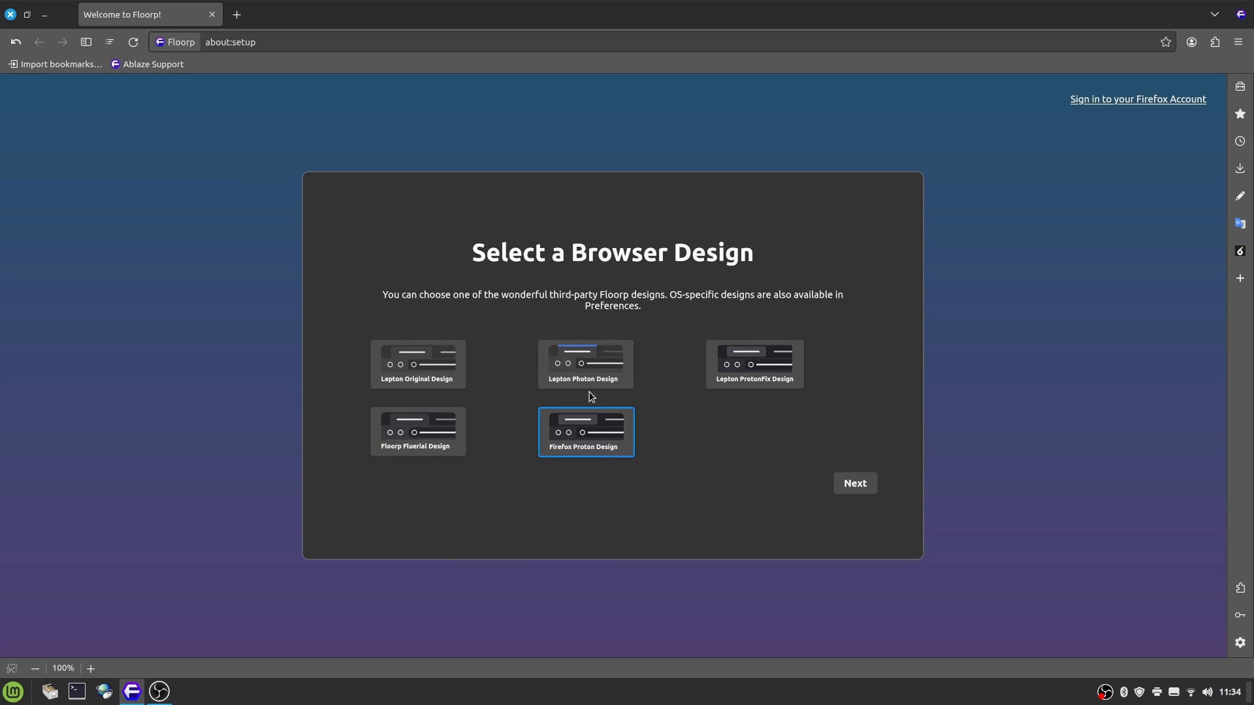
Step: Compare the designs again, settle on Lepton ProtonFix Design and finish the setup wizard
{"action": "left_click", "coordinate": [753, 363]}
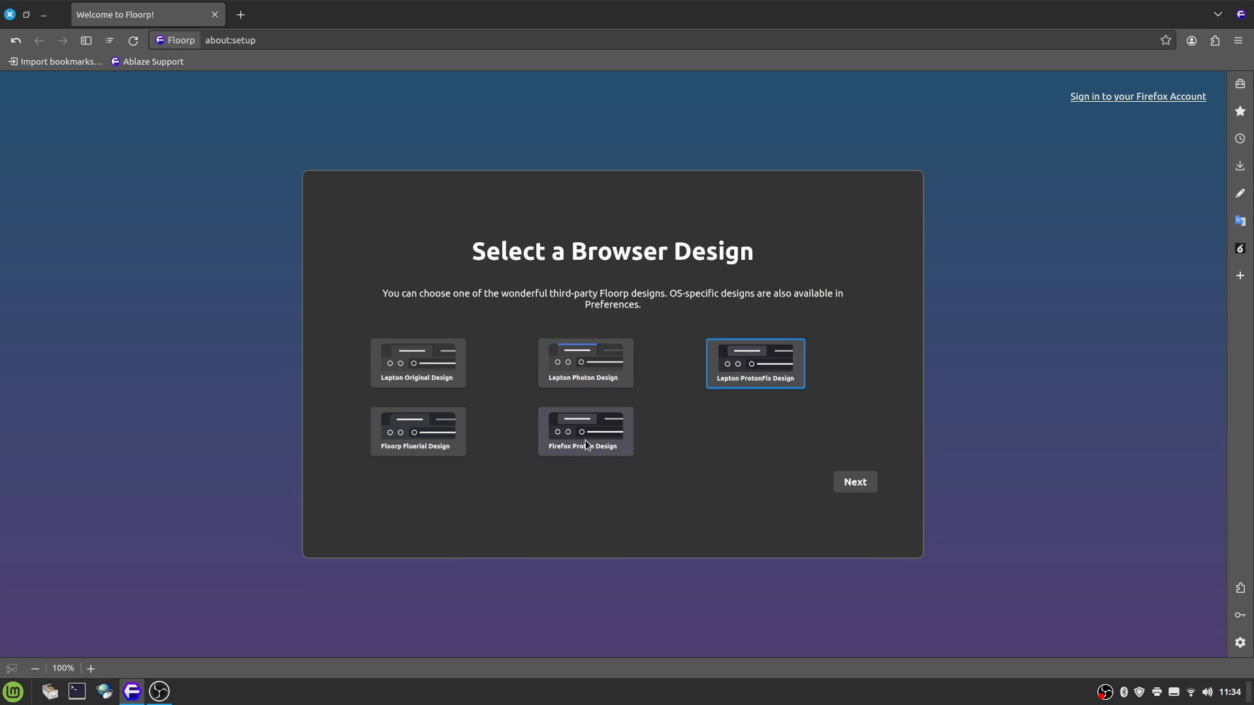
{"action": "left_click", "coordinate": [418, 361]}
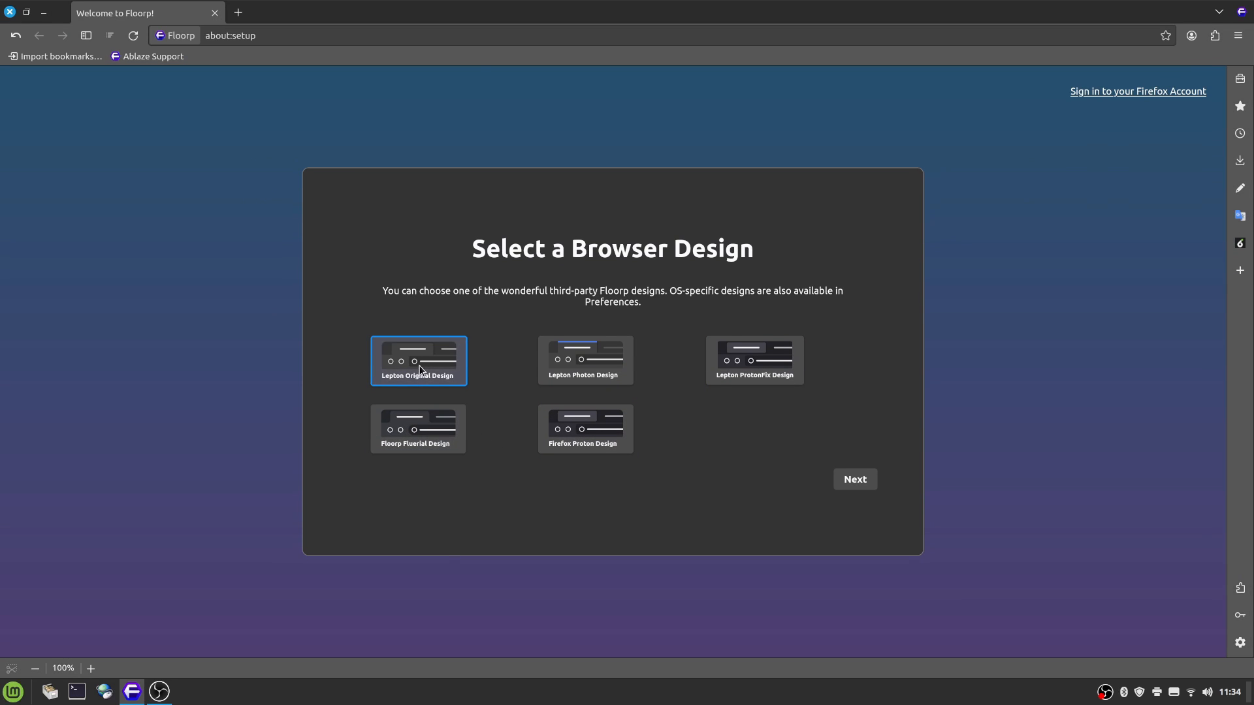
{"action": "left_click", "coordinate": [418, 433]}
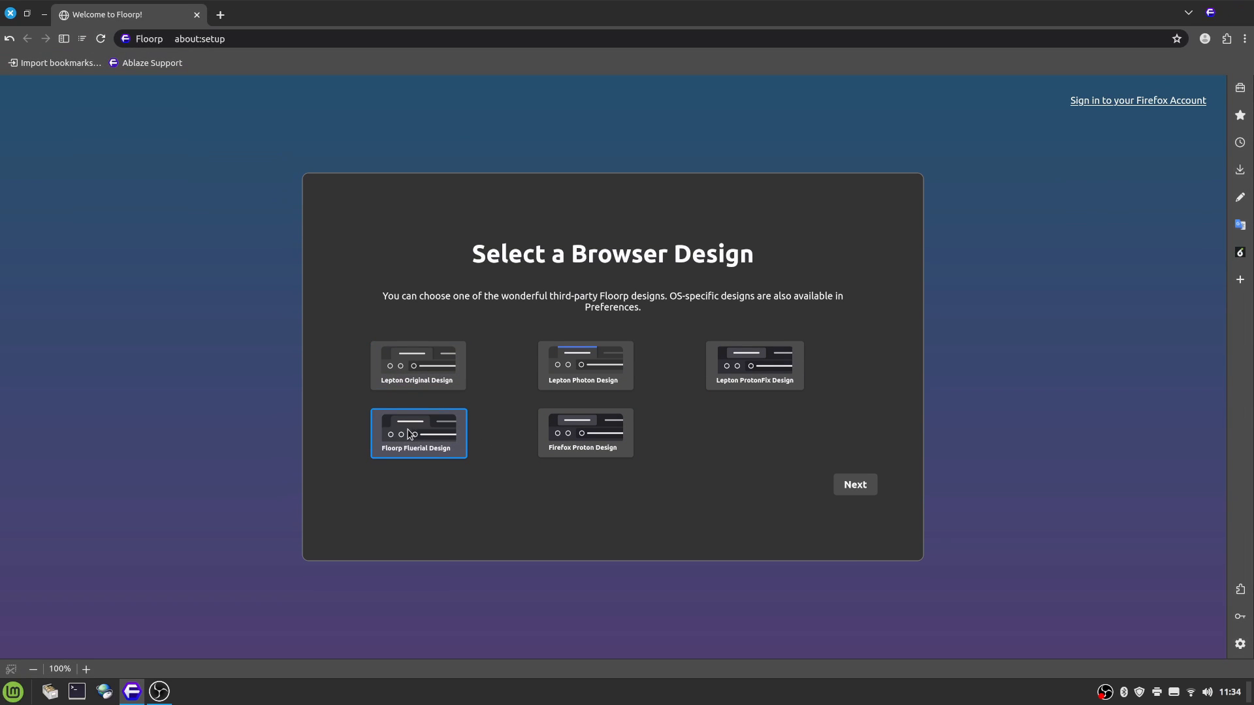
{"action": "left_click", "coordinate": [585, 432]}
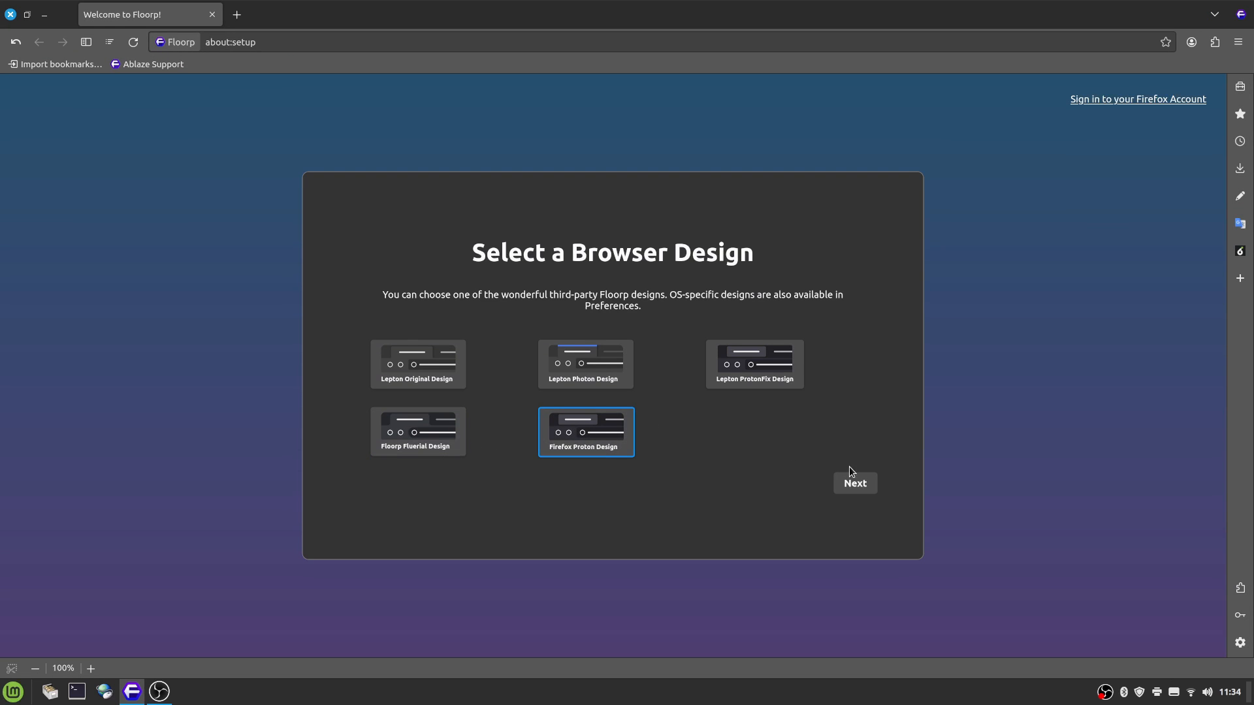
{"action": "left_click", "coordinate": [752, 364]}
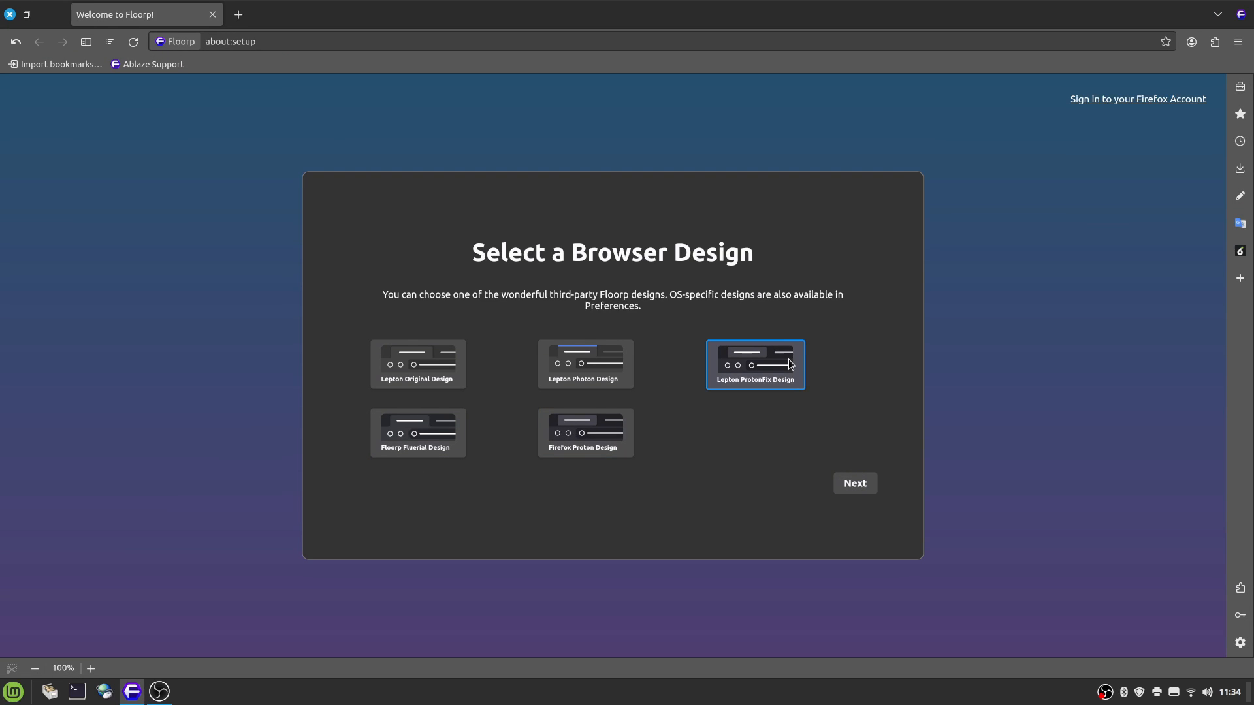
{"action": "left_click", "coordinate": [852, 484]}
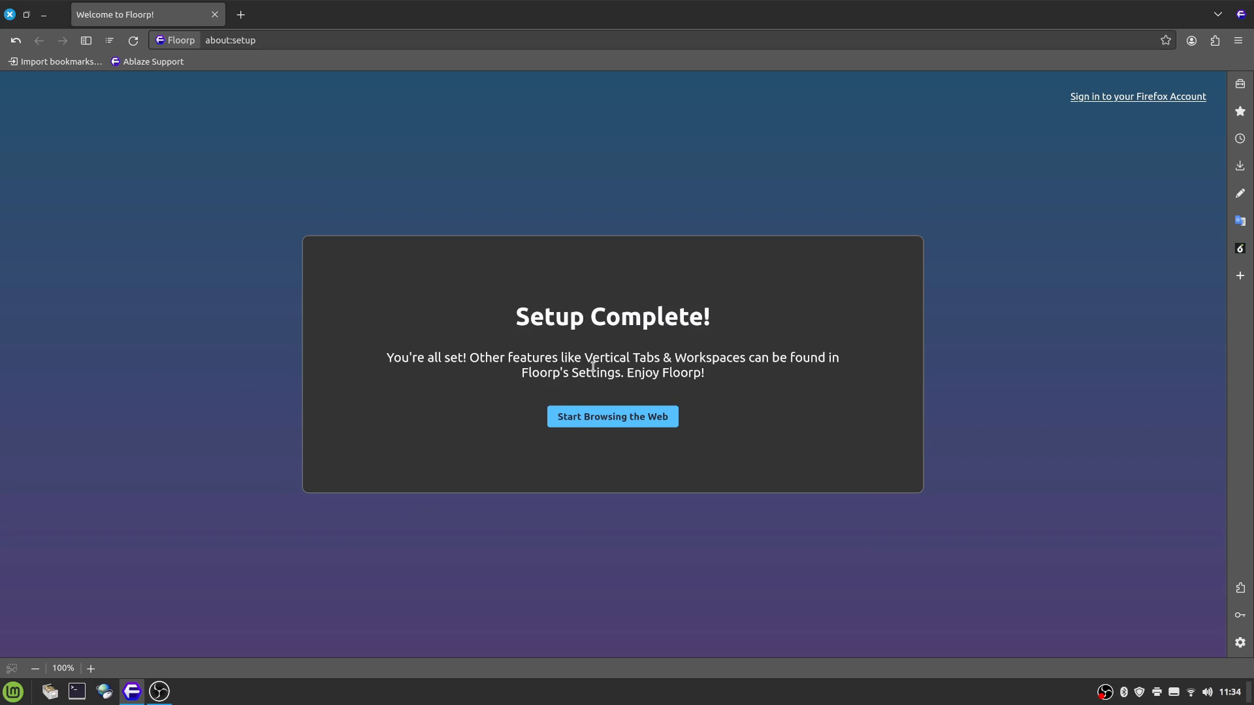
Step: Start browsing, then turn off Pocket recommendations, sponsored shortcuts and shortcut tiles on the new tab page
{"action": "left_click", "coordinate": [612, 416]}
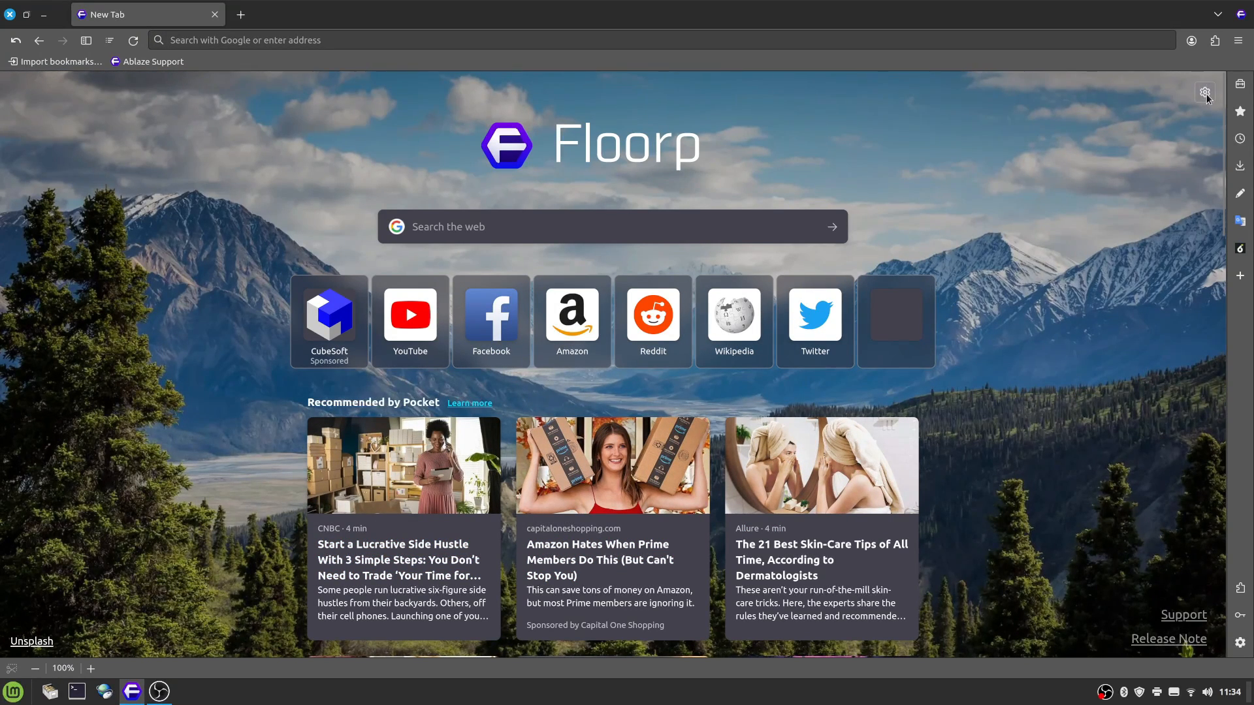
{"action": "left_click", "coordinate": [1205, 92]}
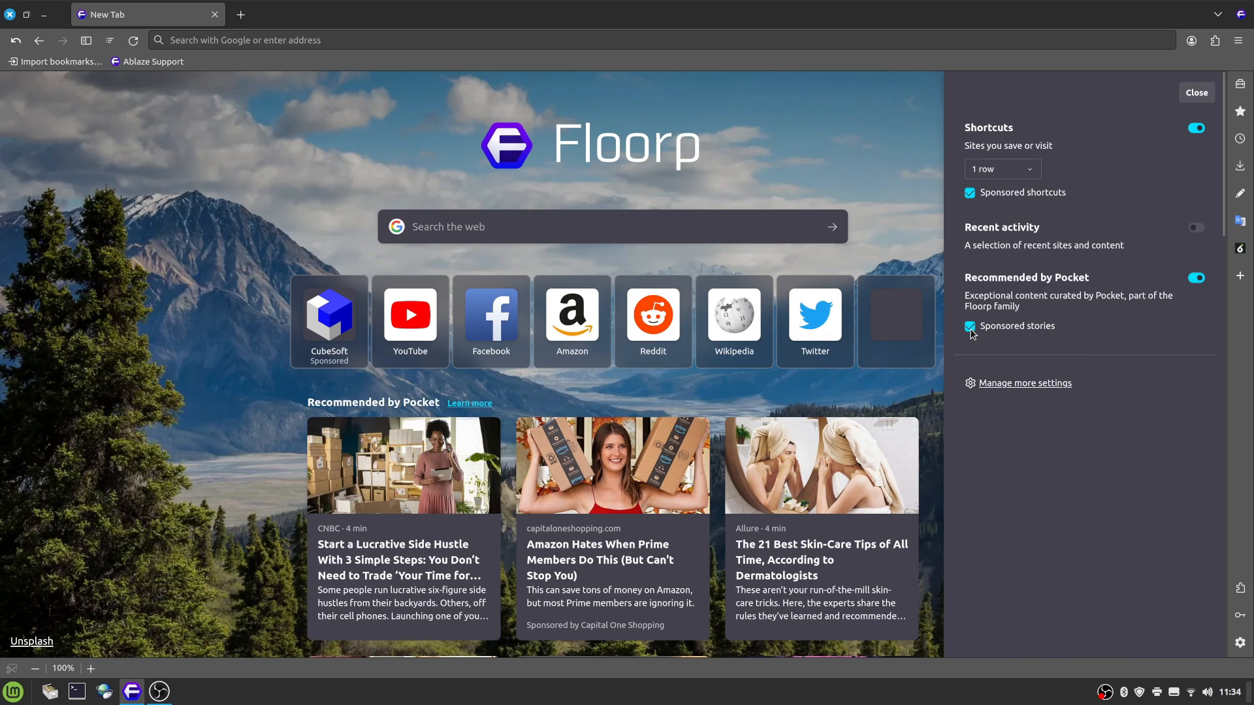
{"action": "left_click", "coordinate": [1195, 277]}
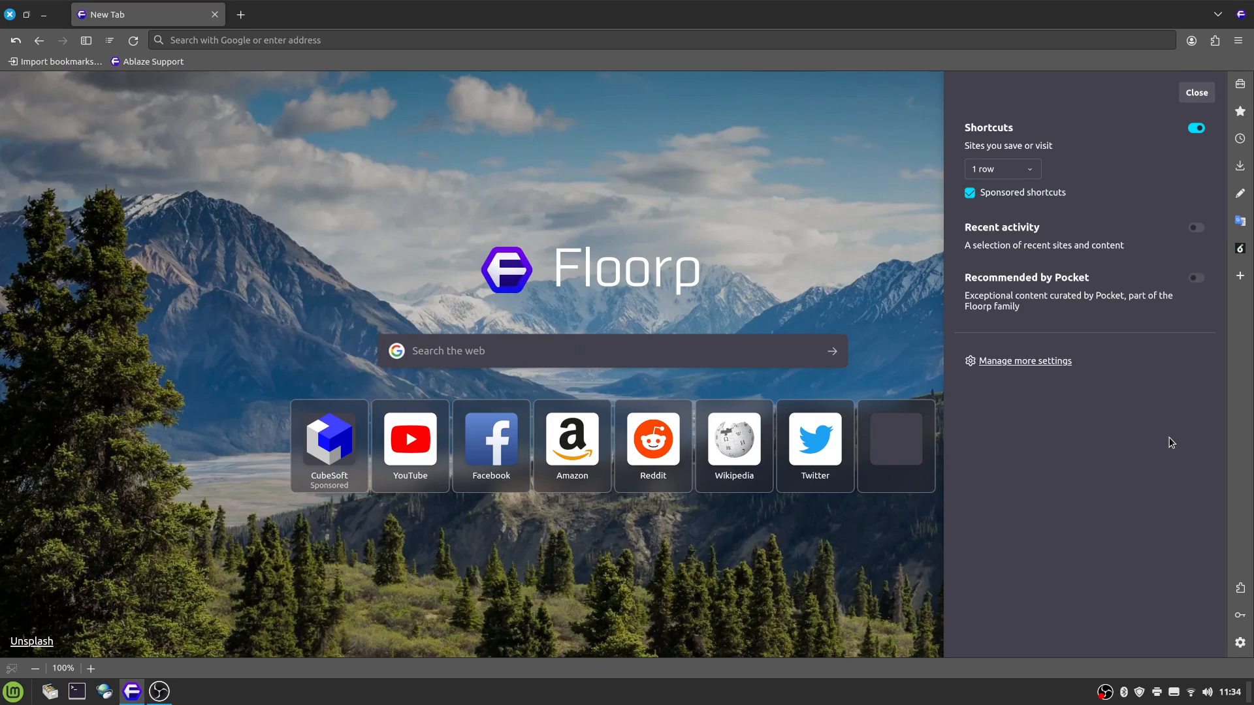
{"action": "left_click", "coordinate": [969, 193]}
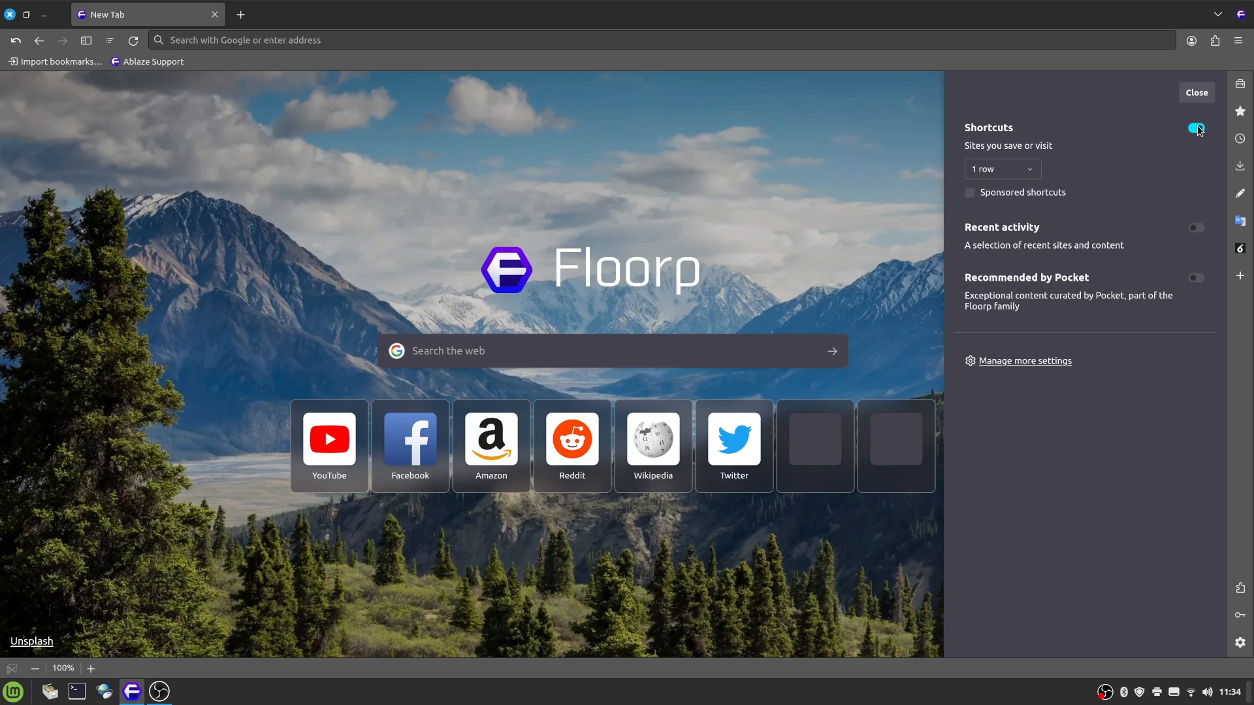
{"action": "left_click", "coordinate": [1197, 128]}
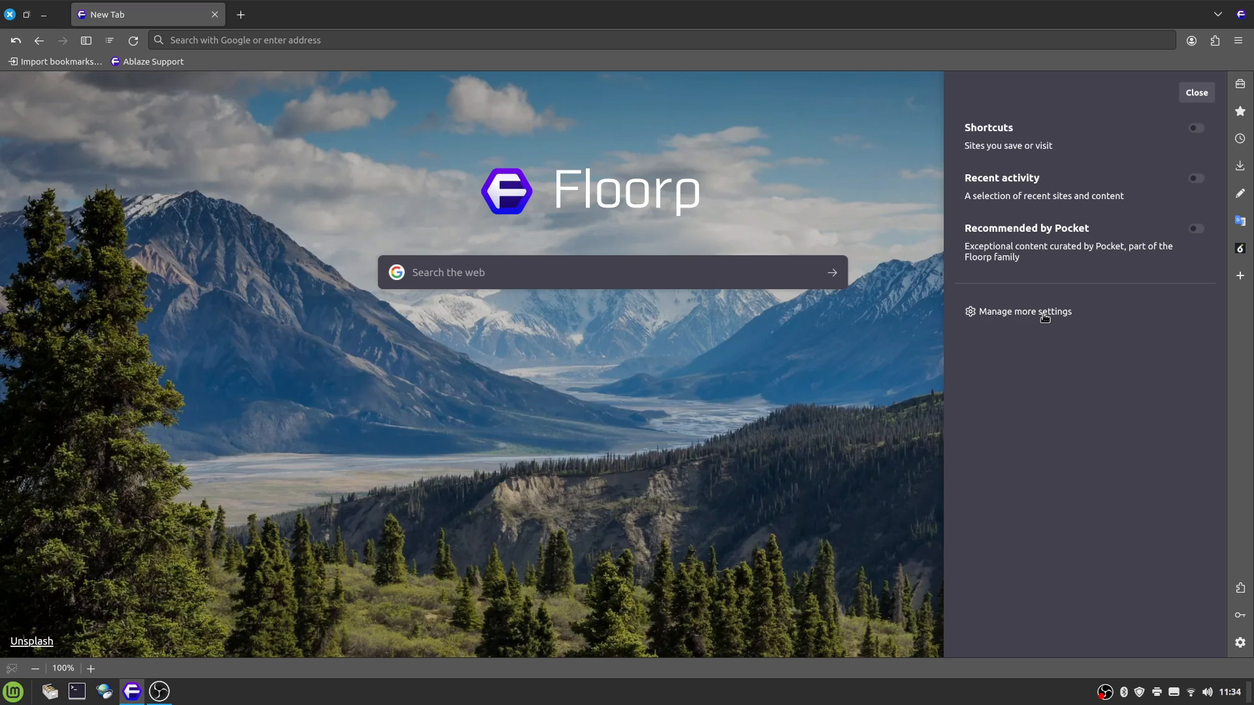
Step: Open Floorp's settings and scroll through the General section's tabs, fonts, performance and language options
{"action": "left_click", "coordinate": [1024, 311]}
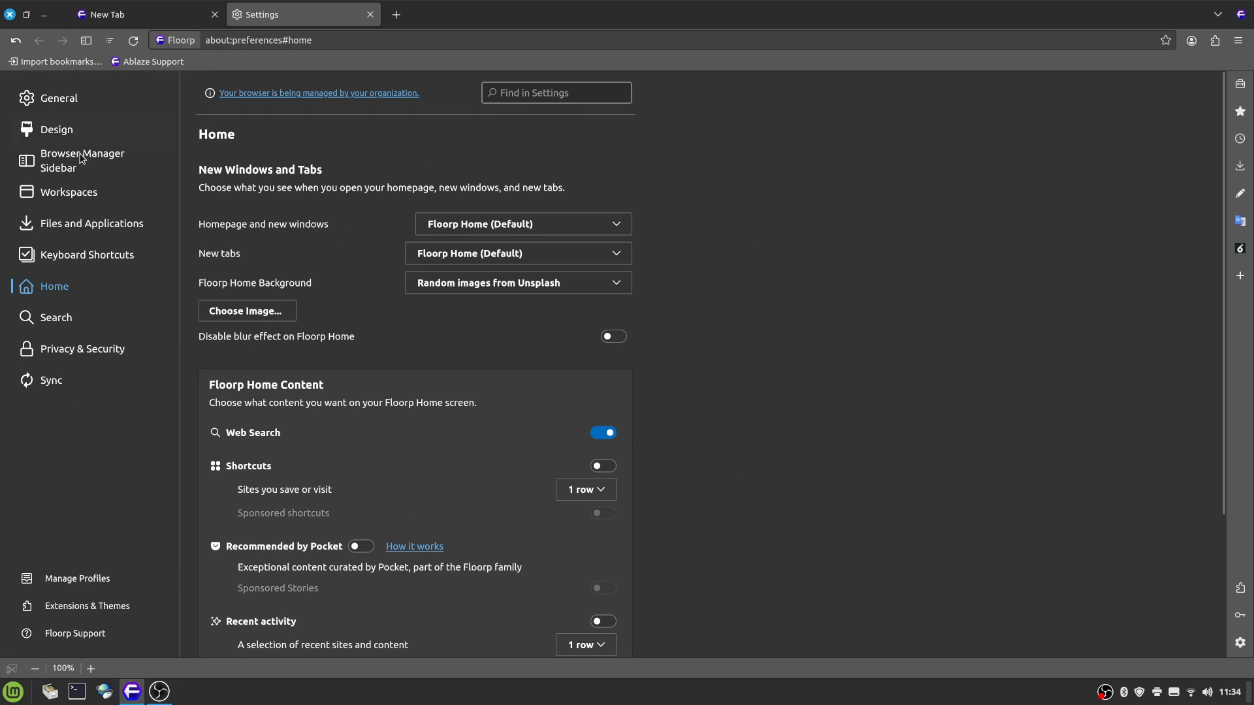
{"action": "left_click", "coordinate": [59, 98]}
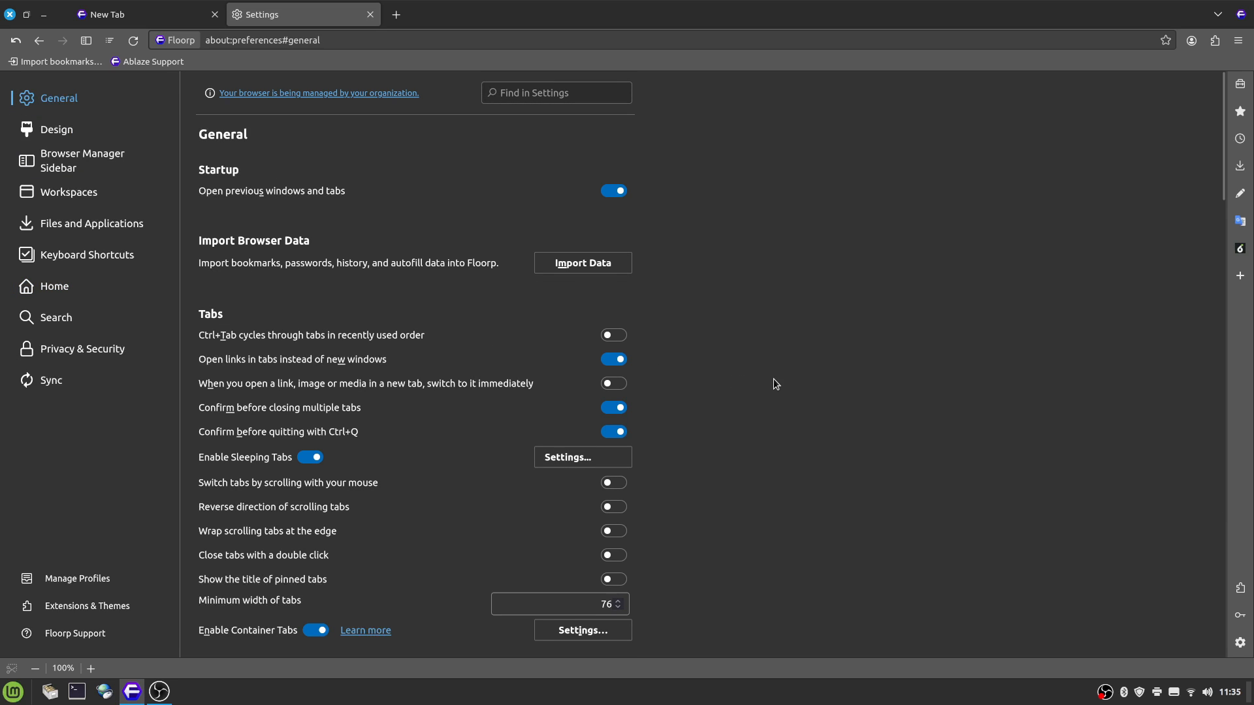
{"action": "scroll", "scroll_direction": "down", "scroll_amount": 3}
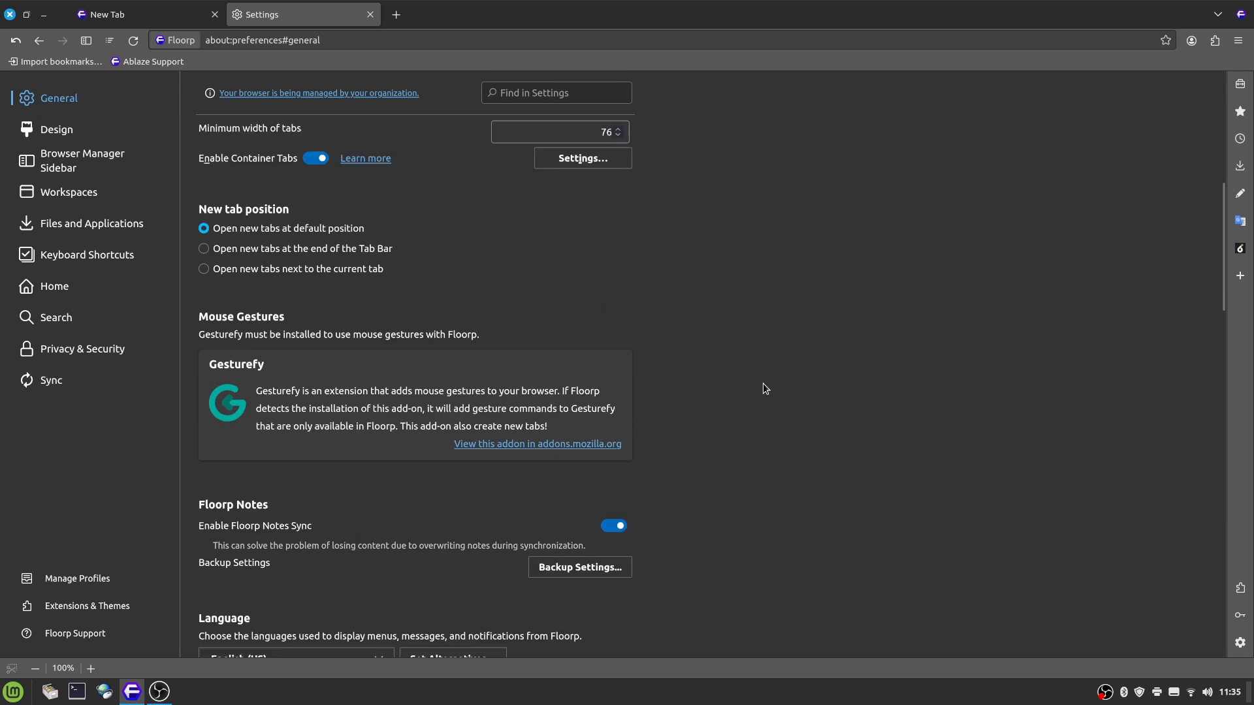
{"action": "scroll", "scroll_direction": "down", "scroll_amount": 3}
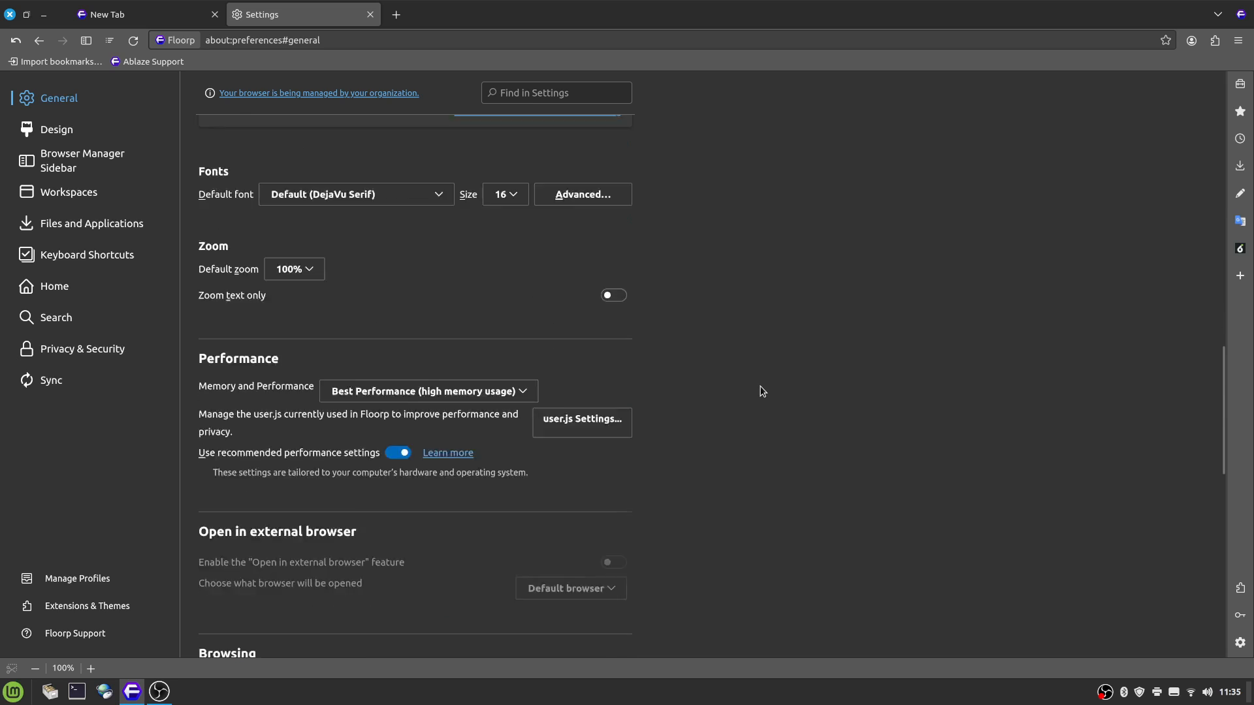
{"action": "scroll", "scroll_direction": "down", "scroll_amount": 3}
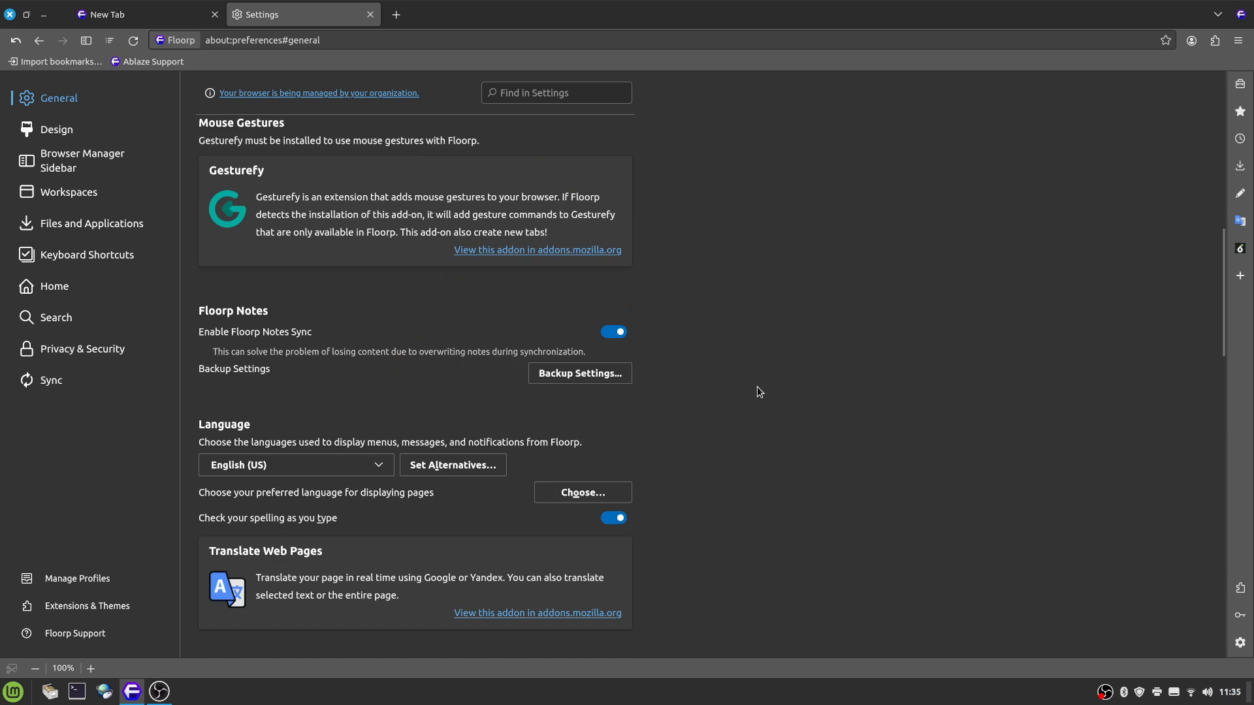
Step: Find 'drm' in settings, enable 'Play DRM-controlled content', and clear the search
{"action": "type", "text": "d"}
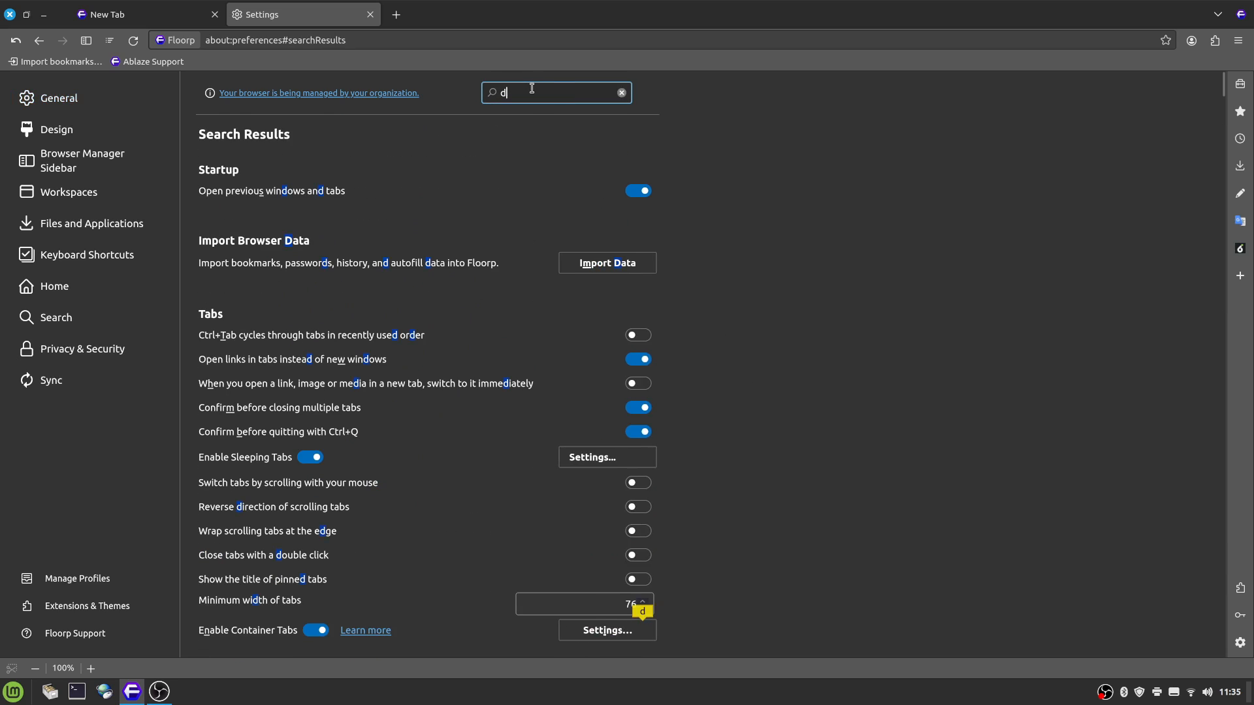
{"action": "type", "text": "rm"}
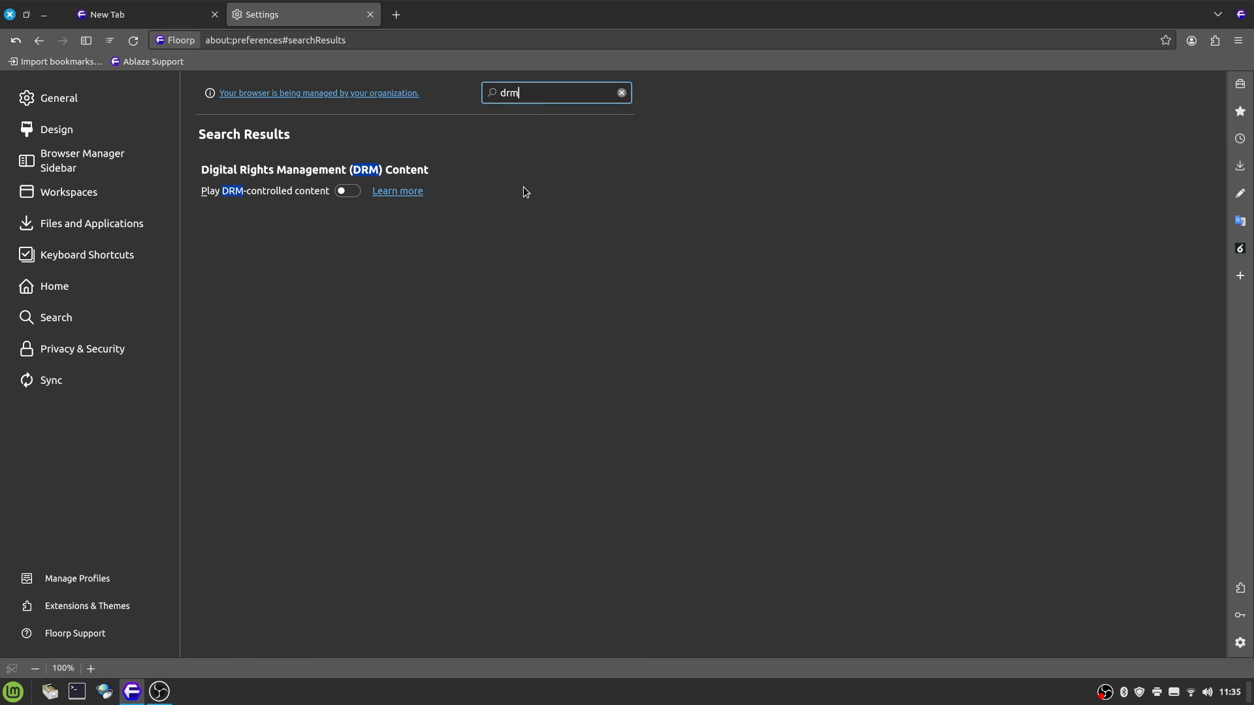
{"action": "left_click", "coordinate": [347, 191]}
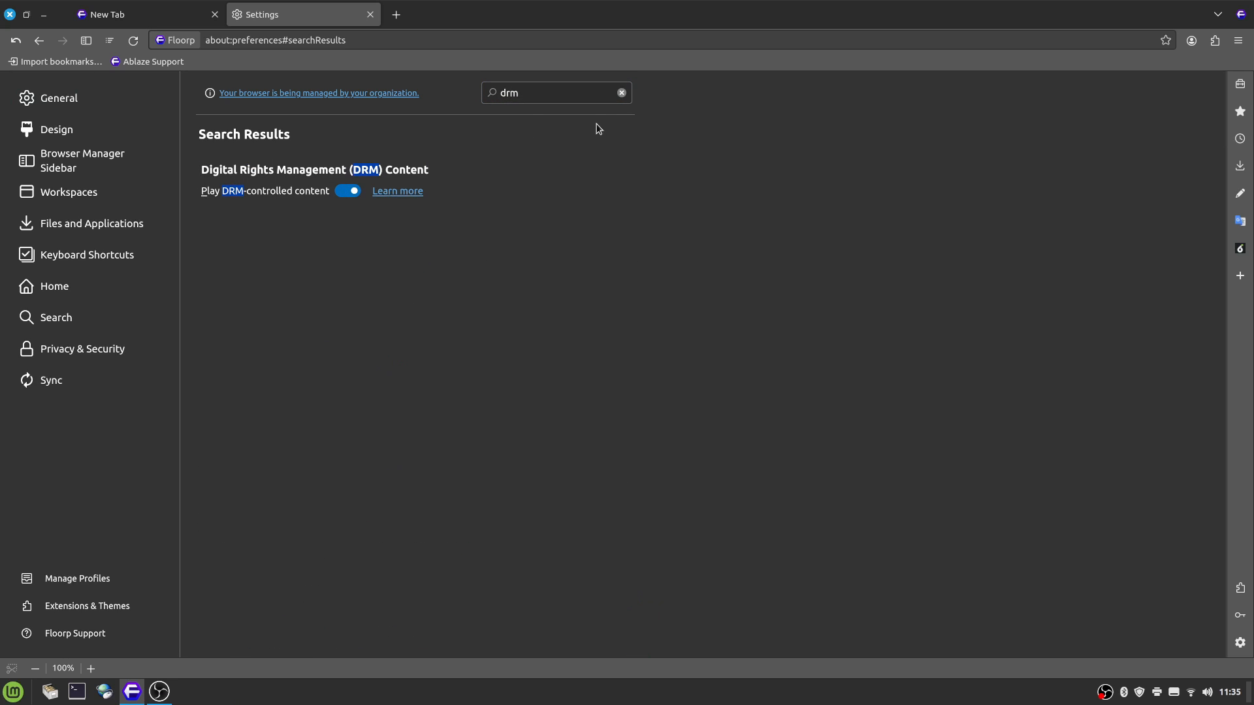
{"action": "left_click", "coordinate": [621, 92]}
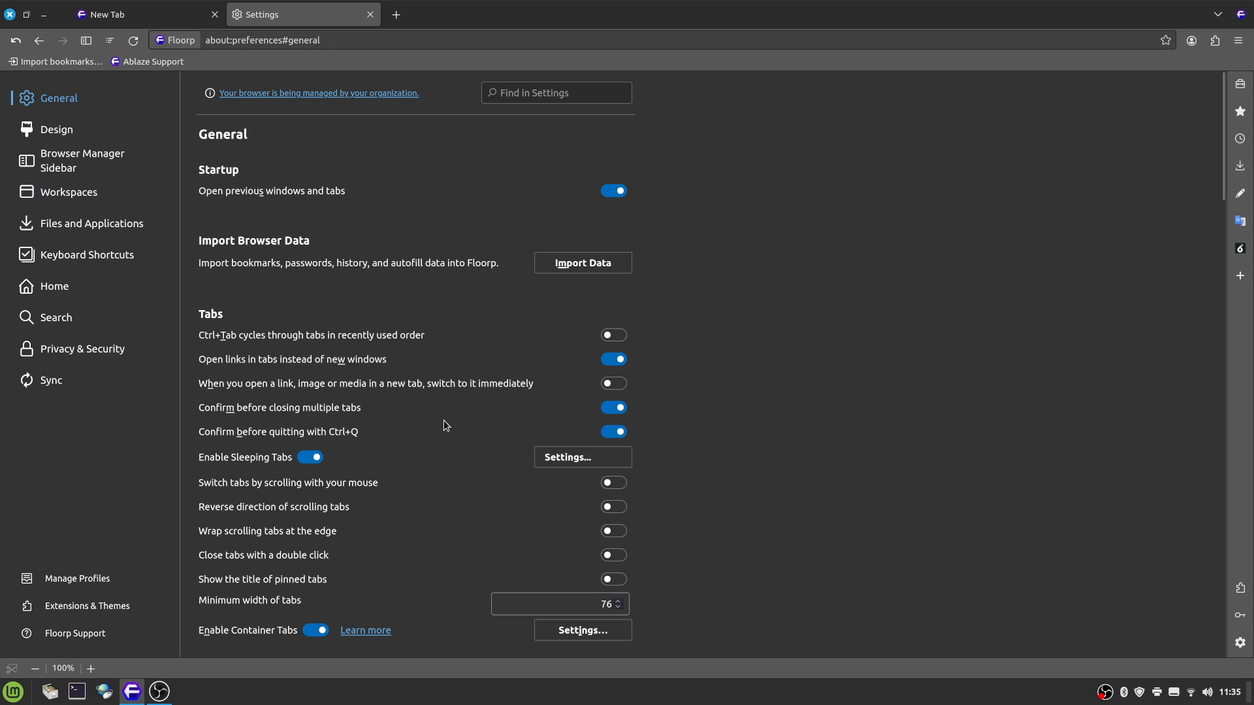
{"action": "mouse_move", "coordinate": [440, 402]}
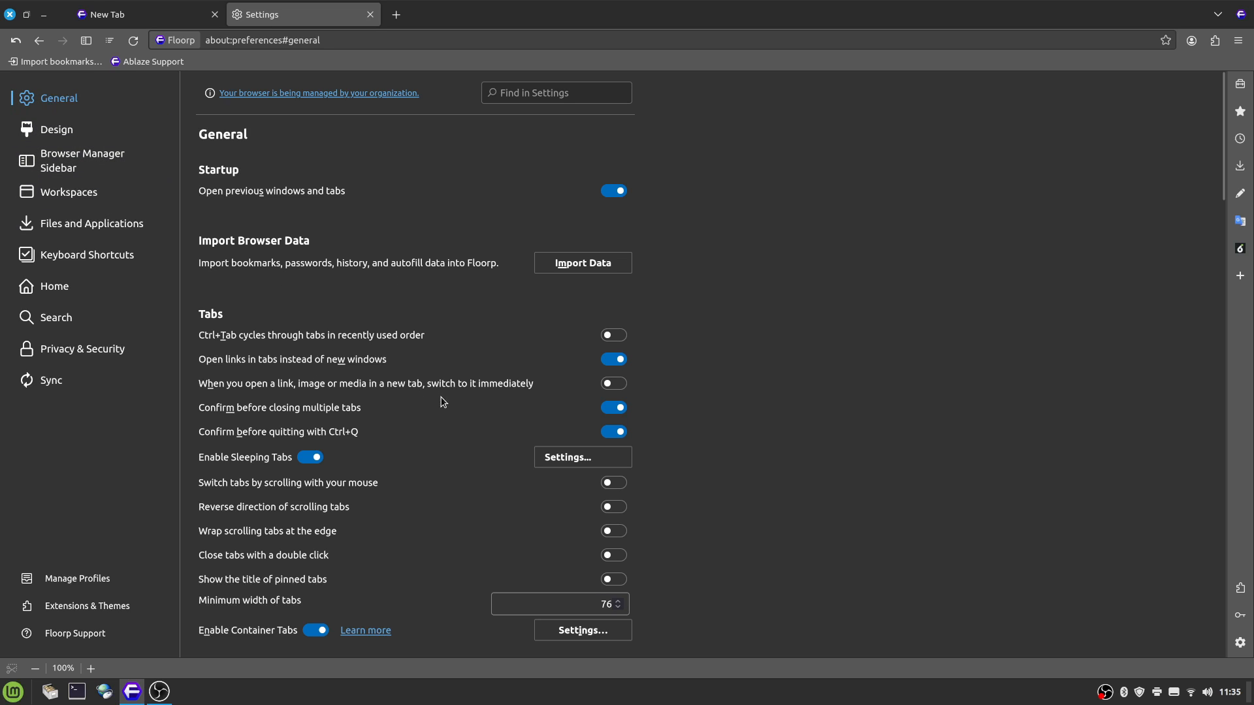
{"action": "mouse_move", "coordinate": [630, 650]}
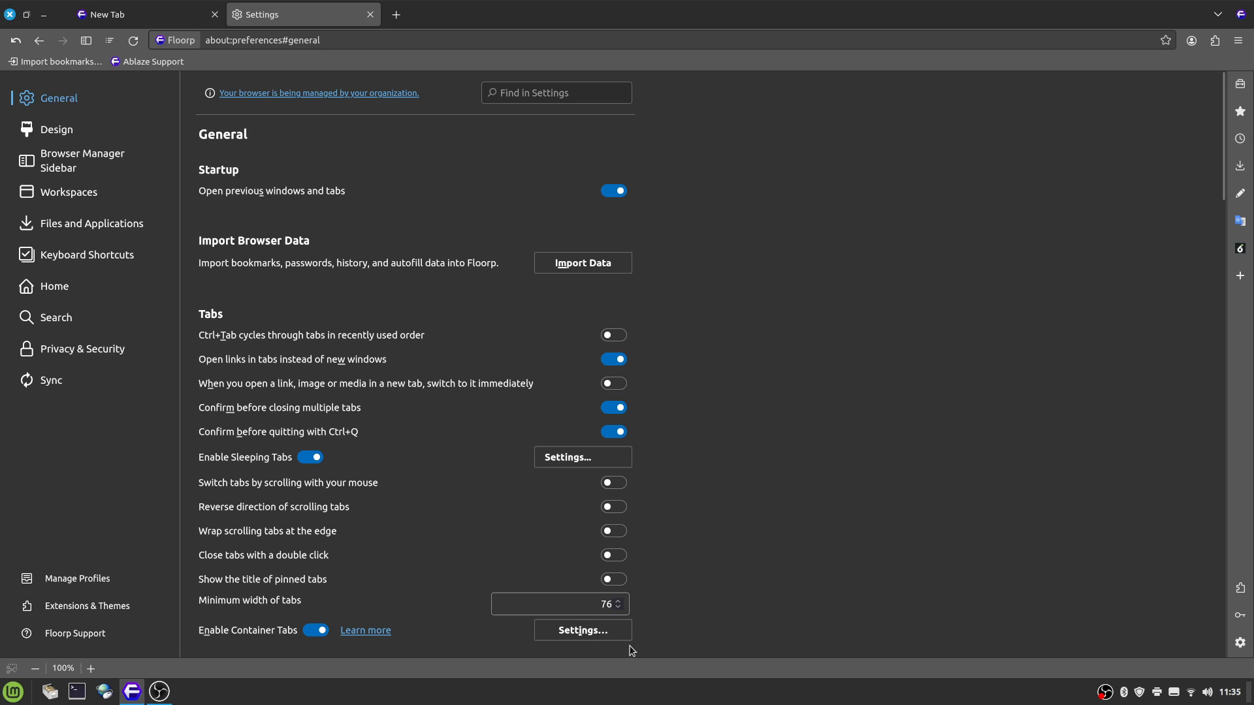
Step: View the Container Tabs list (Personal, Work, Banking, Shopping, Private), then move to the Design section
{"action": "left_click", "coordinate": [582, 630]}
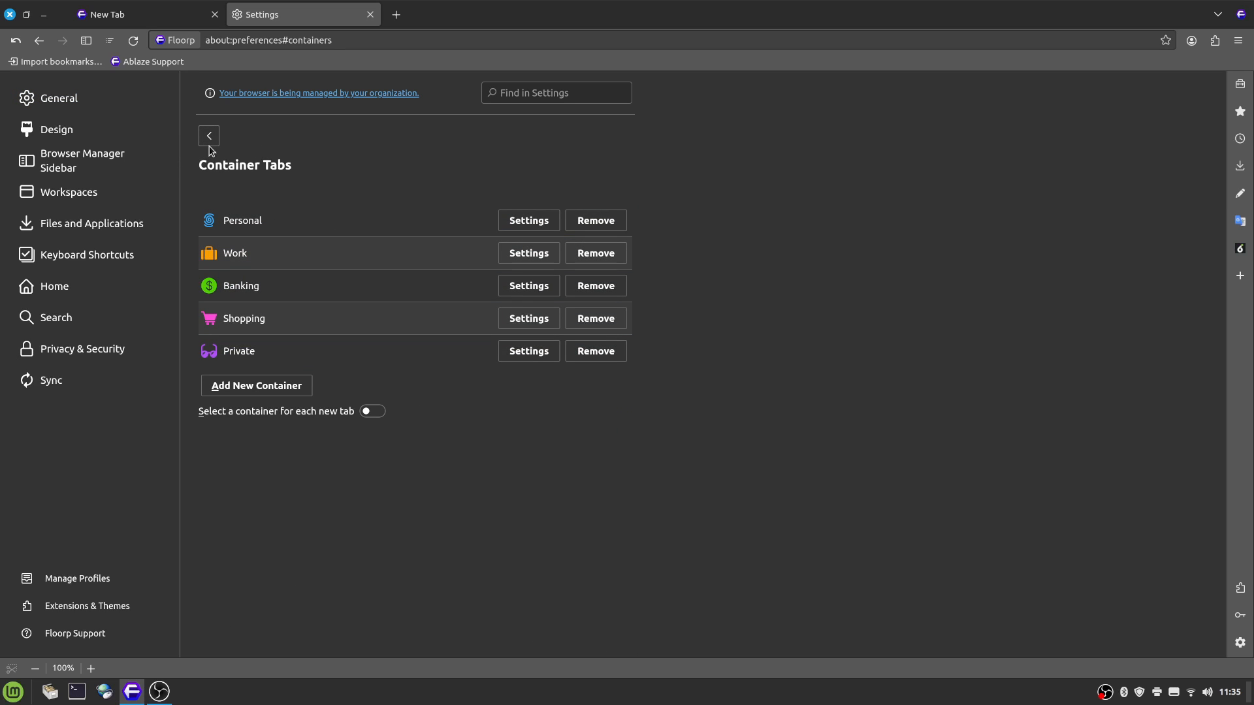
{"action": "left_click", "coordinate": [56, 129]}
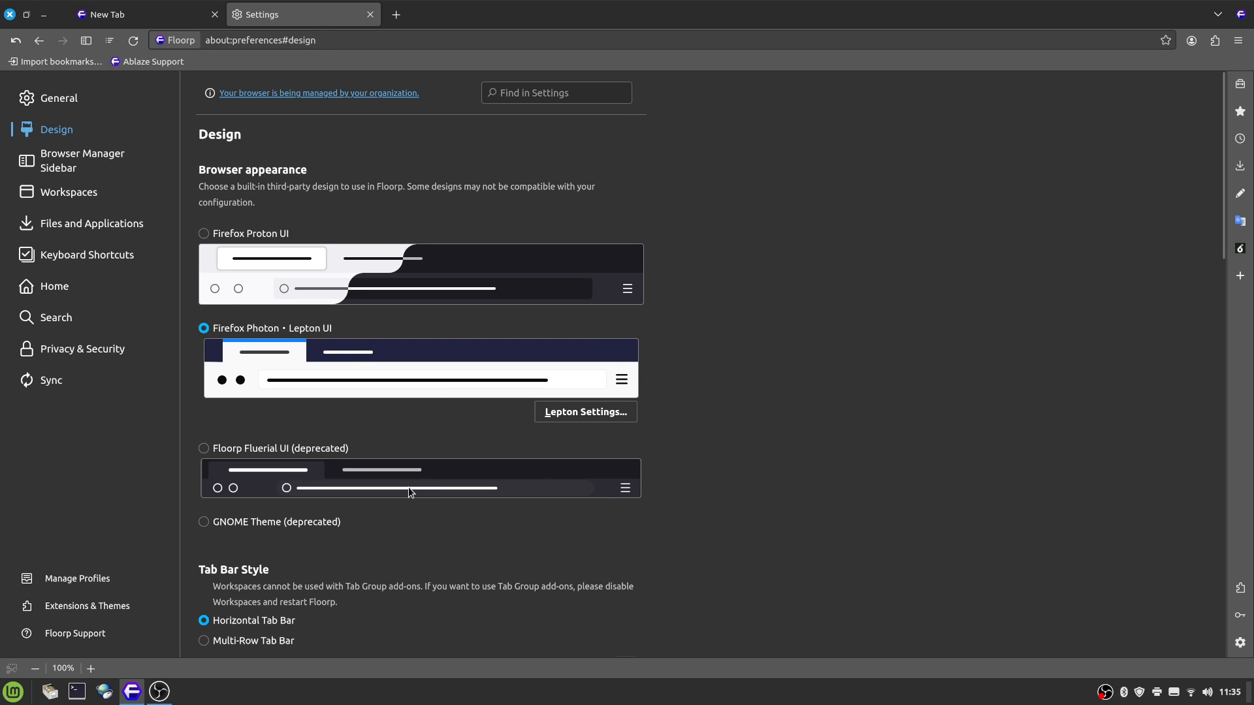
Step: Select Multi-Row Tab Bar in Design, restart Floorp to apply it, and open a new tab
{"action": "scroll", "scroll_direction": "down", "scroll_amount": 3}
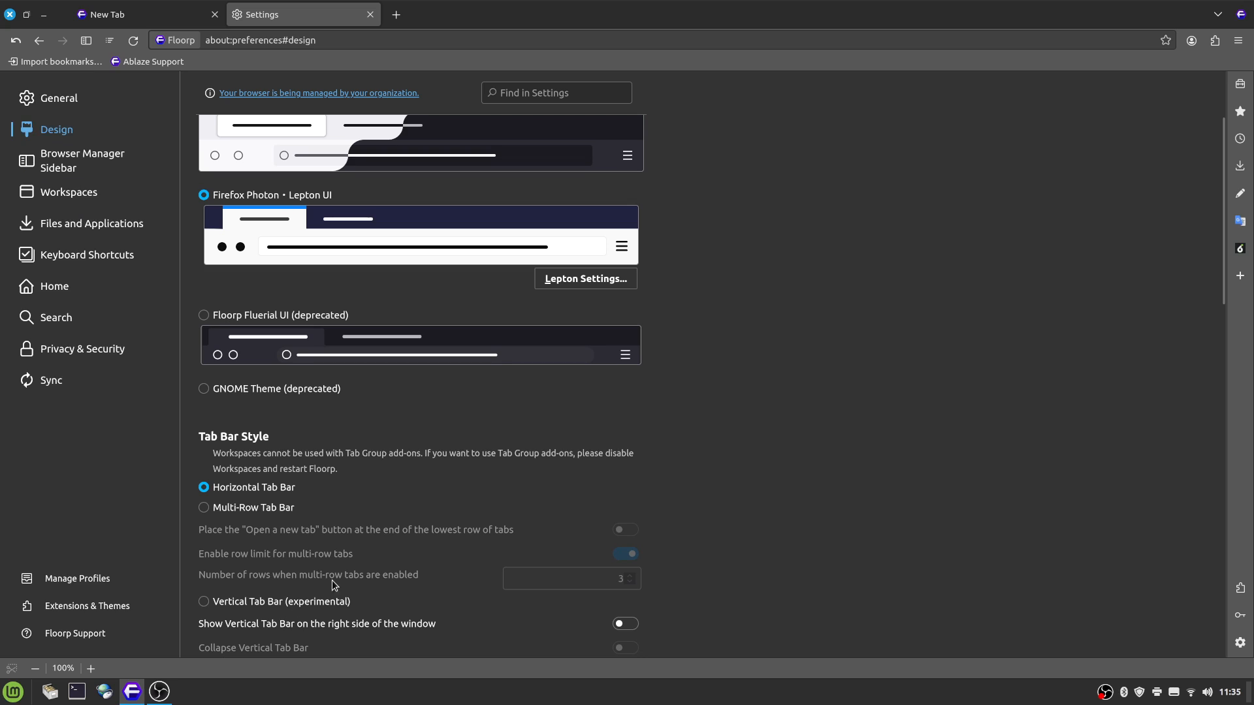
{"action": "left_click", "coordinate": [204, 507]}
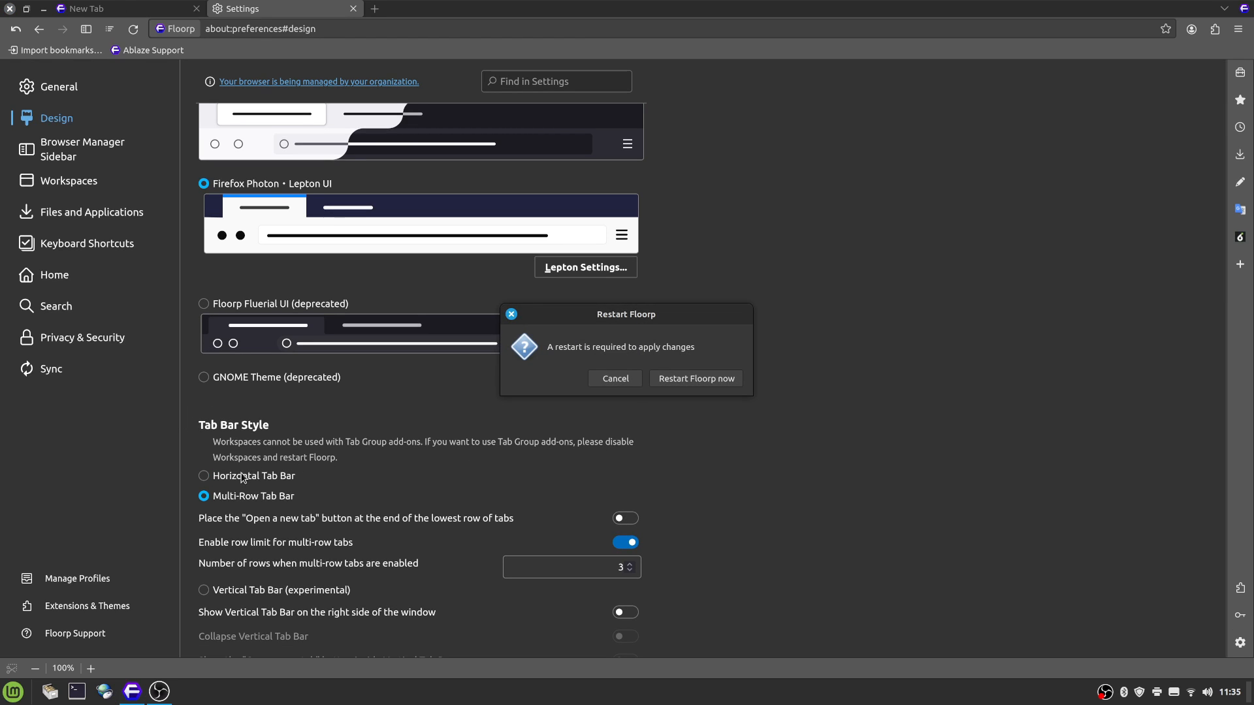
{"action": "mouse_move", "coordinate": [402, 491]}
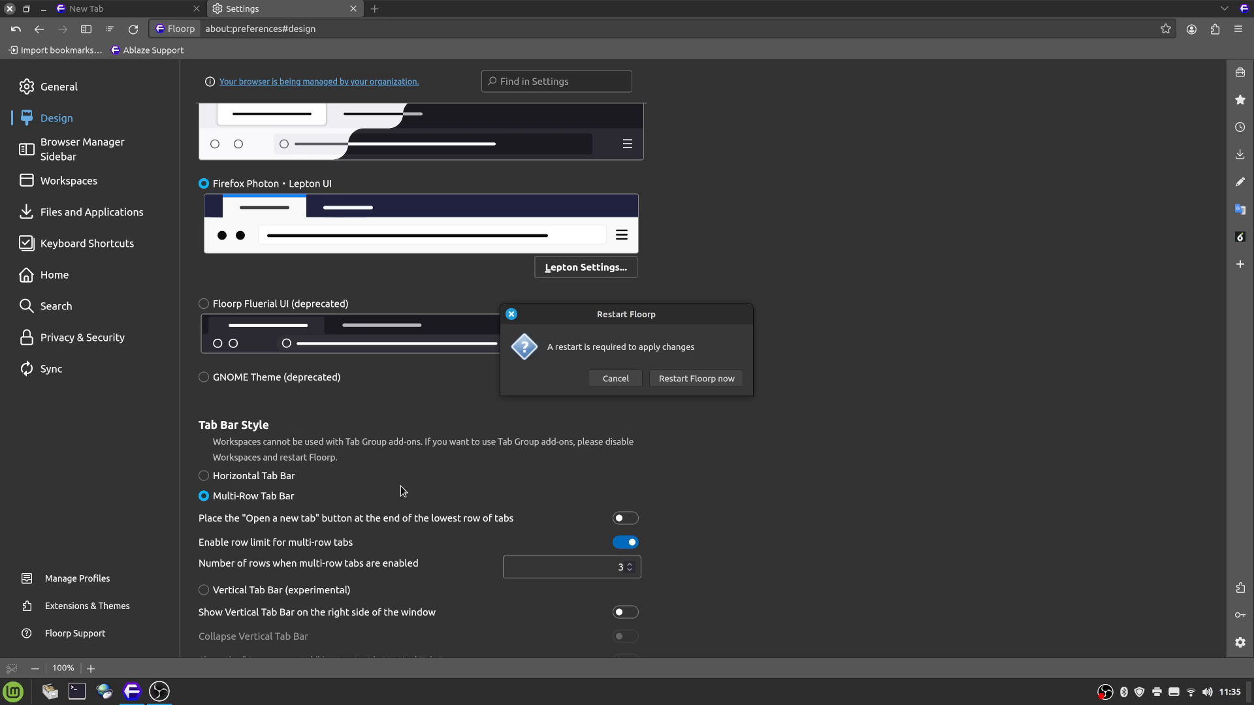
{"action": "left_click", "coordinate": [694, 379]}
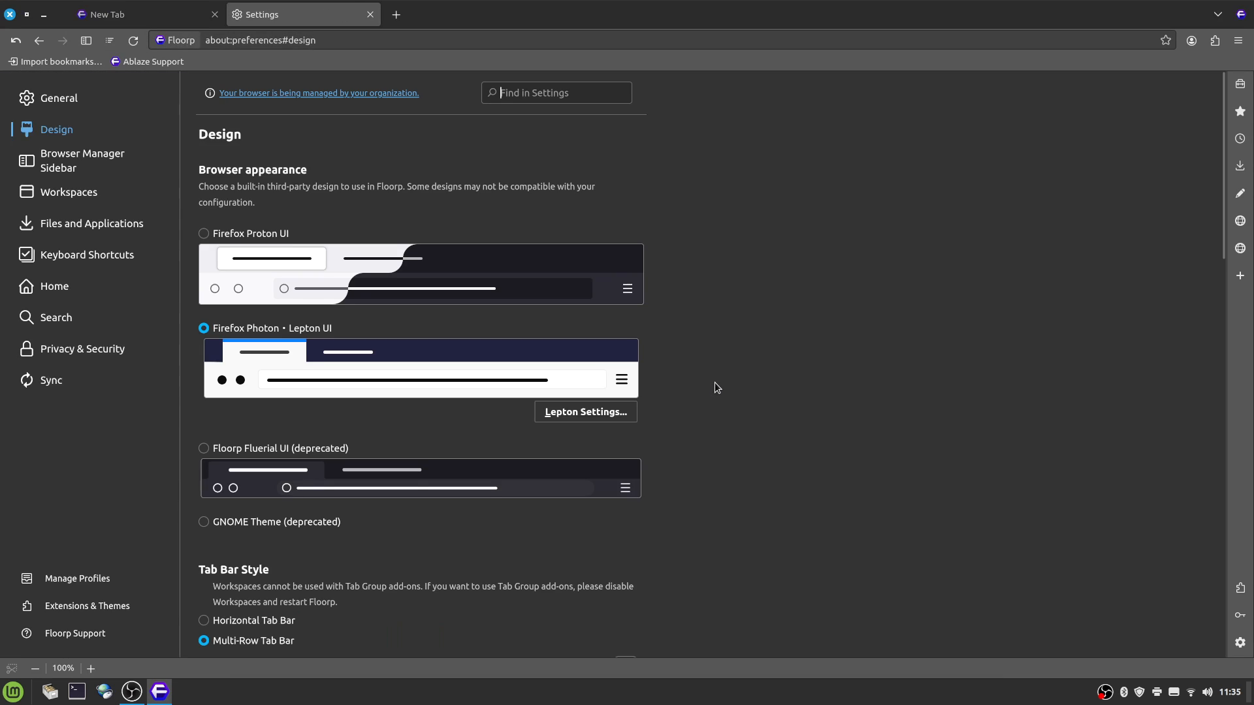
{"action": "left_click", "coordinate": [112, 13]}
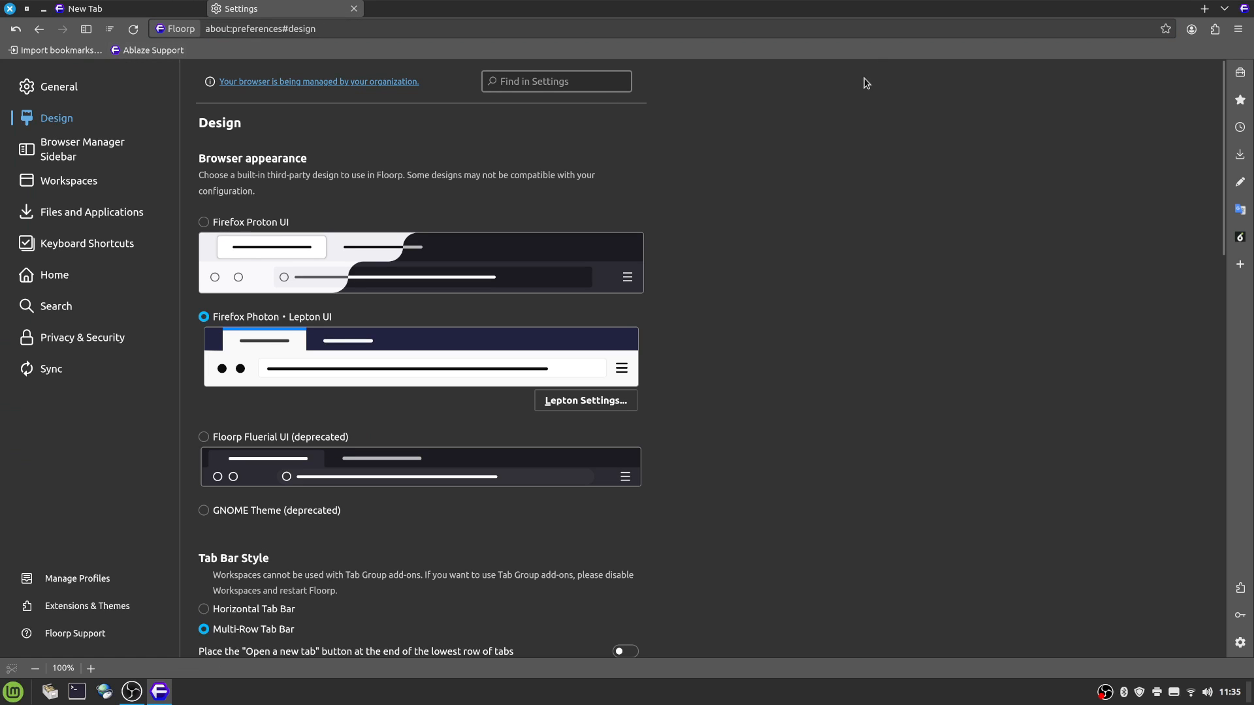
{"action": "mouse_move", "coordinate": [821, 242]}
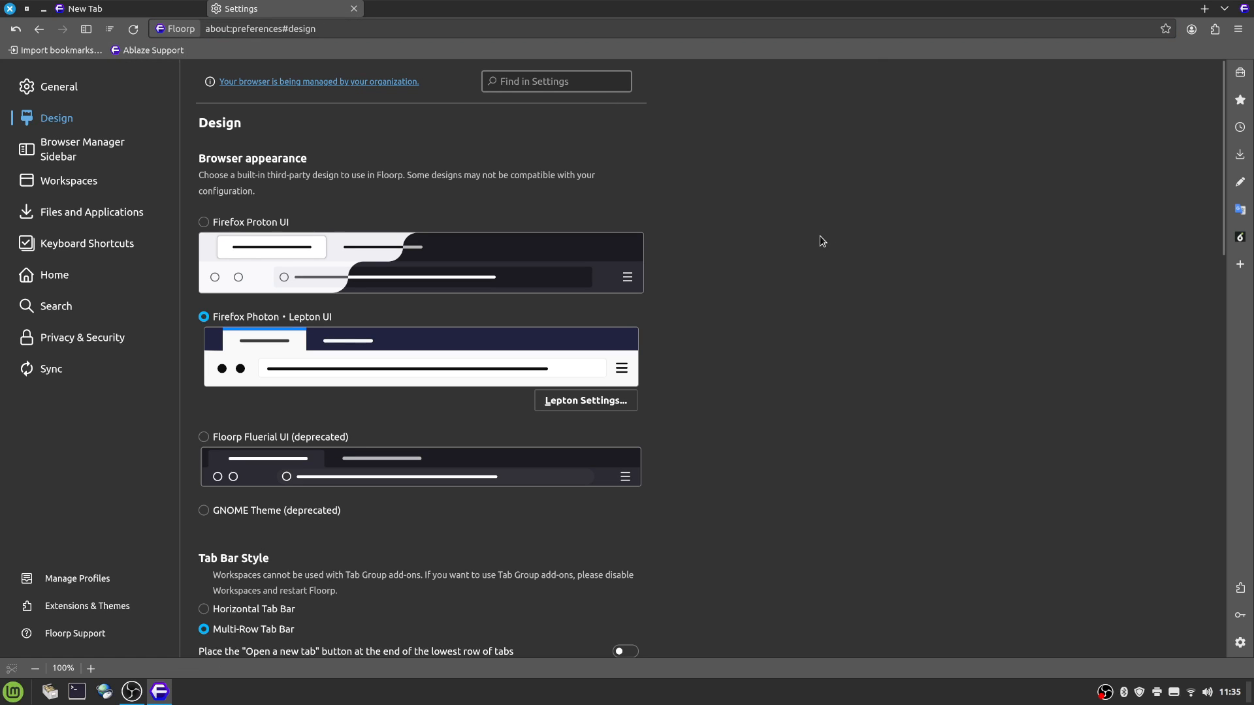
{"action": "left_click", "coordinate": [1204, 9]}
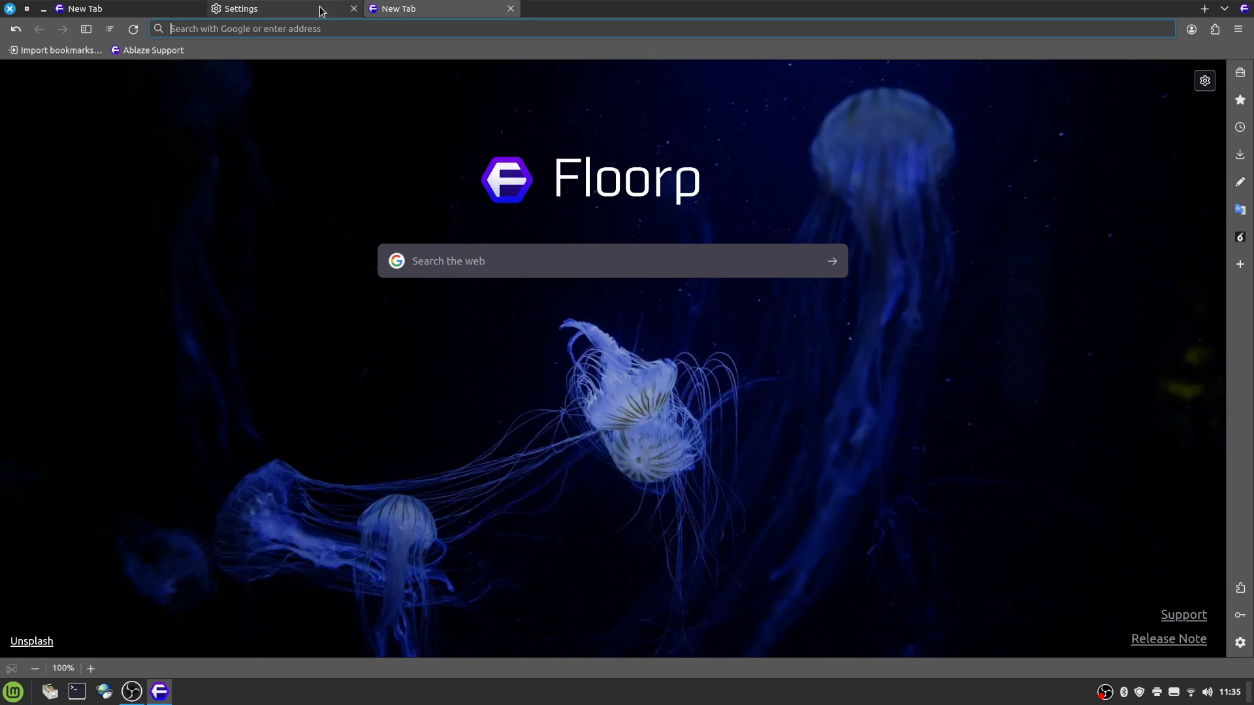
Step: Switch the tab bar style to Horizontal, cancel the restart prompt, then reselect Multi-Row Tab Bar
{"action": "left_click", "coordinate": [241, 9]}
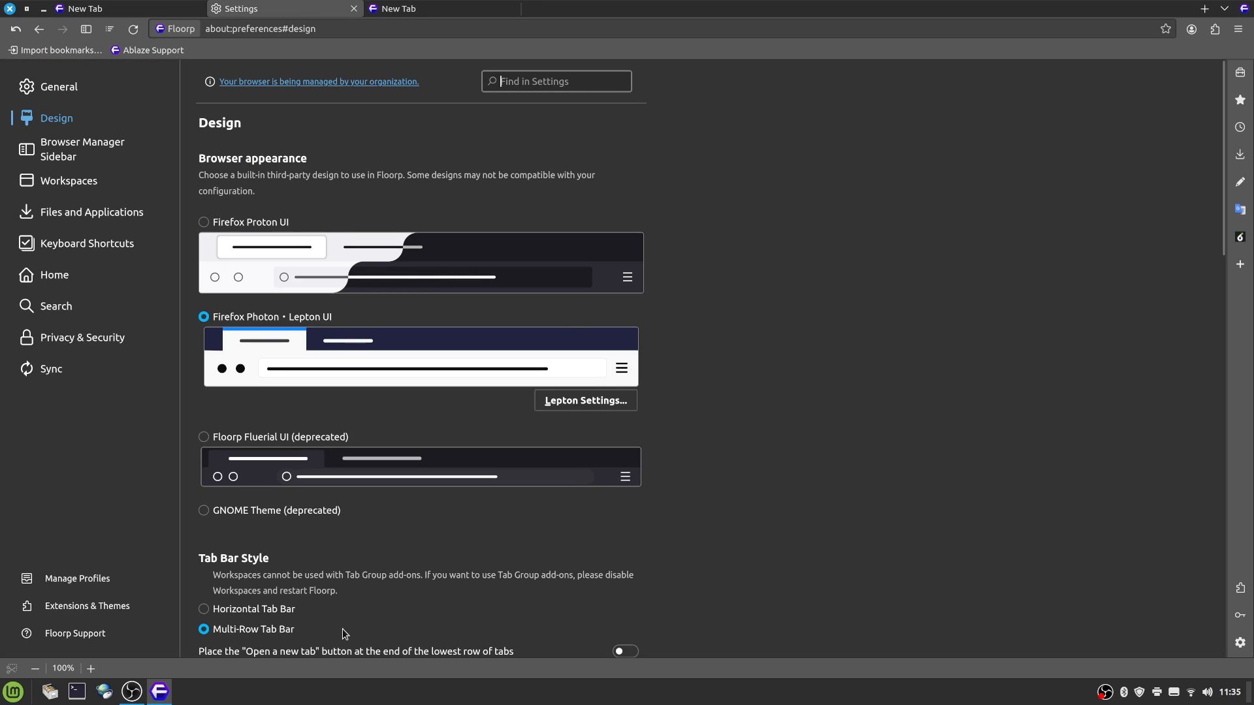
{"action": "left_click", "coordinate": [204, 609]}
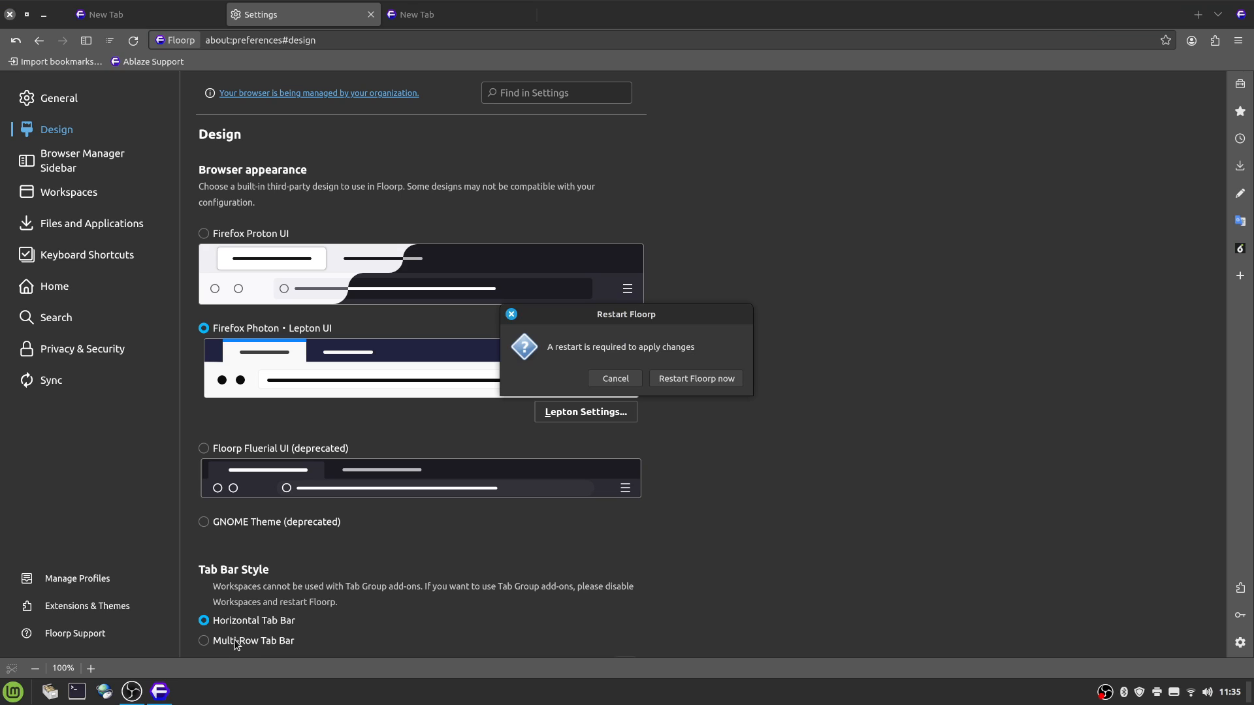
{"action": "left_click", "coordinate": [614, 378]}
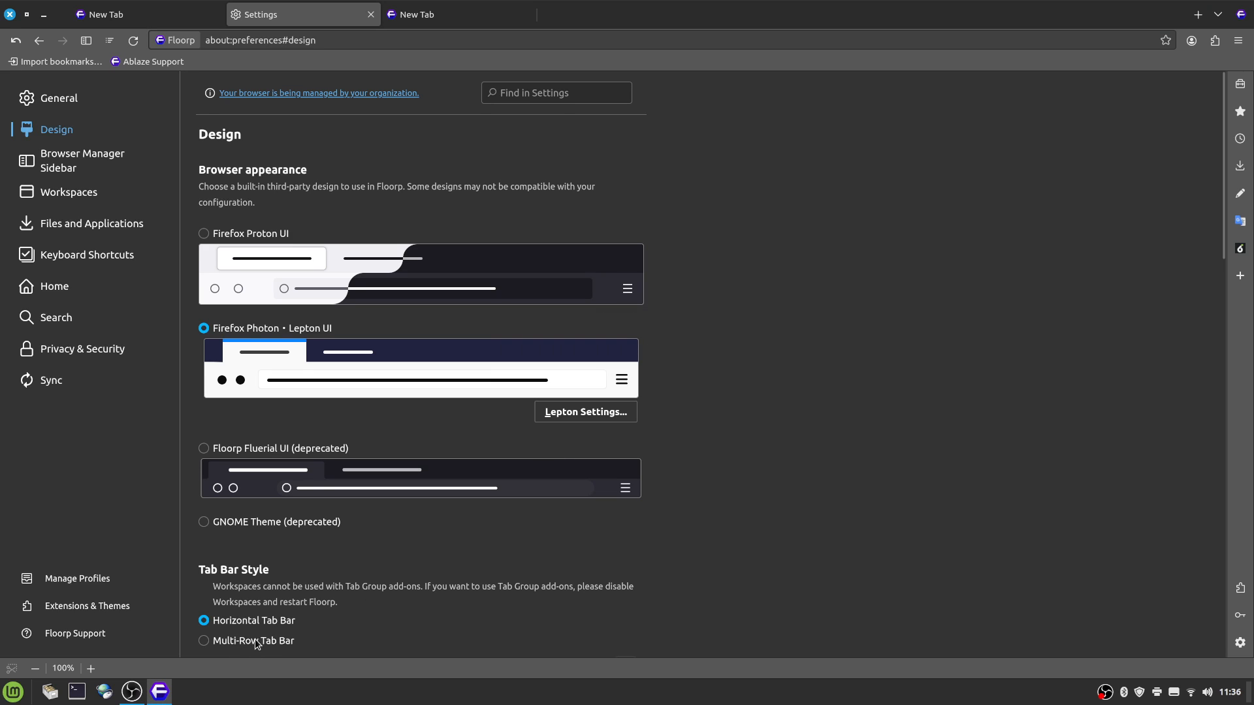
{"action": "left_click", "coordinate": [203, 640]}
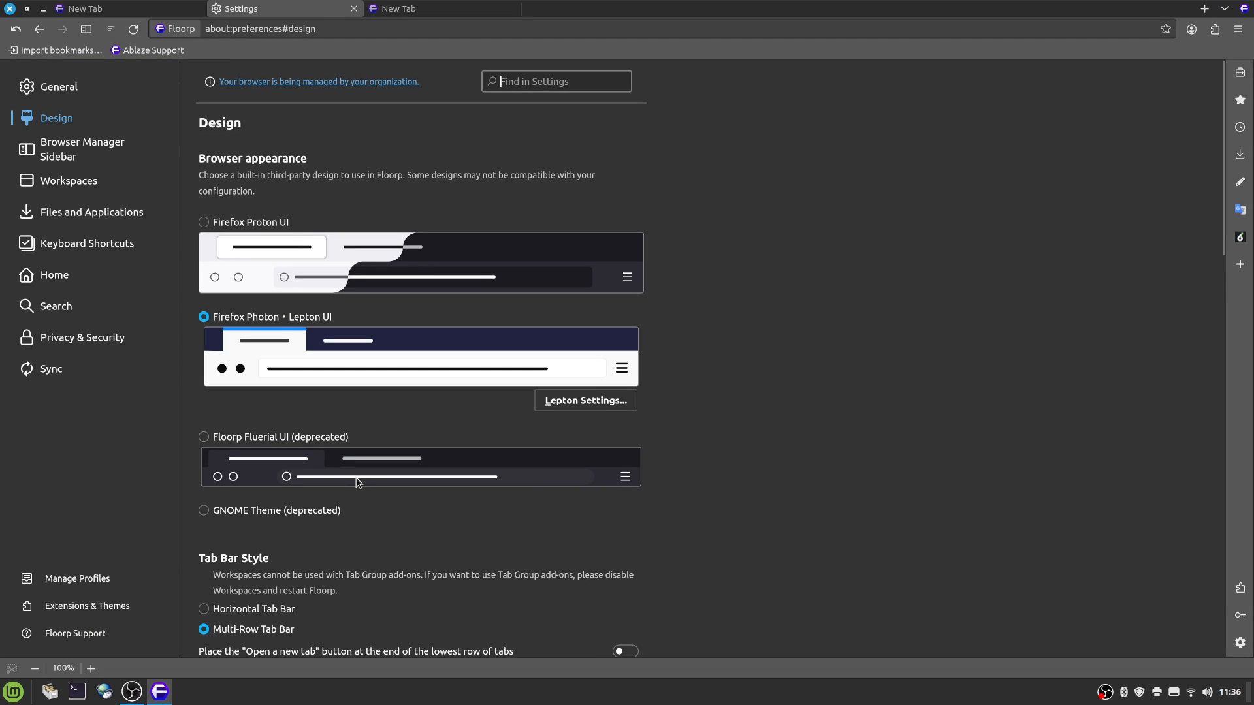
Step: Set the tab bar style to Vertical, restart Floorp, then return to the Design settings page
{"action": "scroll", "scroll_direction": "down", "scroll_amount": 3}
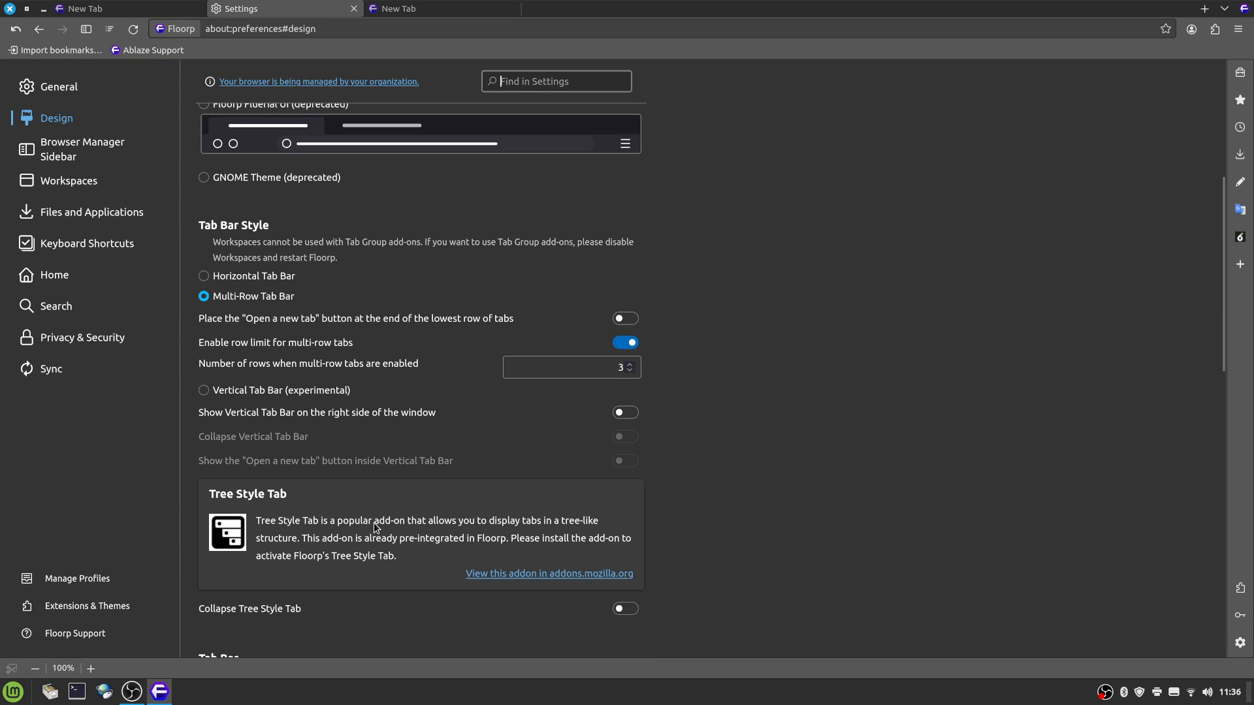
{"action": "mouse_move", "coordinate": [316, 475]}
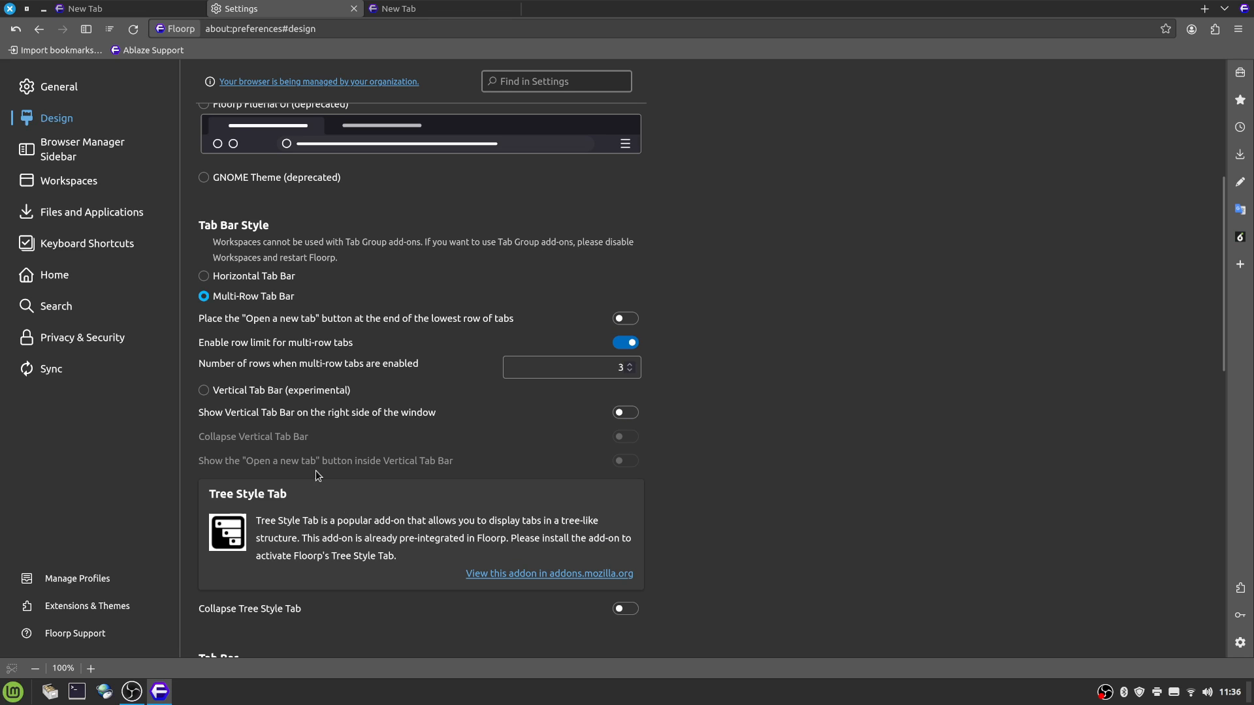
{"action": "left_click", "coordinate": [204, 391]}
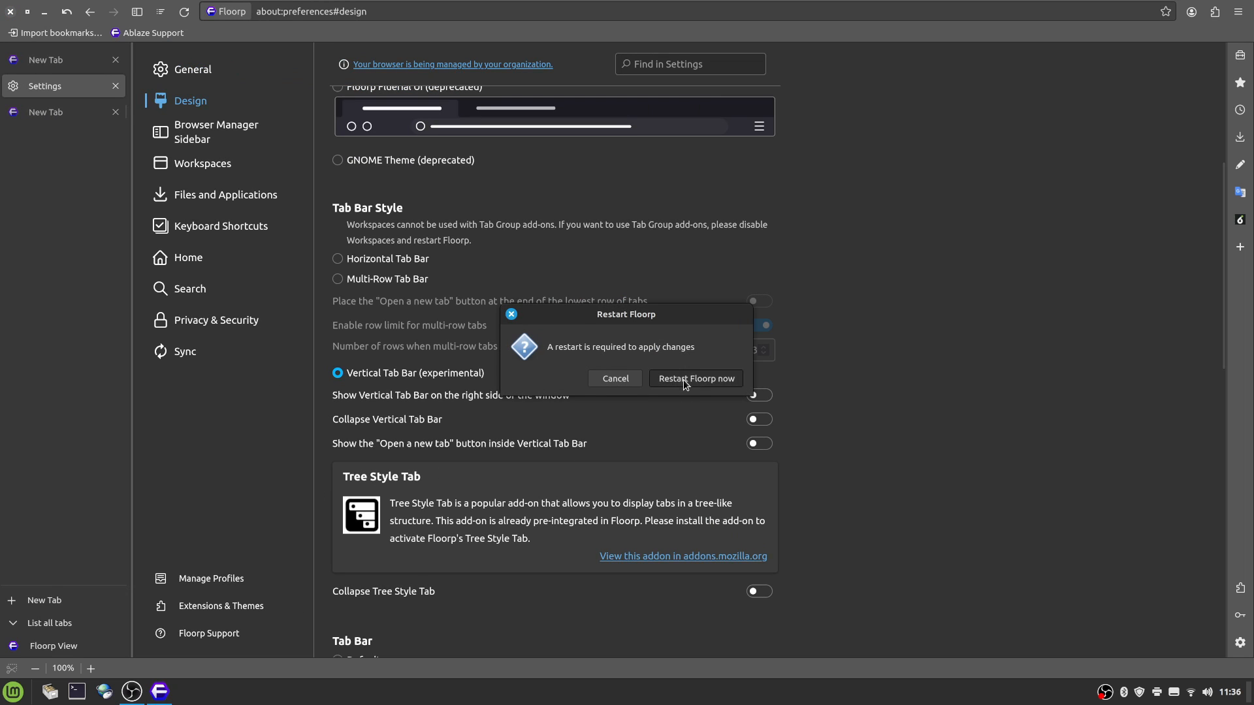
{"action": "left_click", "coordinate": [613, 379]}
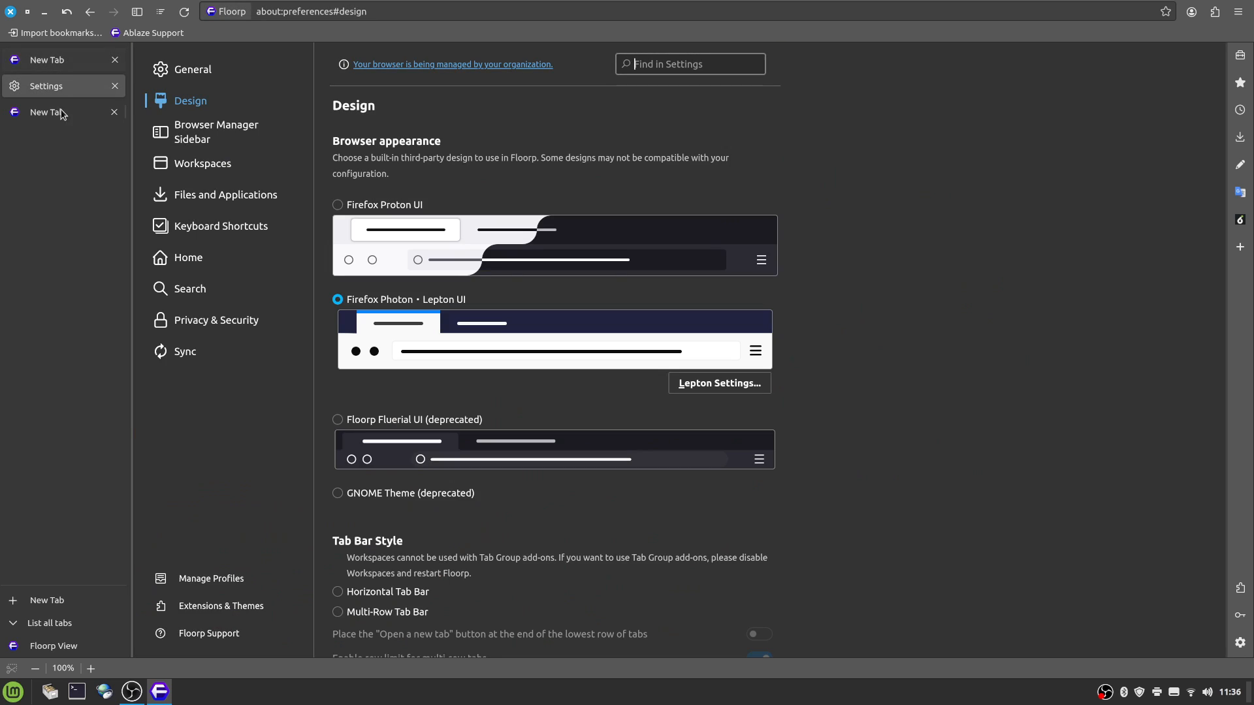
{"action": "left_click", "coordinate": [47, 112]}
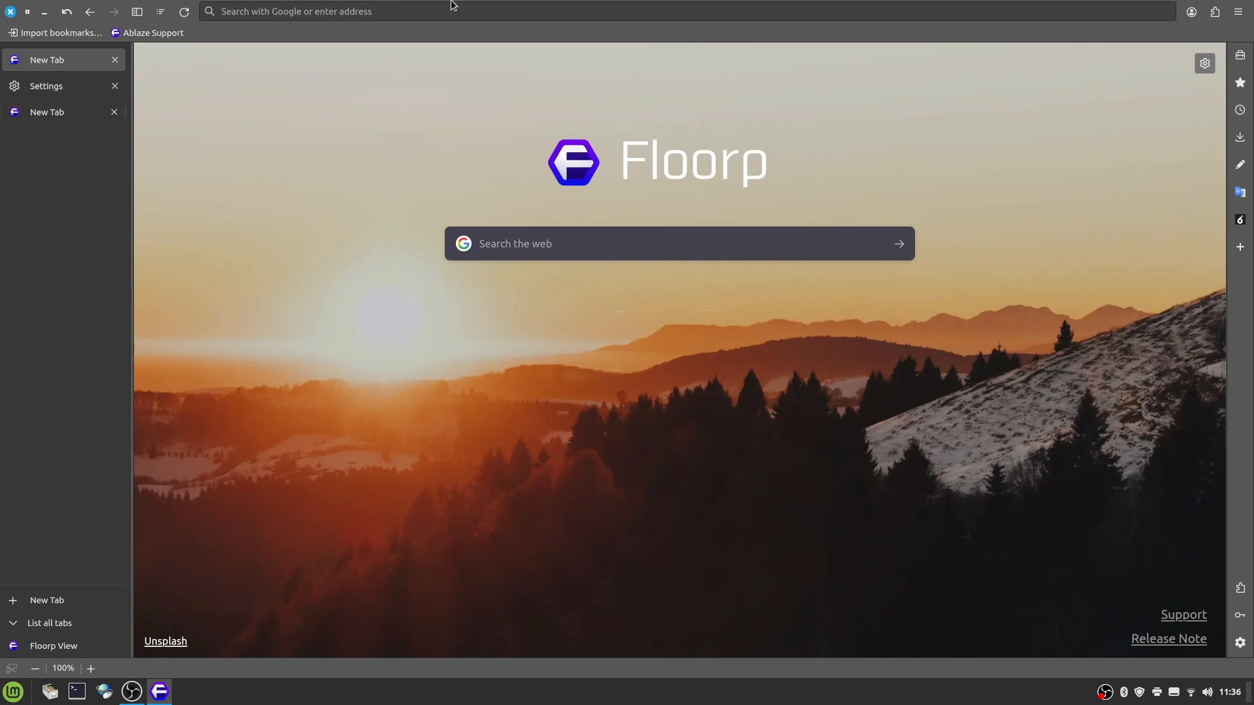
{"action": "mouse_move", "coordinate": [650, 91]}
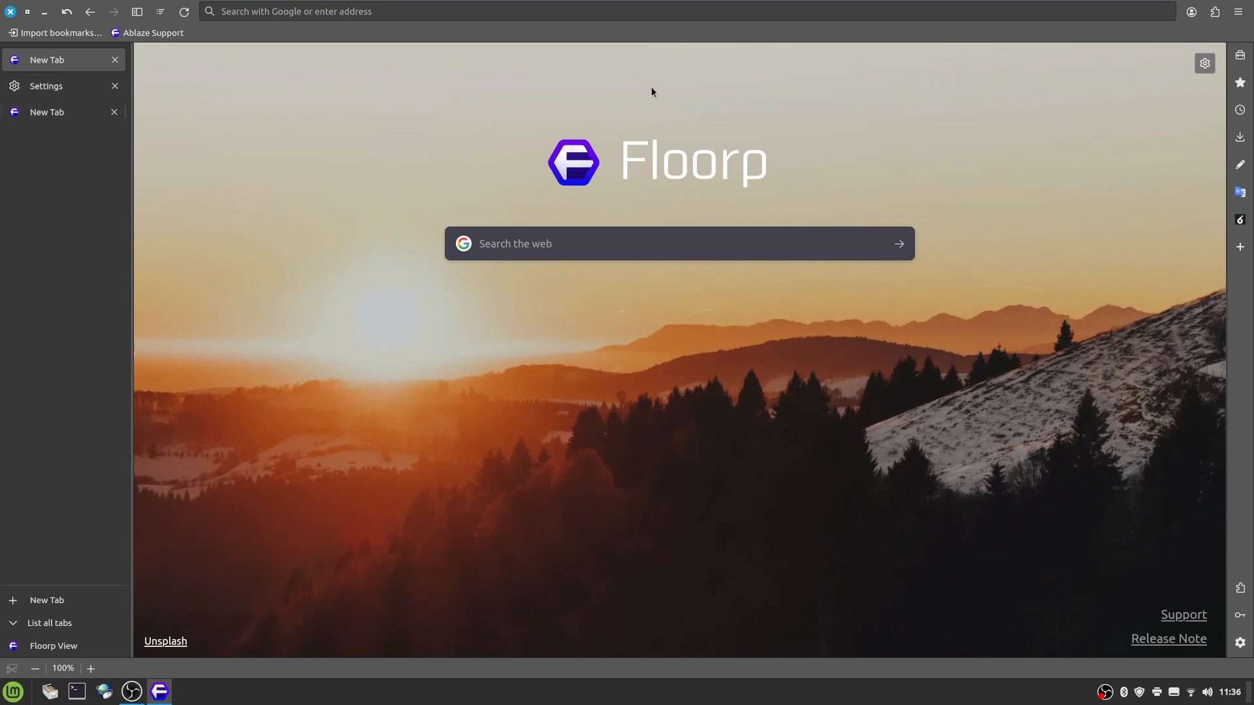
{"action": "left_click", "coordinate": [46, 87]}
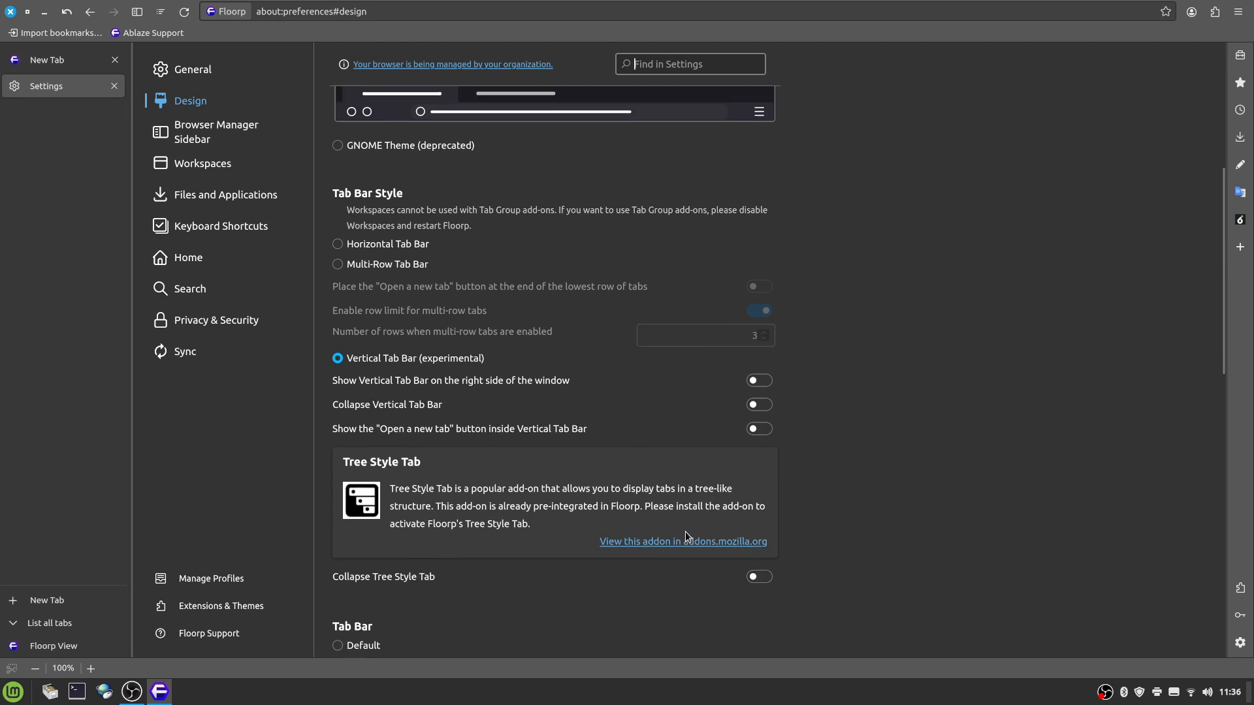
Step: Browse the Browser Manager Sidebar, Workspaces and Files and Applications sections, ending on Keyboard Shortcuts
{"action": "scroll", "scroll_direction": "up", "scroll_amount": 3}
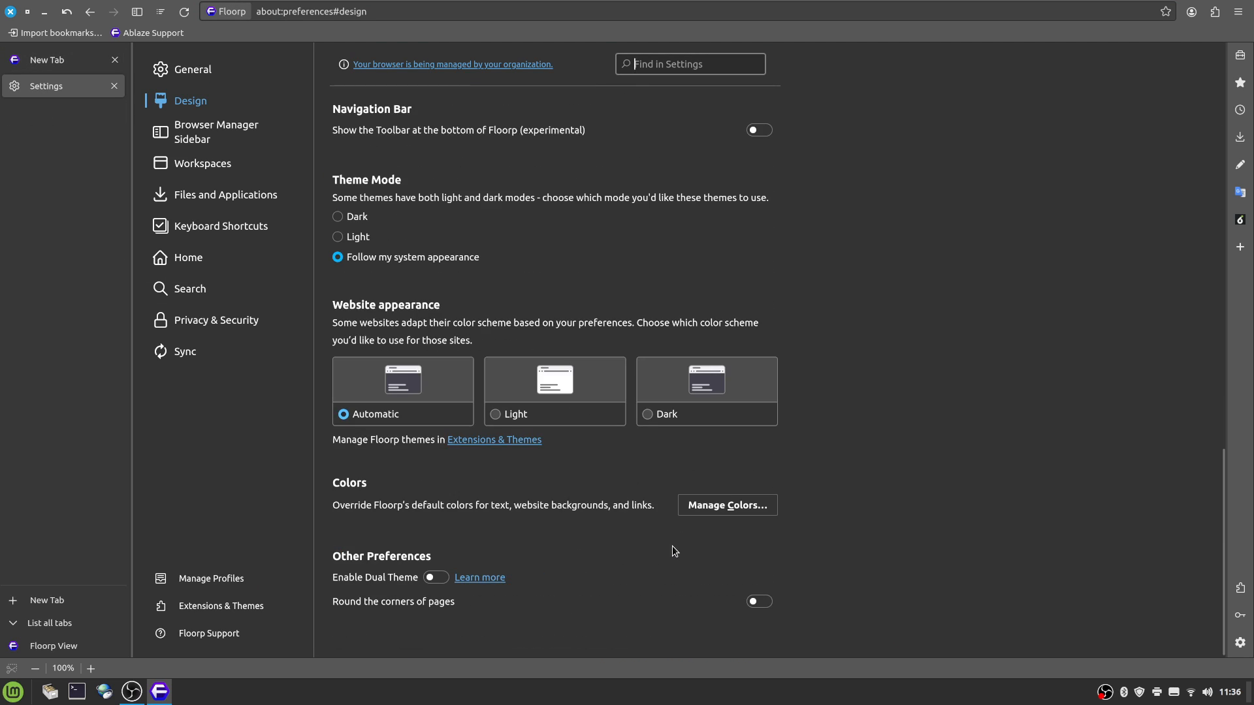
{"action": "scroll", "scroll_direction": "down", "scroll_amount": 3}
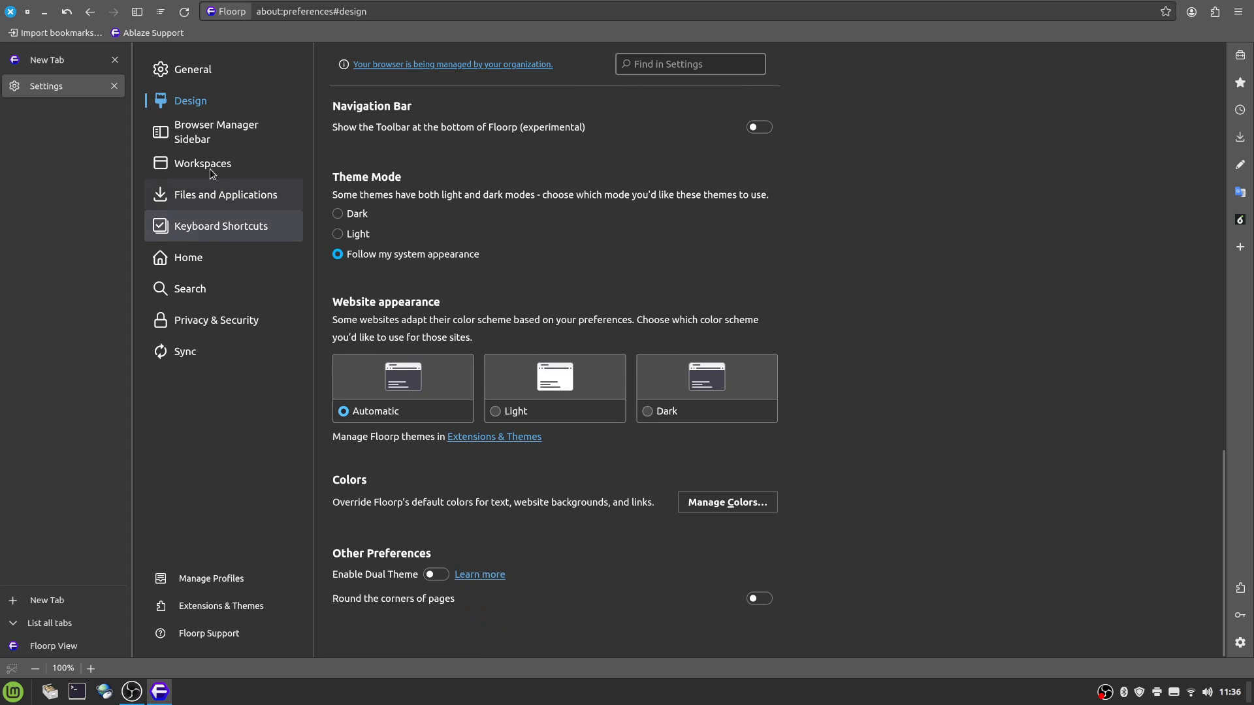
{"action": "left_click", "coordinate": [216, 132]}
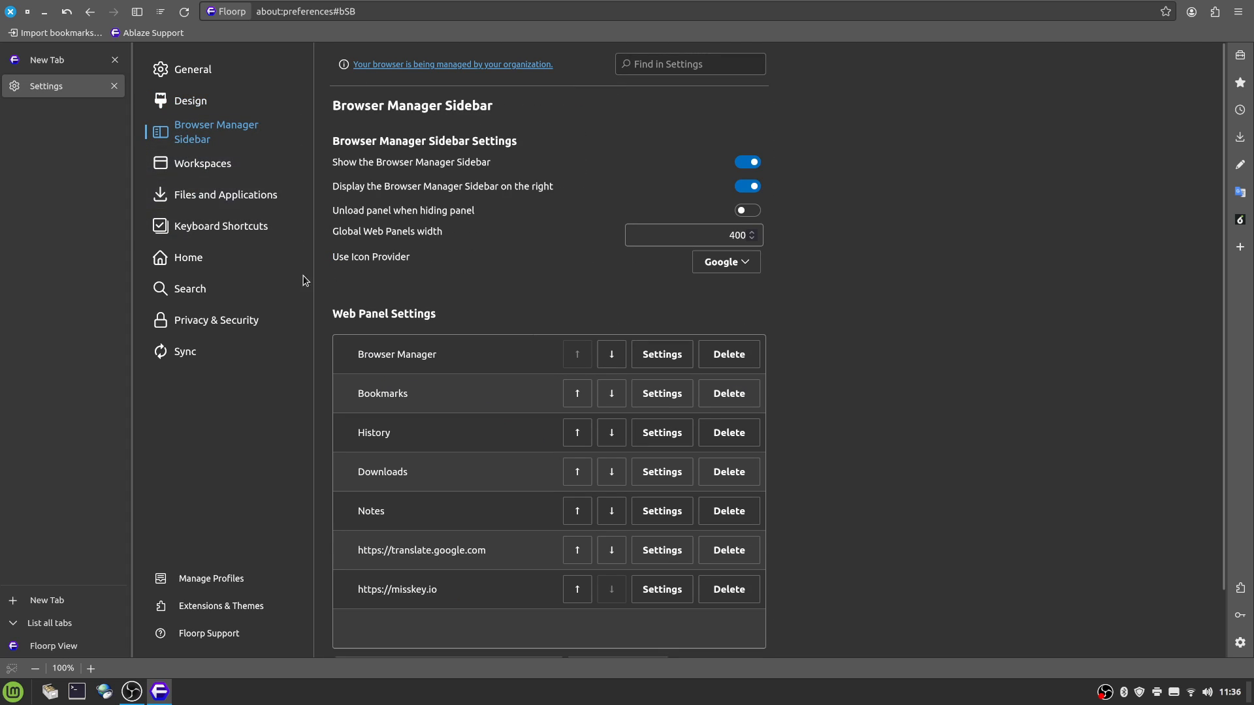
{"action": "left_click", "coordinate": [202, 163]}
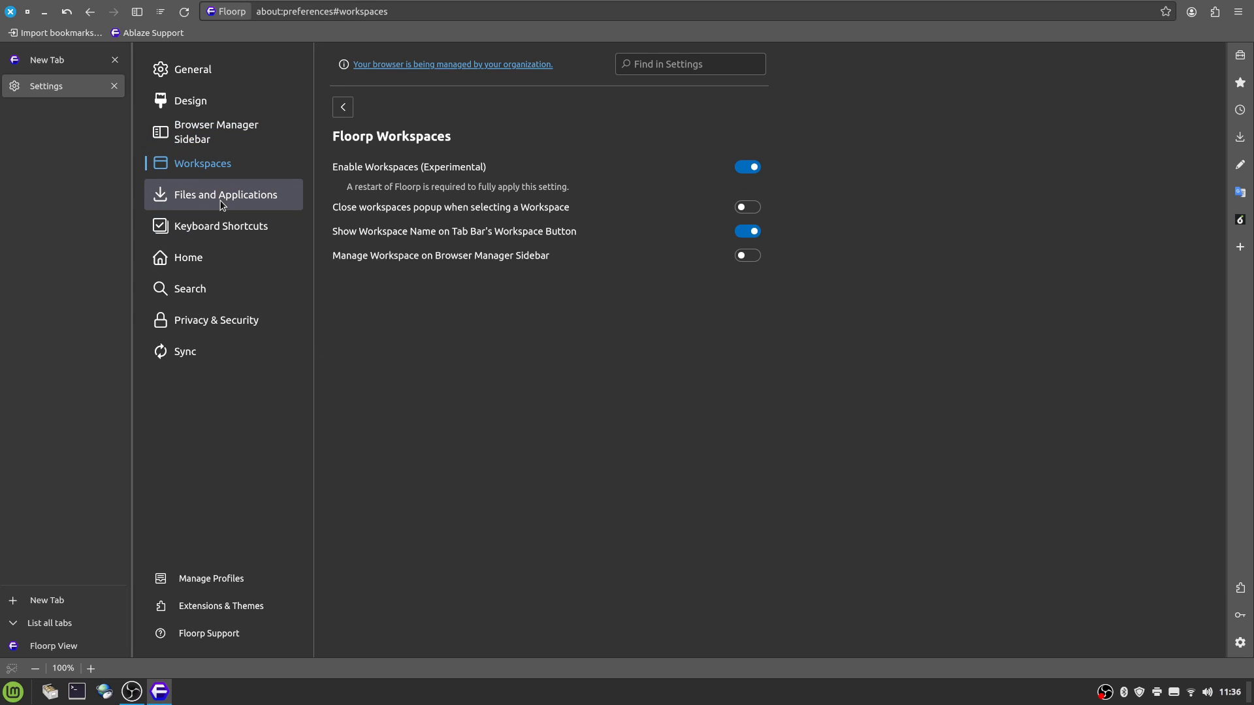
{"action": "left_click", "coordinate": [224, 195]}
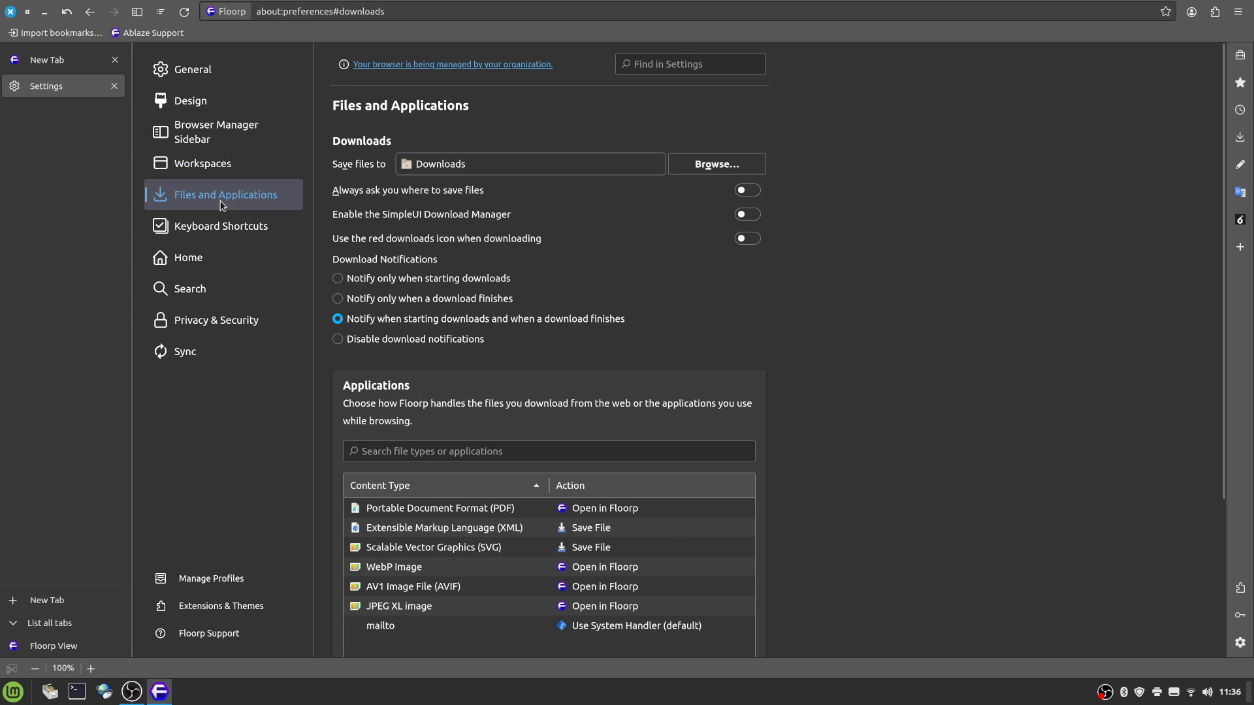
{"action": "left_click", "coordinate": [224, 226]}
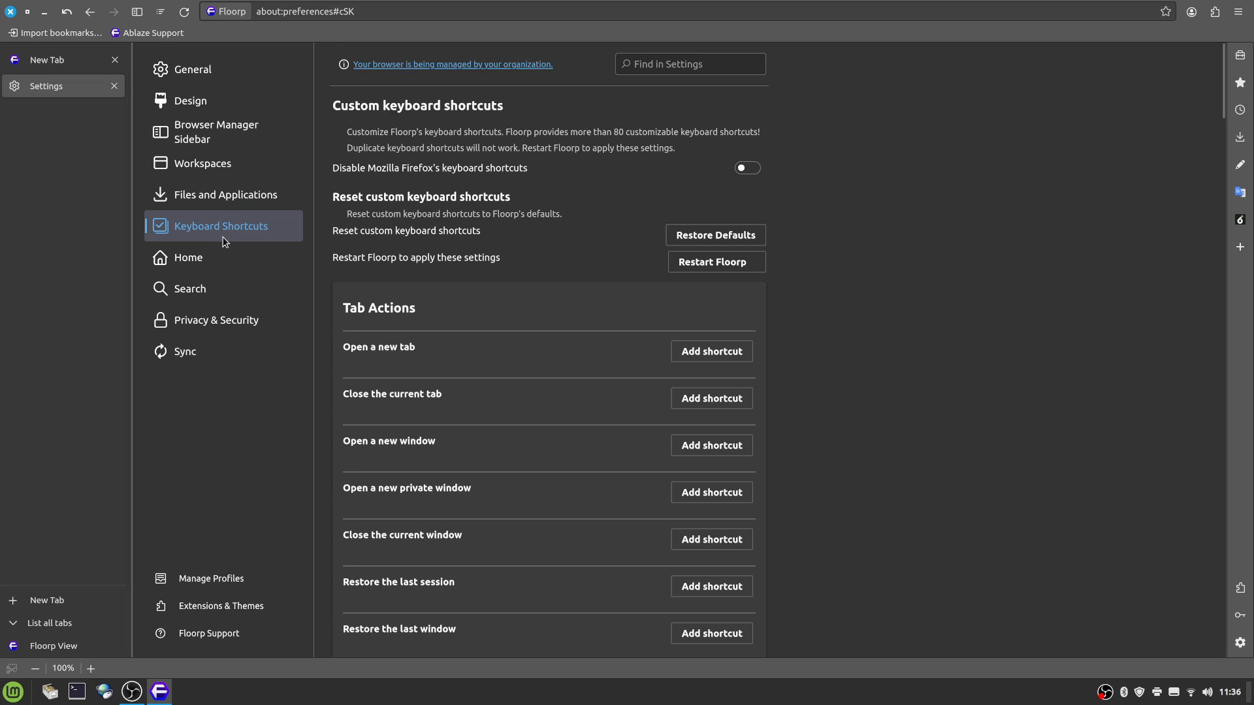
Step: Review the Search settings from the default engine down to the Search Shortcuts table
{"action": "left_click", "coordinate": [189, 288]}
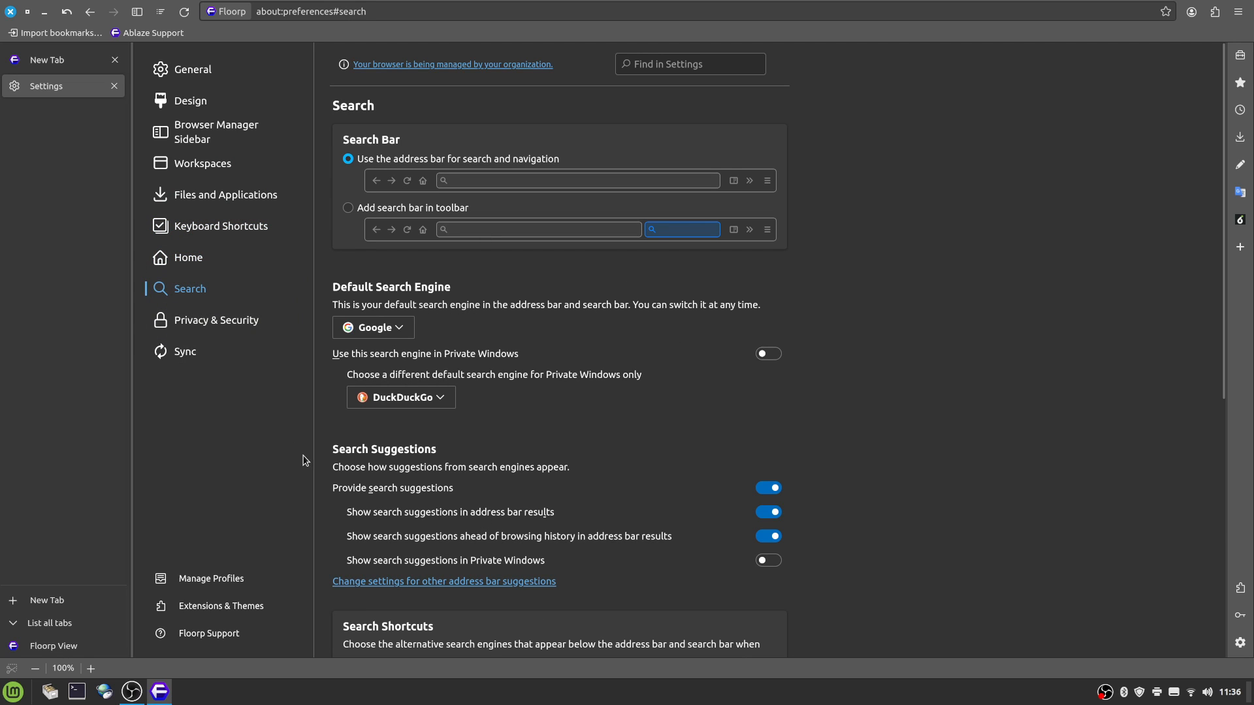
{"action": "left_click", "coordinate": [372, 327]}
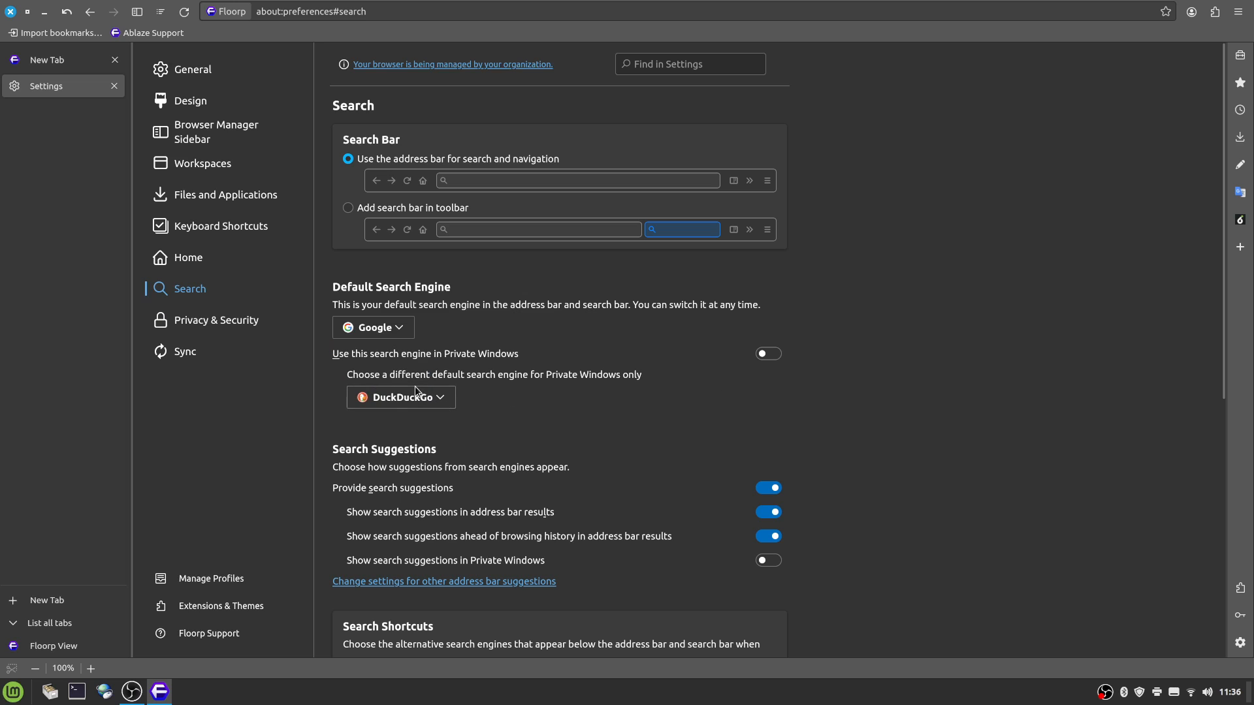
{"action": "scroll", "scroll_direction": "down", "scroll_amount": 3}
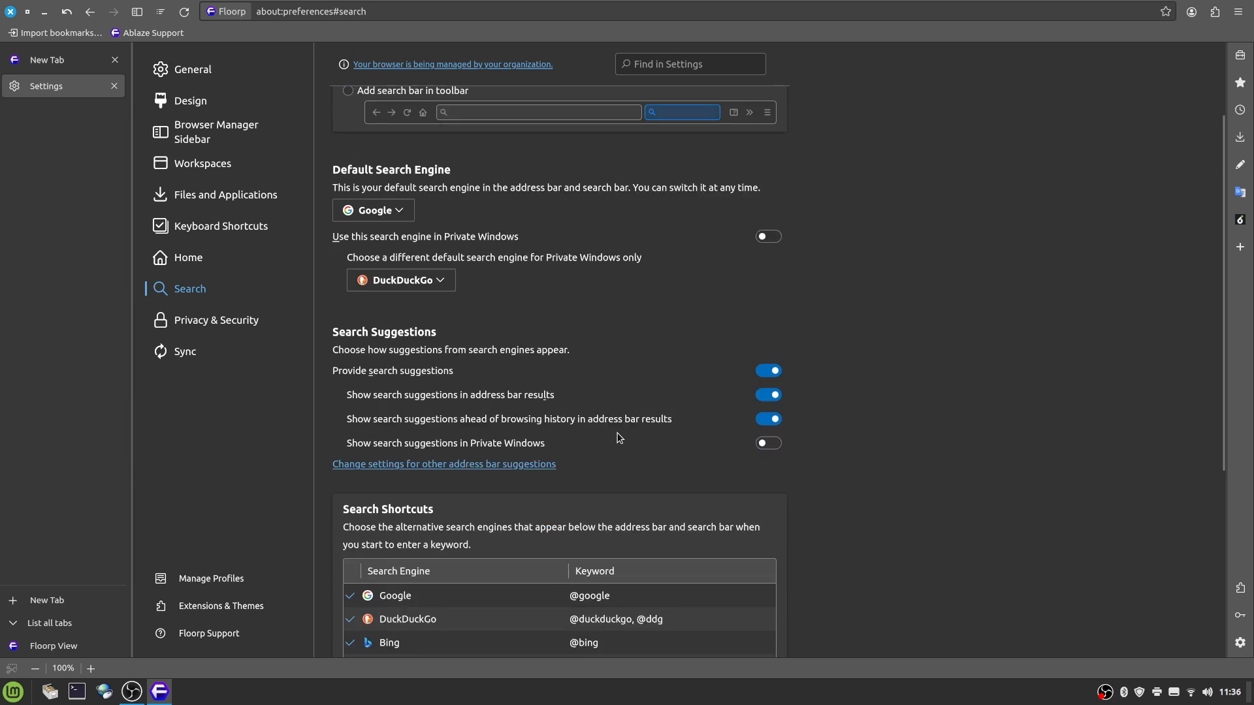
{"action": "scroll", "scroll_direction": "down", "scroll_amount": 3}
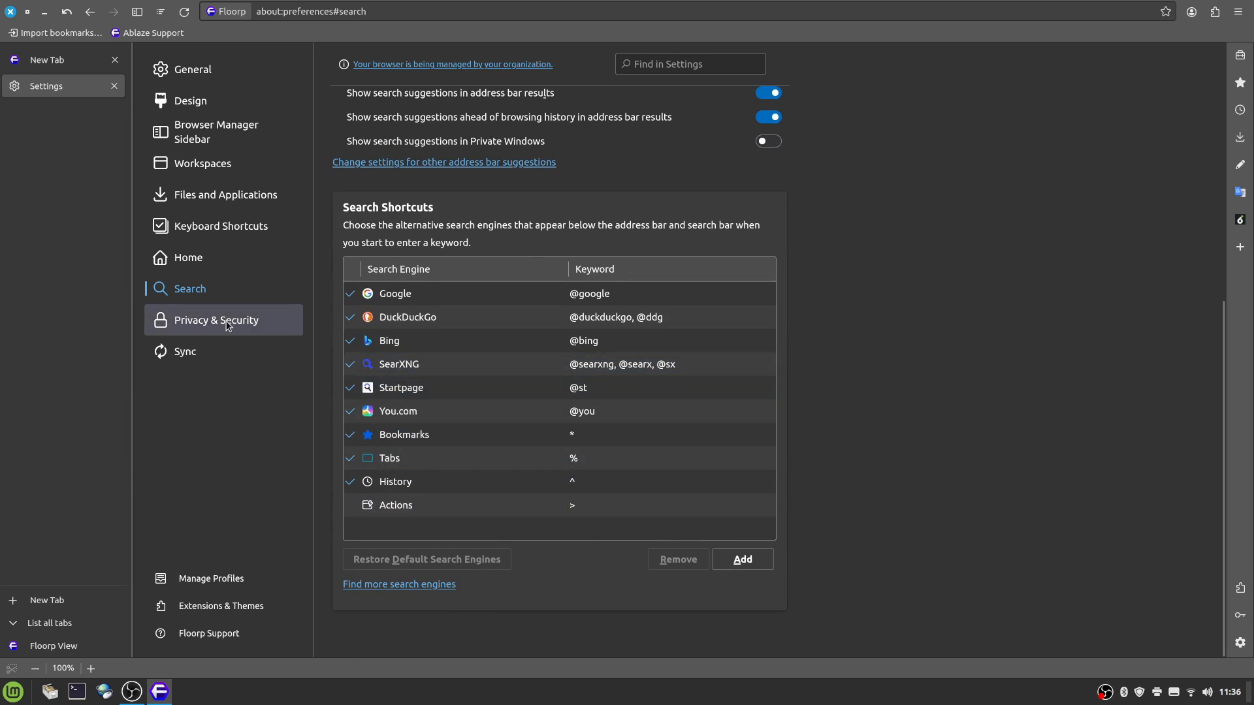
Step: Review the Privacy & Security settings down to the HTTPS-Only Mode and DNS over HTTPS options
{"action": "left_click", "coordinate": [215, 320]}
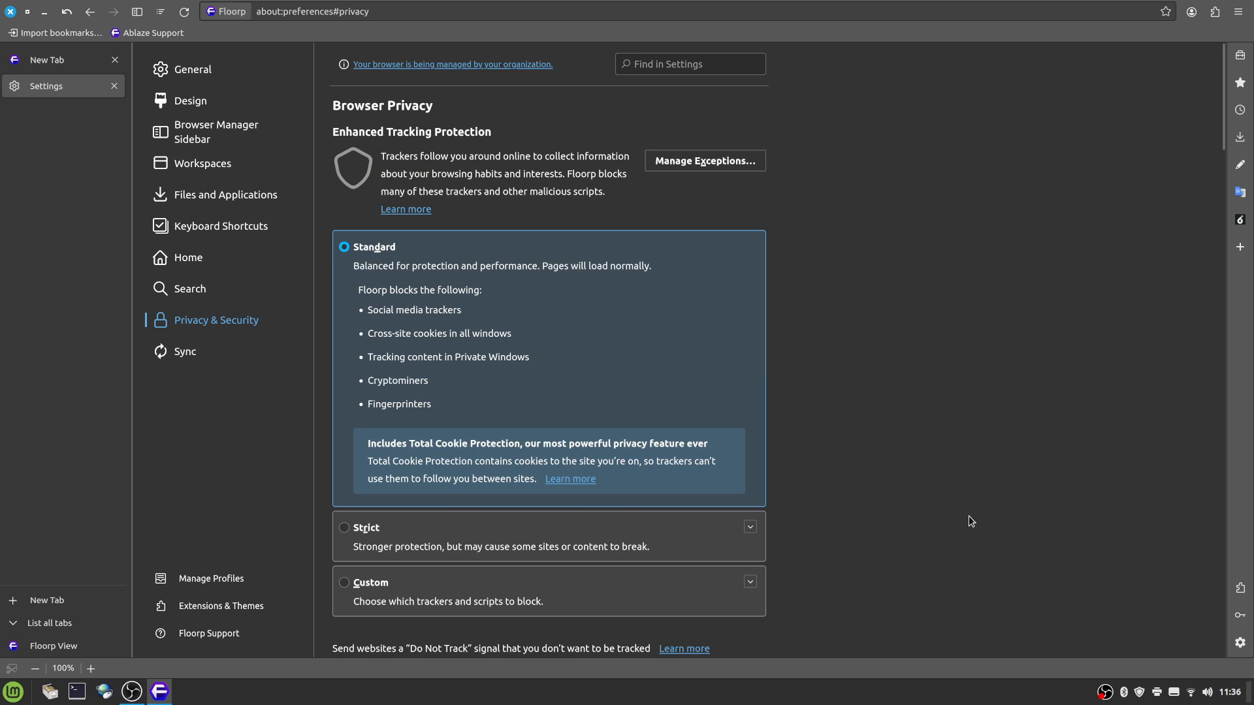
{"action": "scroll", "scroll_direction": "down", "scroll_amount": 3}
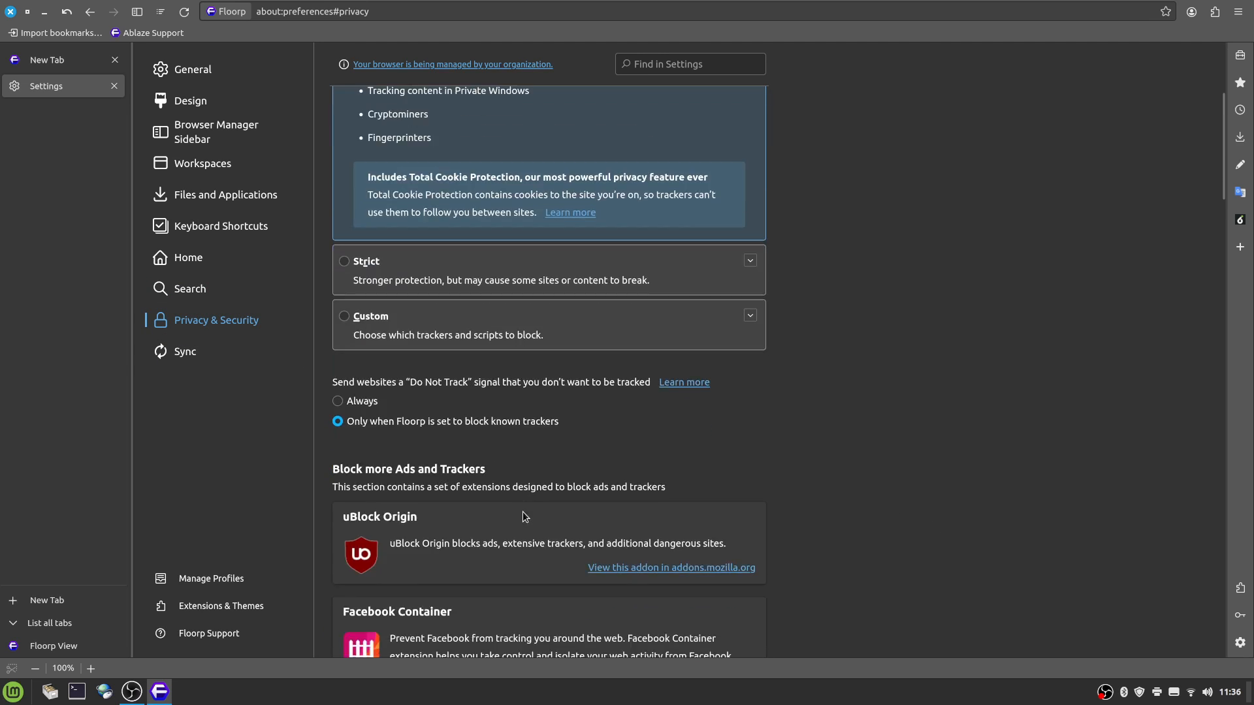
{"action": "scroll", "scroll_direction": "down", "scroll_amount": 3}
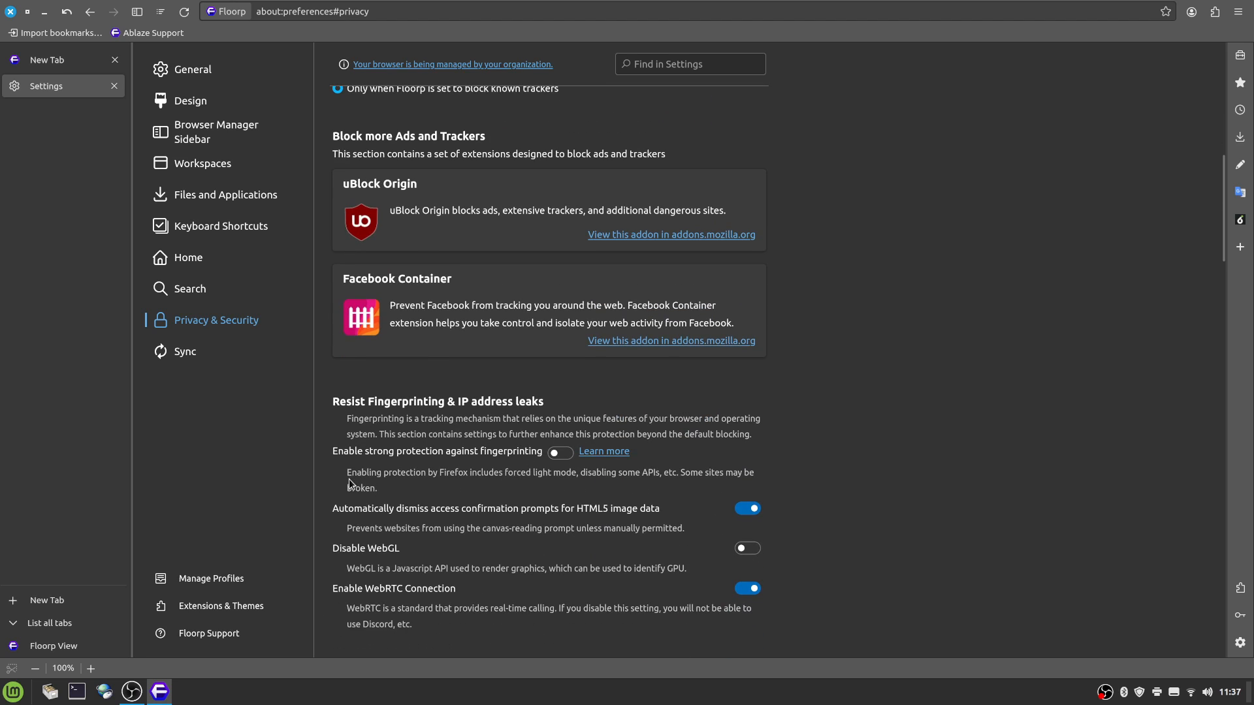
{"action": "mouse_move", "coordinate": [937, 550]}
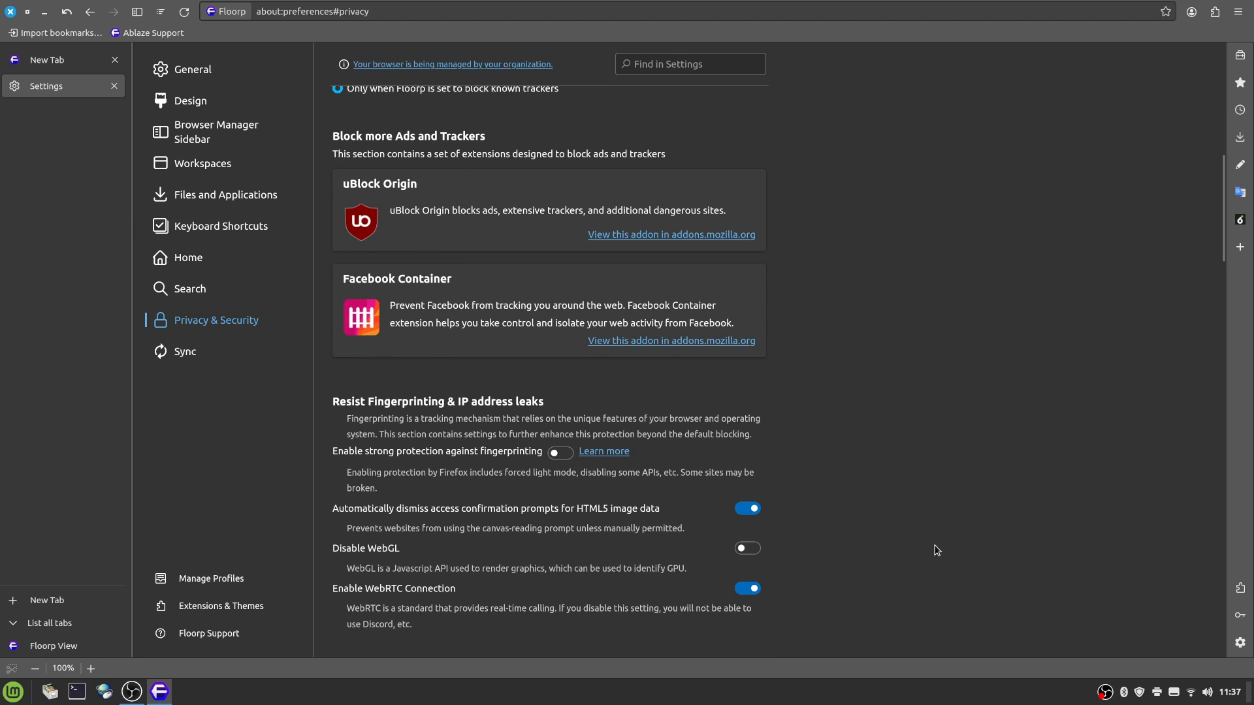
{"action": "scroll", "scroll_direction": "down", "scroll_amount": 3}
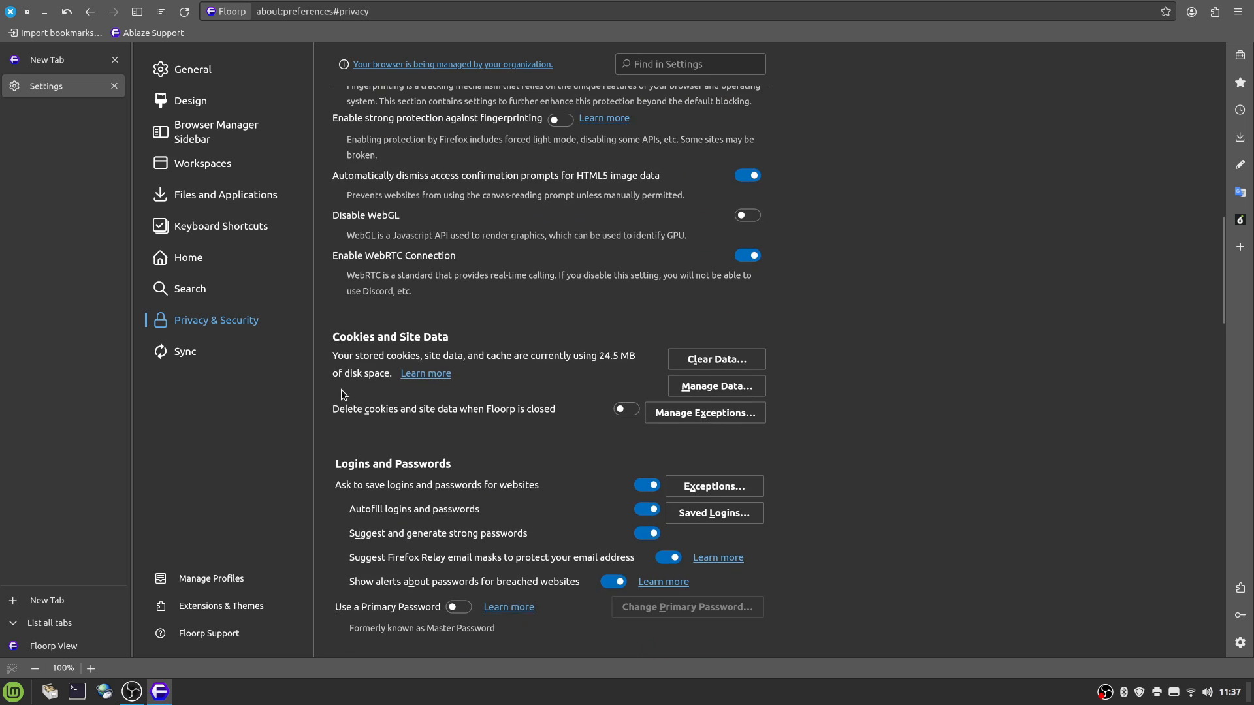
{"action": "scroll", "scroll_direction": "down", "scroll_amount": 3}
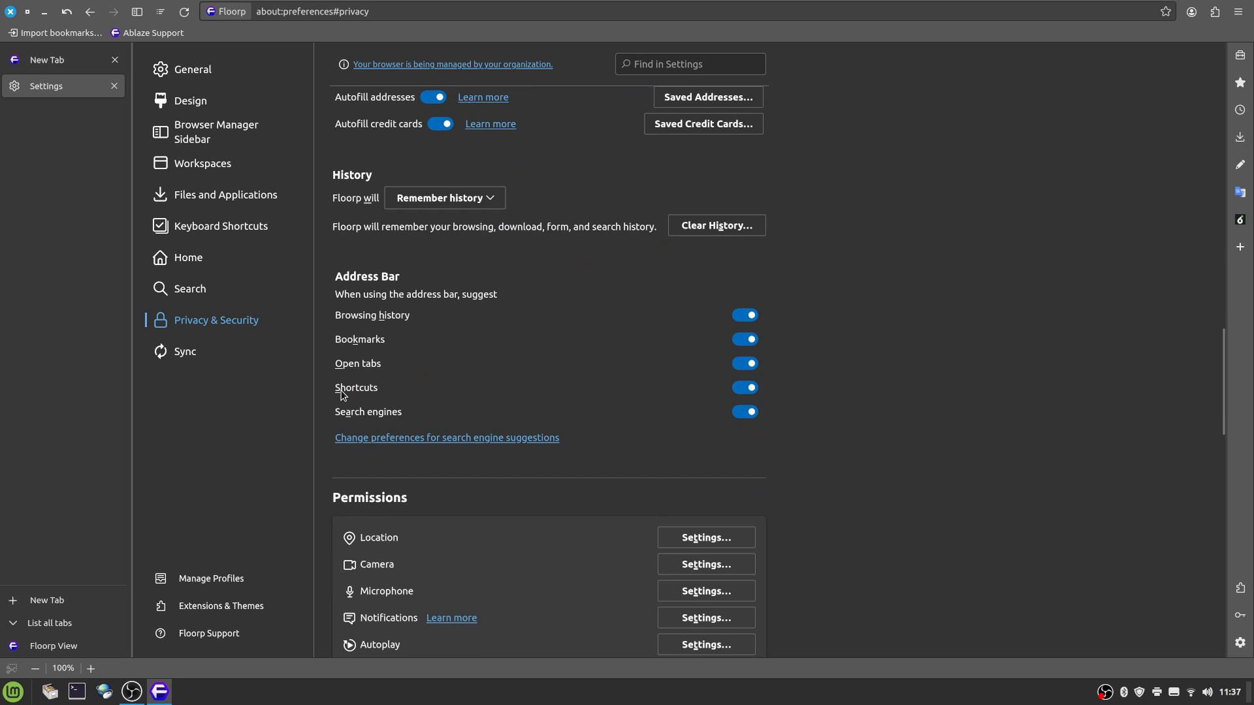
{"action": "scroll", "scroll_direction": "down", "scroll_amount": 3}
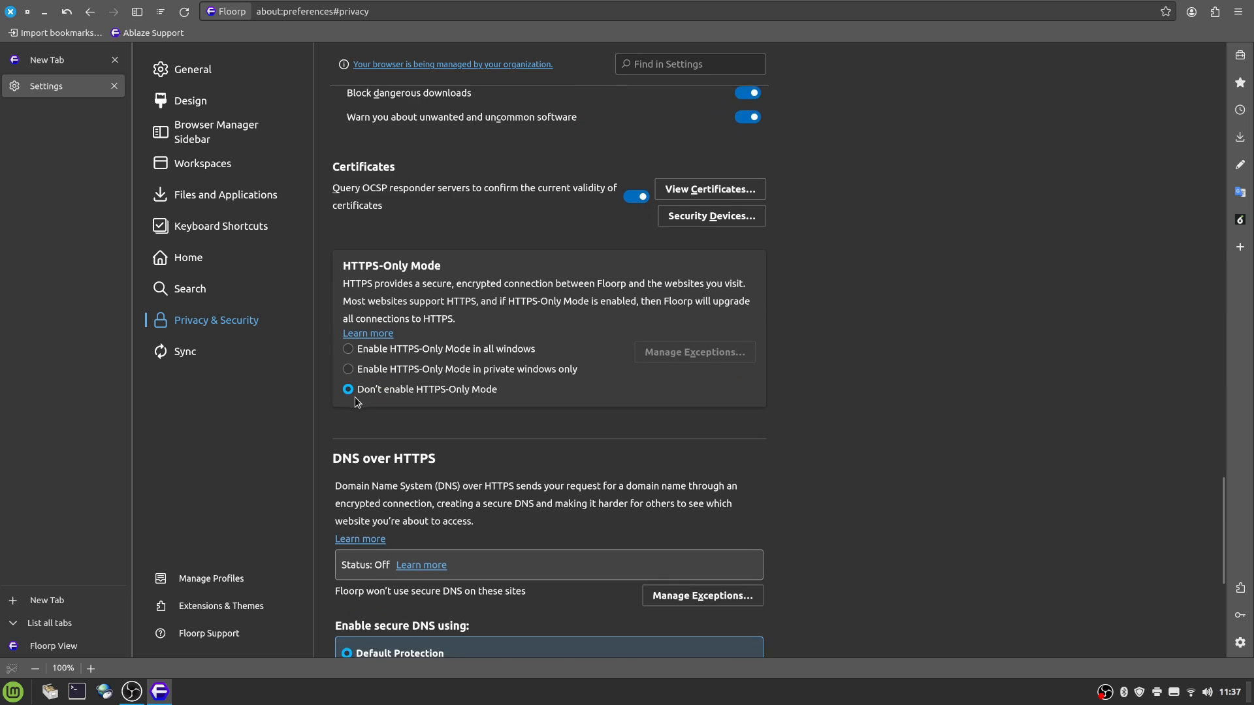
Step: Glance at the Sync settings, close the Settings tab and focus the new tab page search box
{"action": "left_click", "coordinate": [184, 352]}
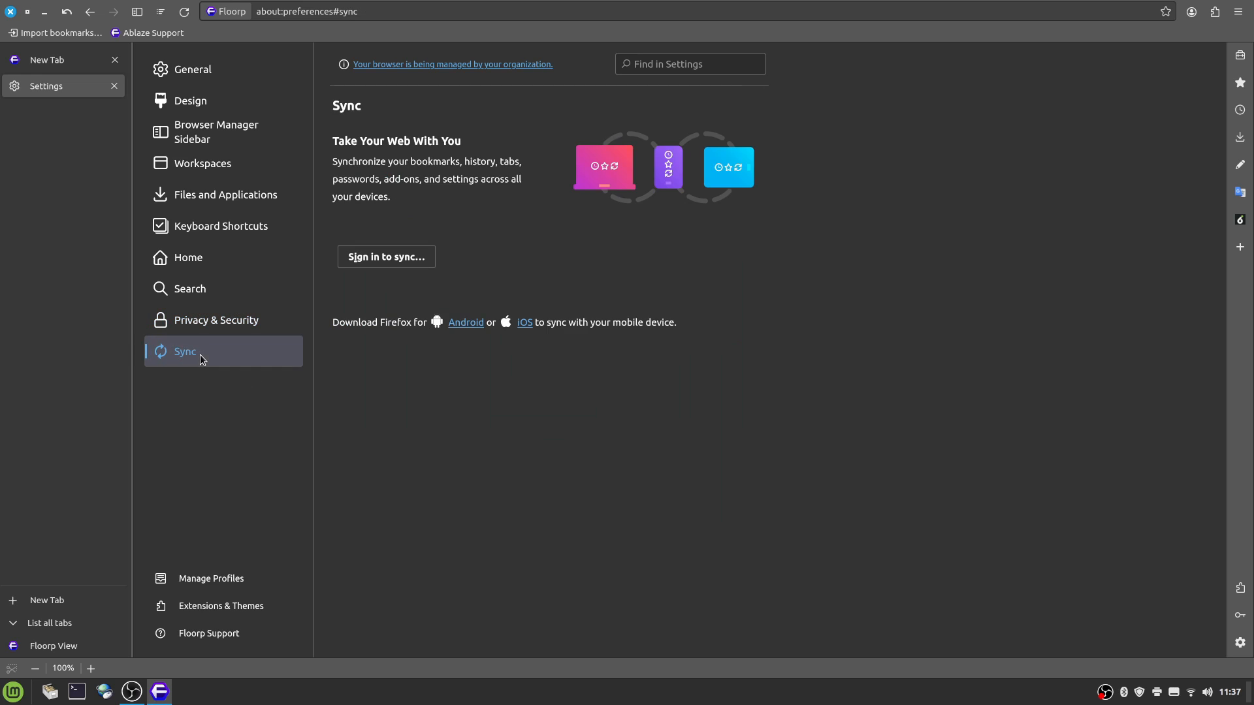
{"action": "mouse_move", "coordinate": [191, 100]}
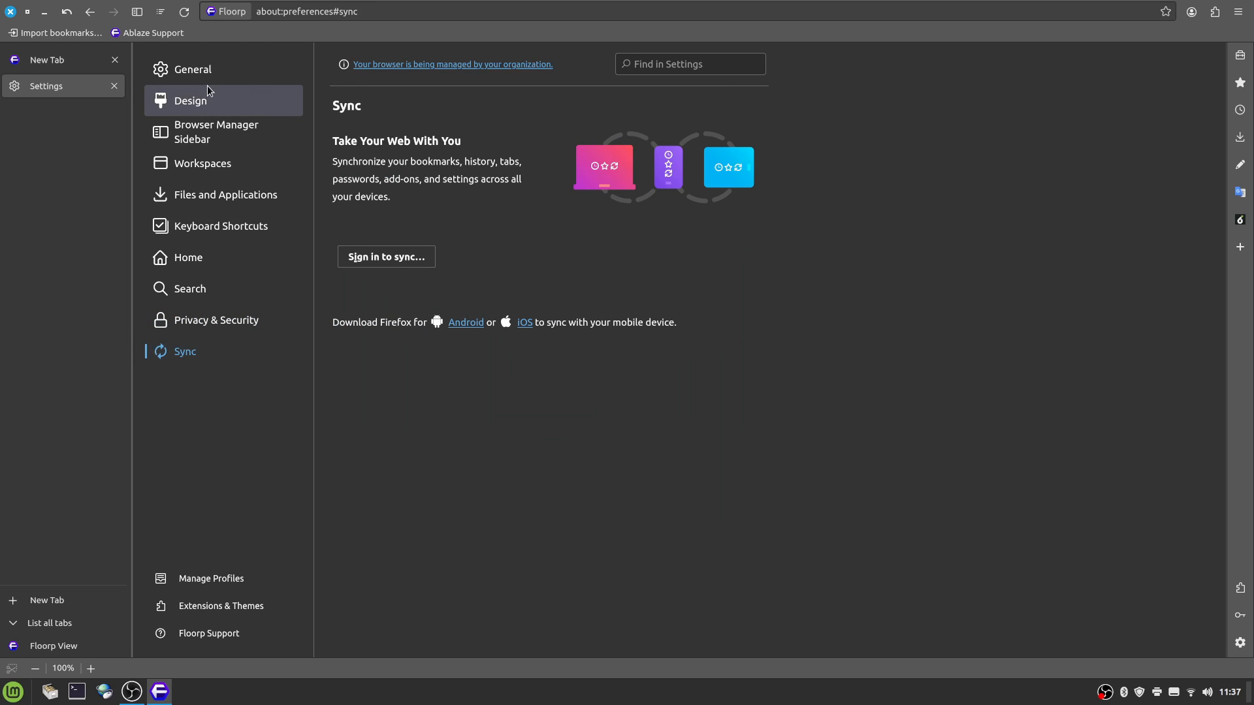
{"action": "left_click", "coordinate": [113, 87]}
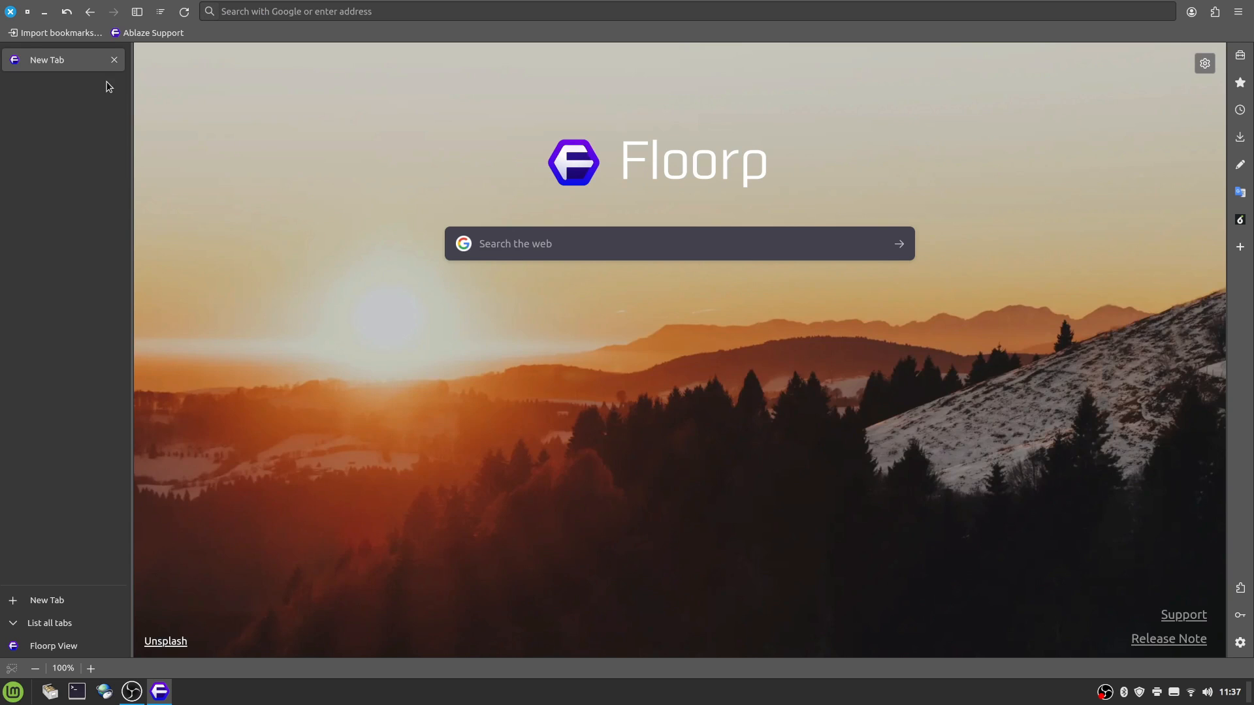
{"action": "left_click", "coordinate": [678, 243]}
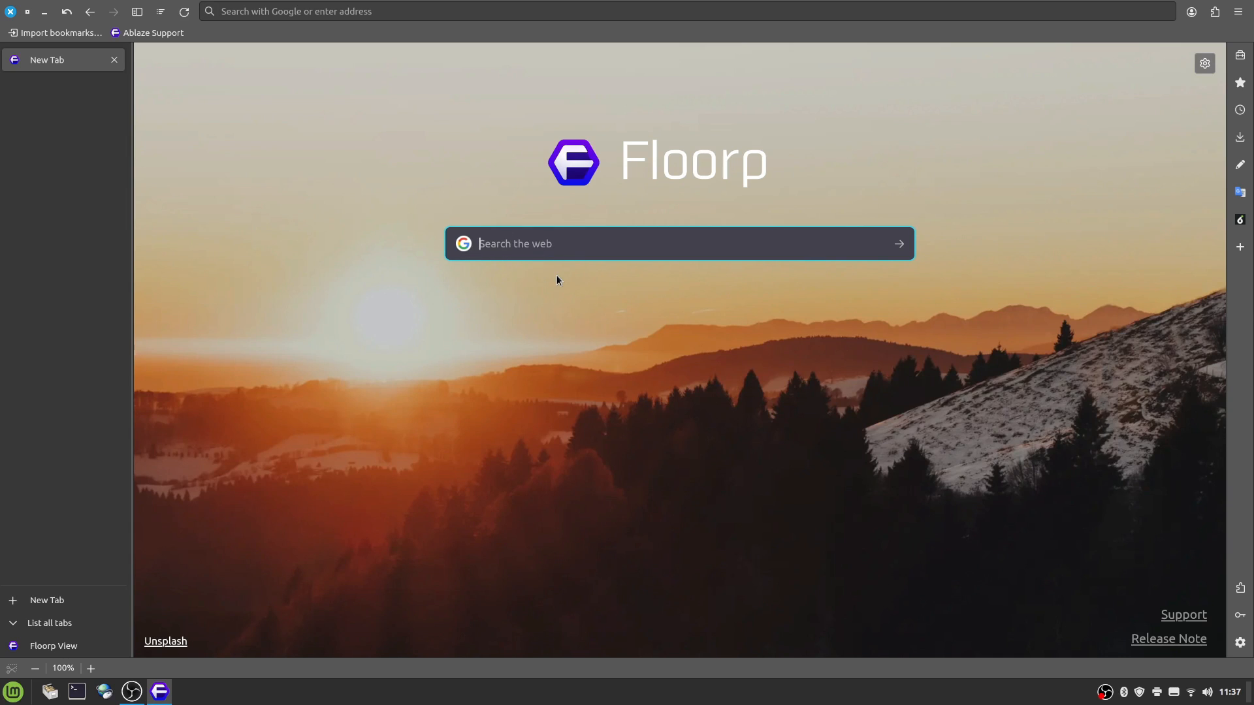
Step: Search 'firefox', open the Add-ons for Firefox site and look up 'dar' for Dark Reader
{"action": "type", "text": "firefox"}
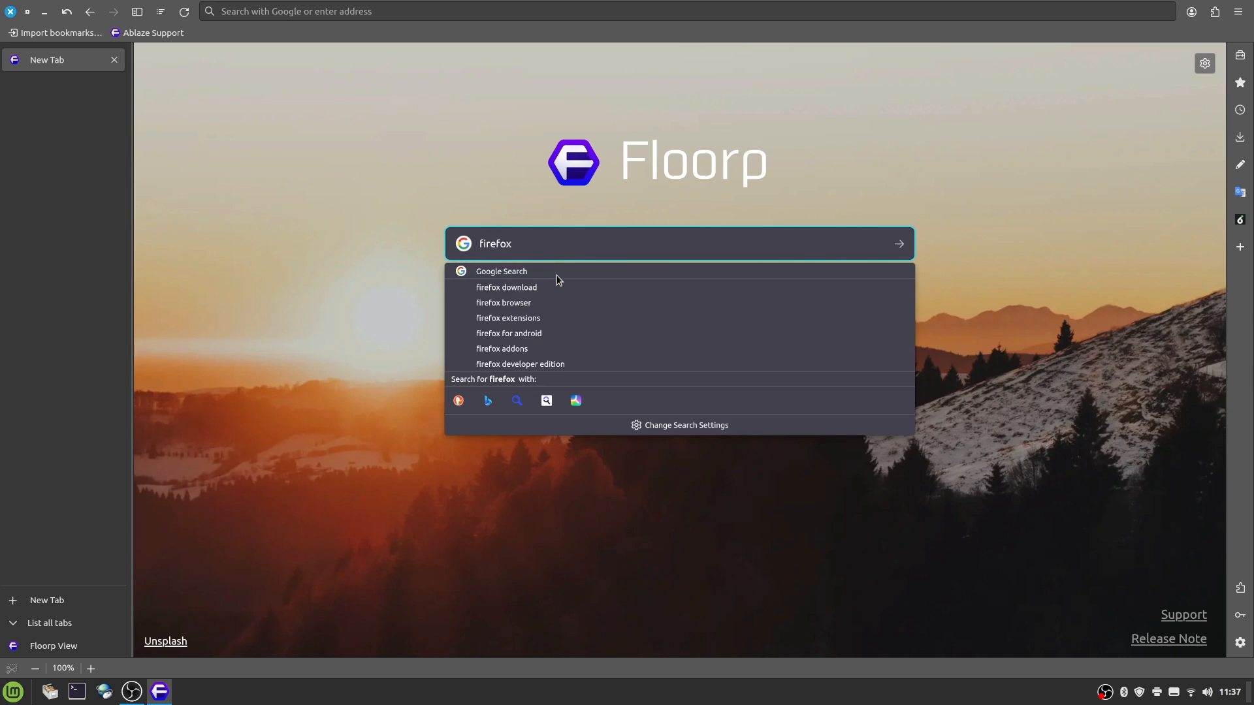
{"action": "left_click", "coordinate": [501, 348]}
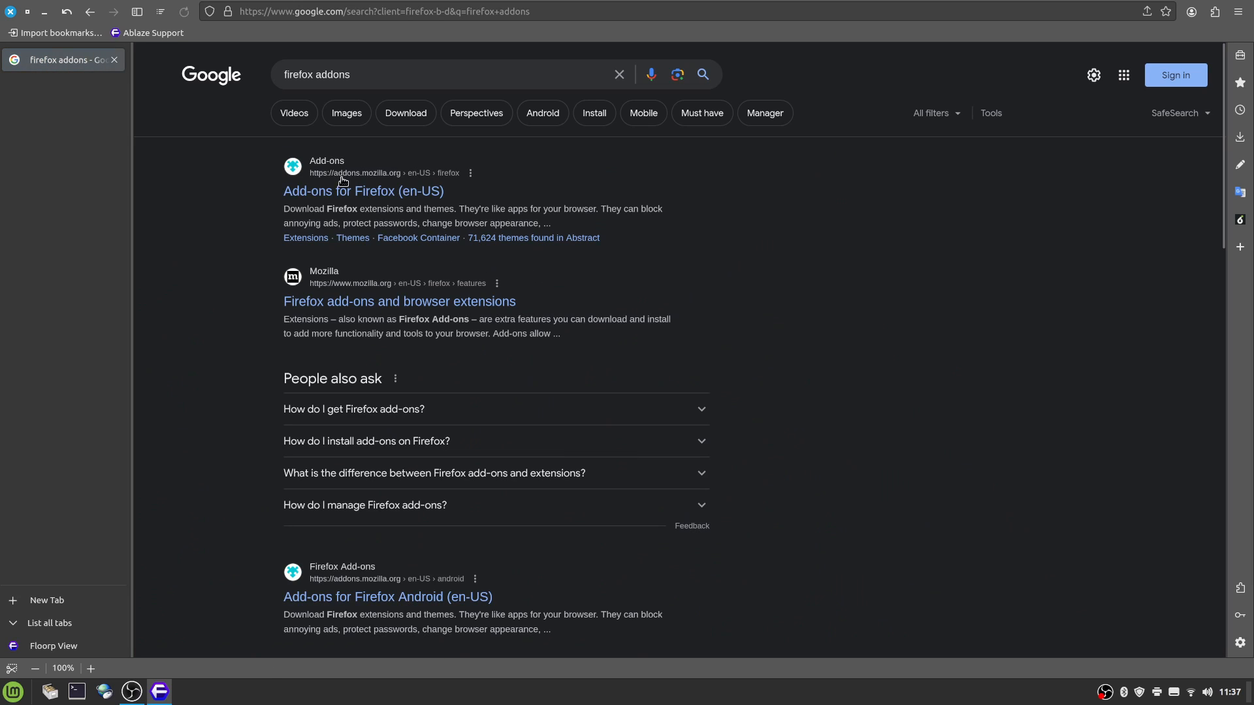
{"action": "left_click", "coordinate": [362, 190]}
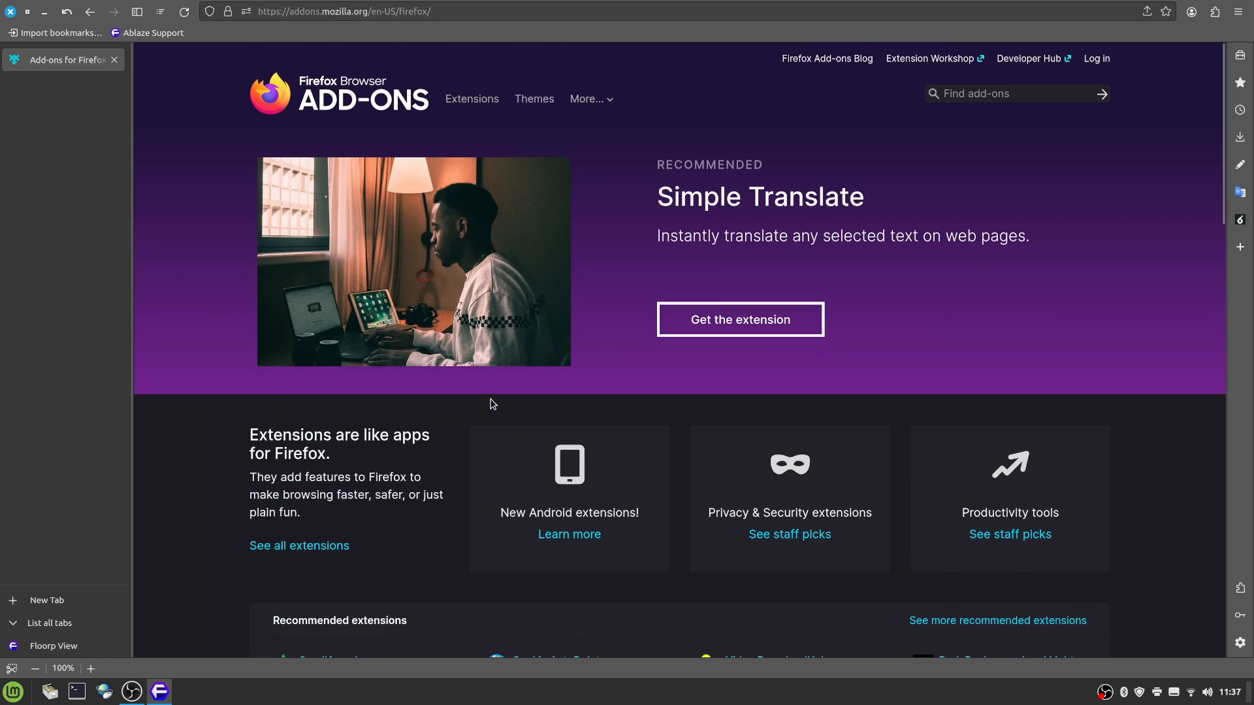
{"action": "type", "text": "dar"}
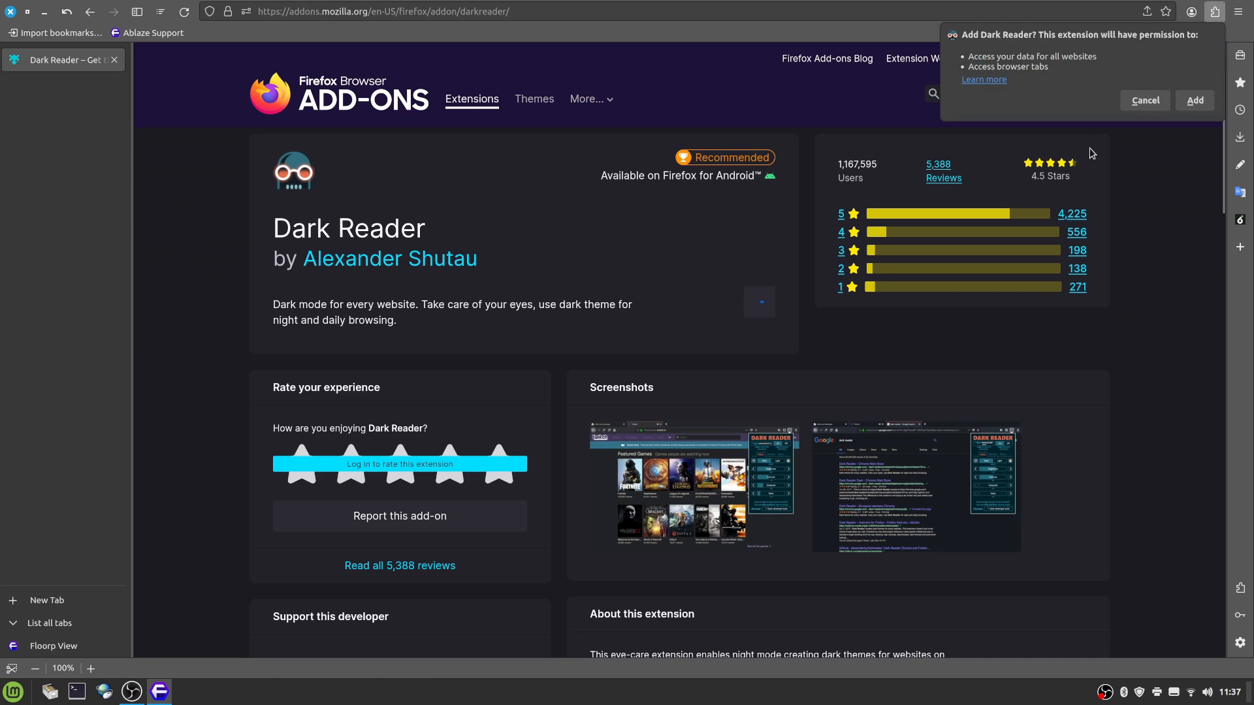
Step: Install the Dark Reader extension, dismiss its notice and show it in the installed extensions list
{"action": "left_click", "coordinate": [1194, 101]}
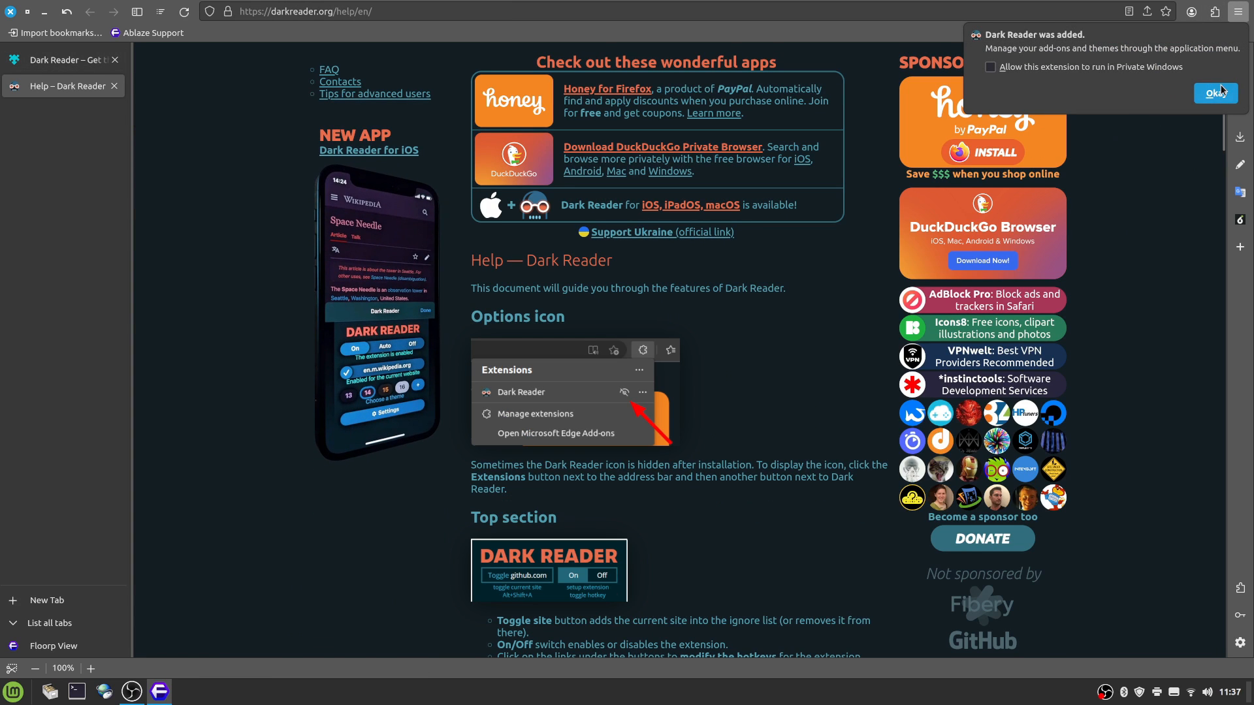
{"action": "left_click", "coordinate": [1240, 12]}
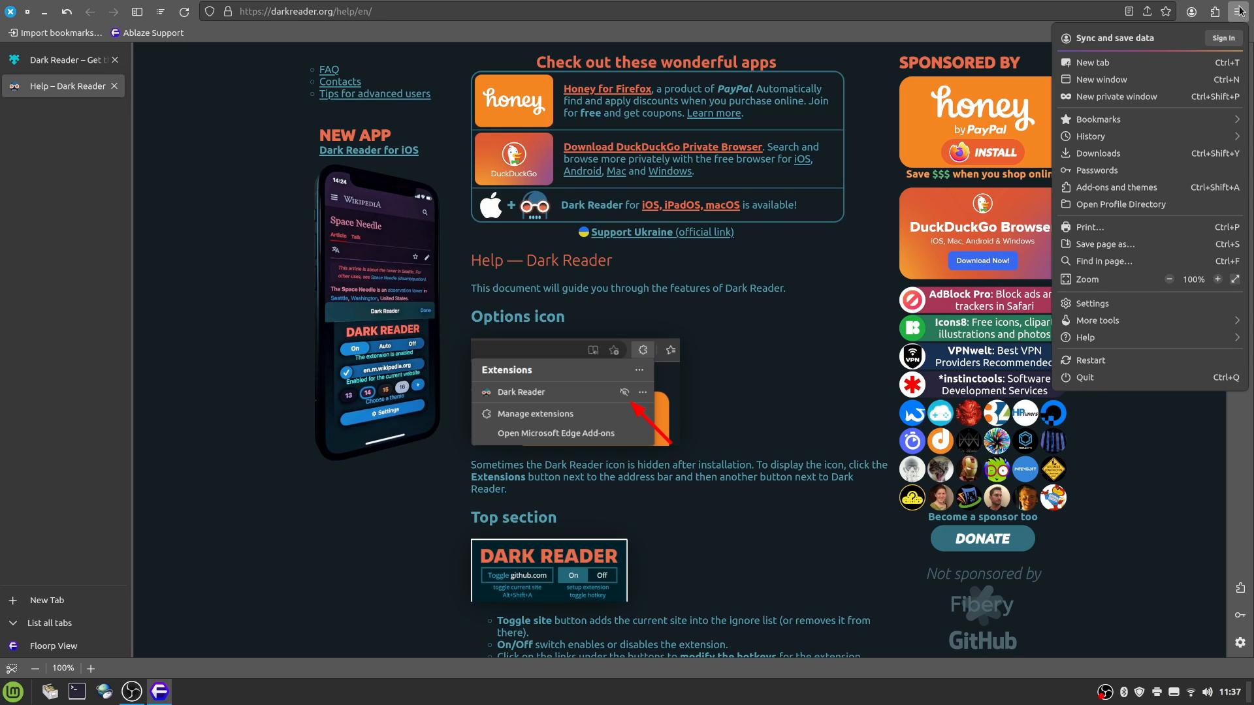
{"action": "left_click", "coordinate": [1218, 12]}
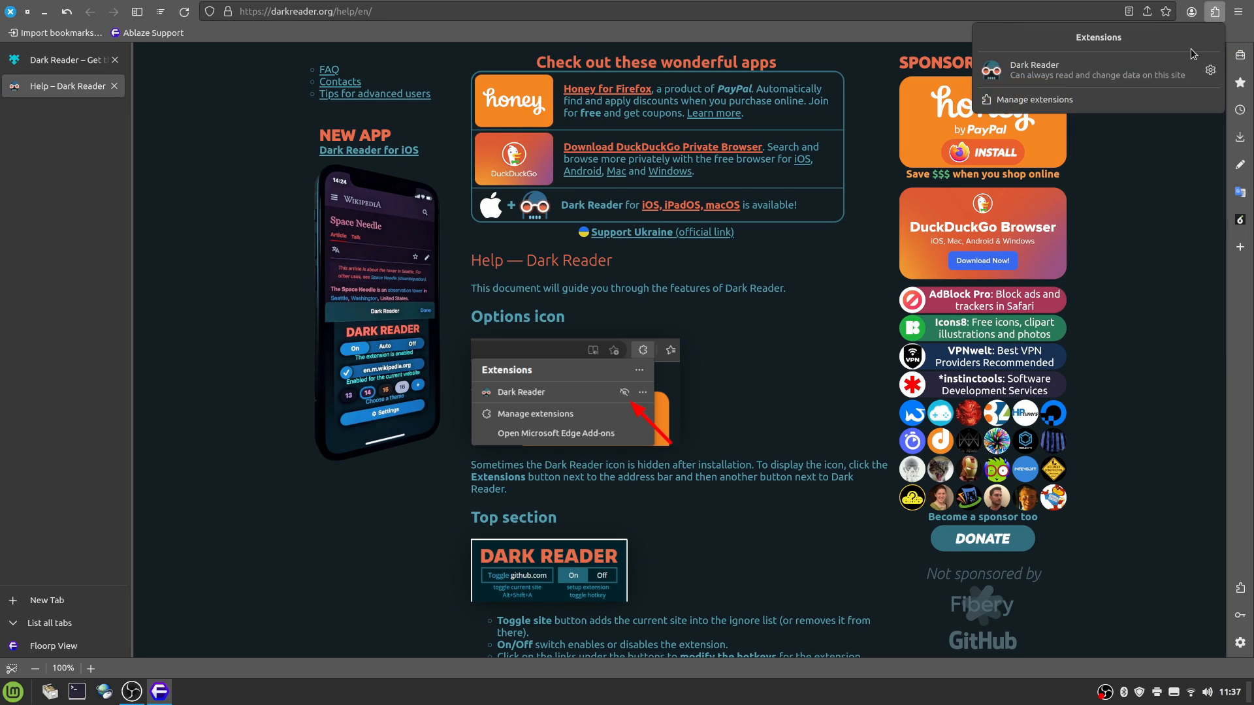
{"action": "left_click", "coordinate": [1209, 70]}
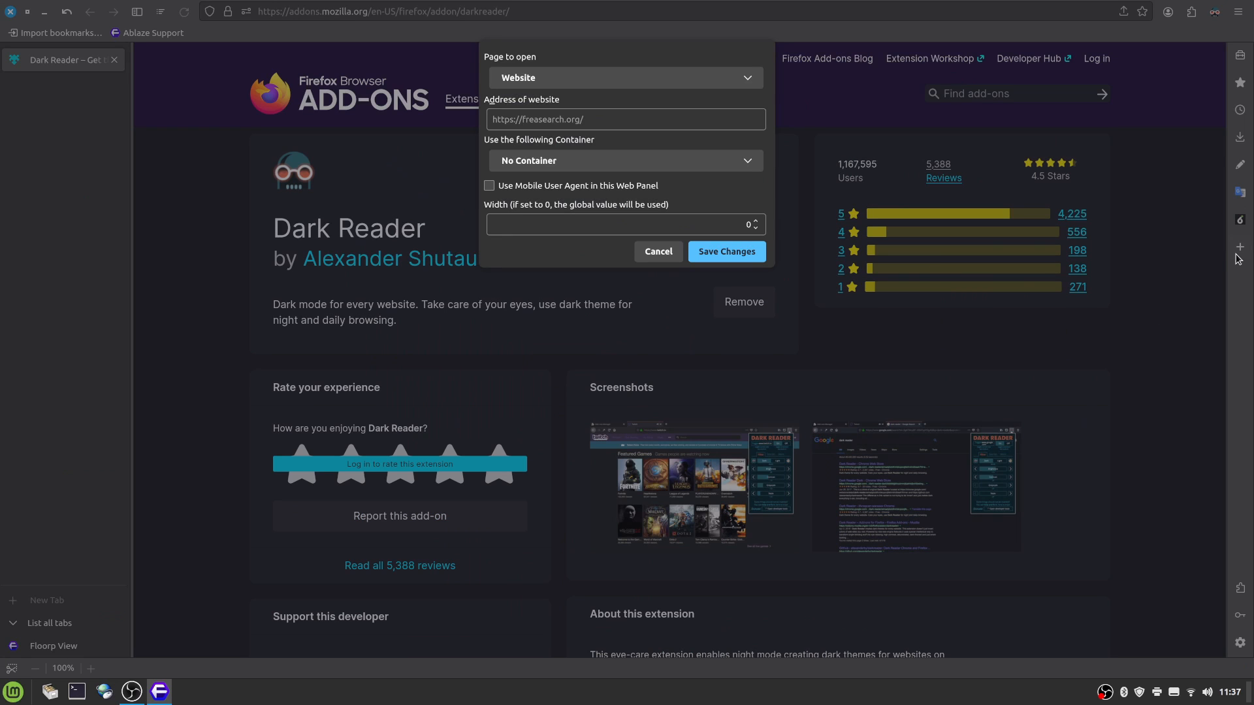
Step: Add a sidebar web panel for bing.com using the Personal container and save it
{"action": "left_click", "coordinate": [624, 161]}
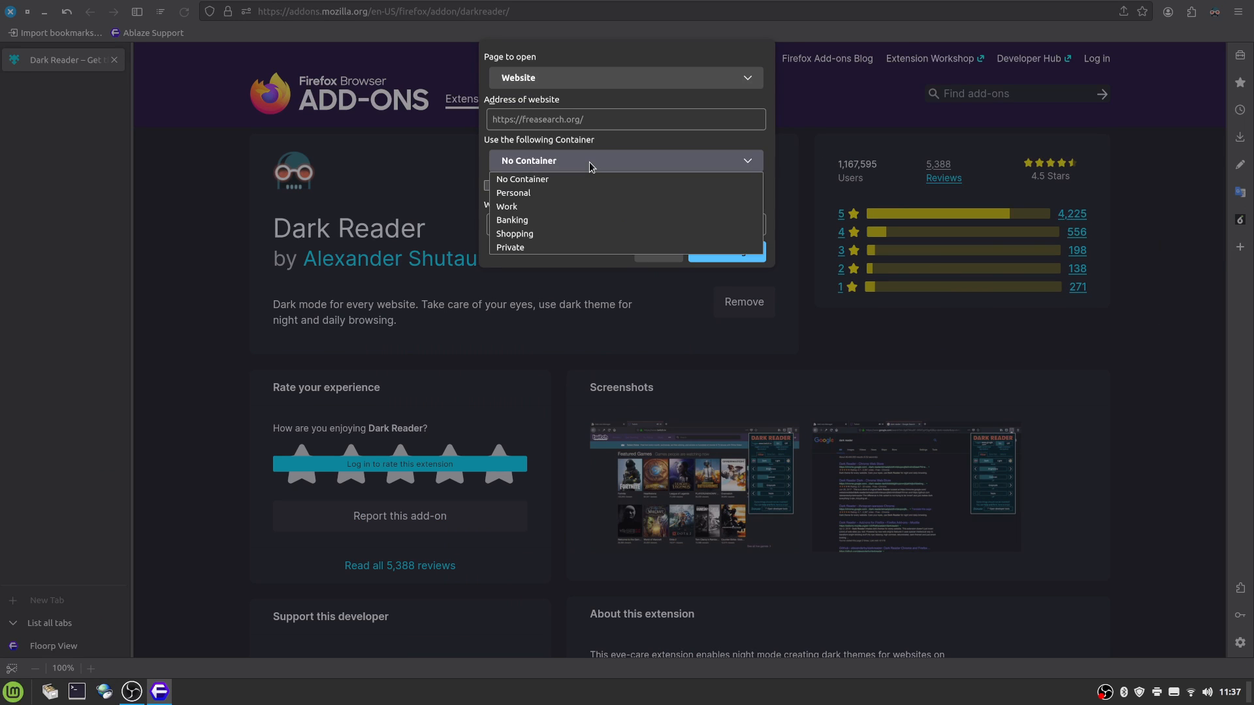
{"action": "mouse_move", "coordinate": [701, 193]}
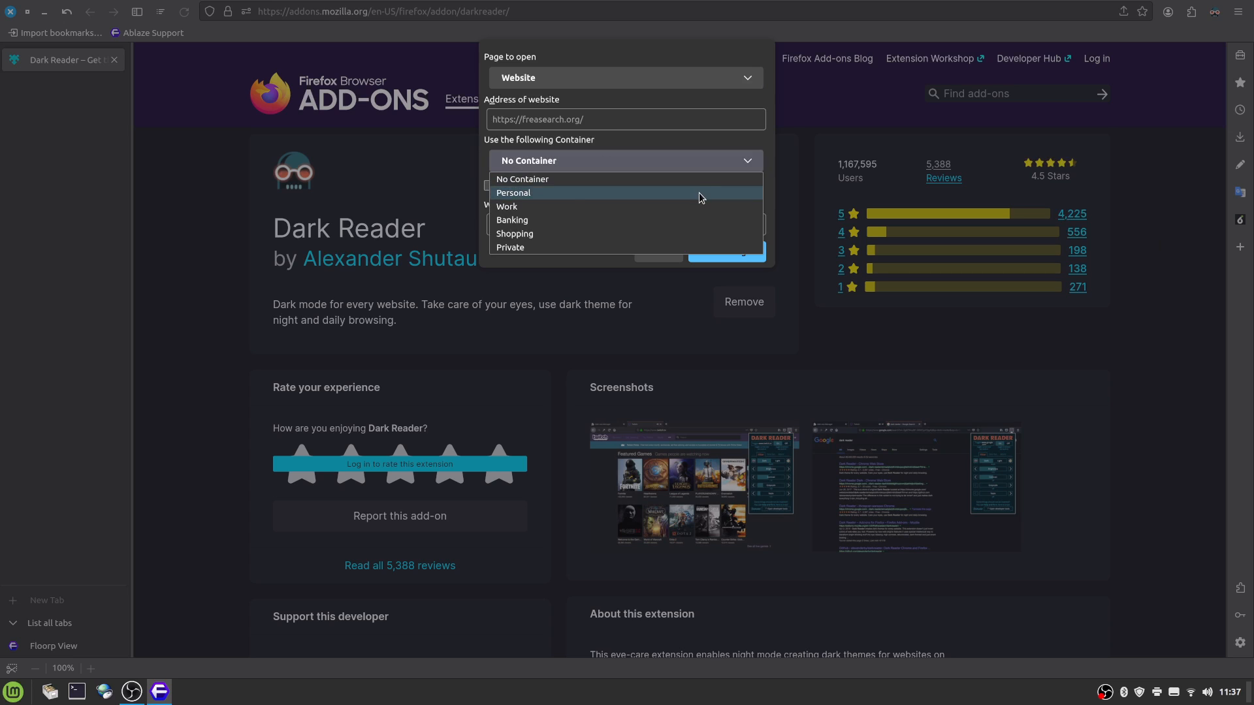
{"action": "left_click", "coordinate": [513, 193]}
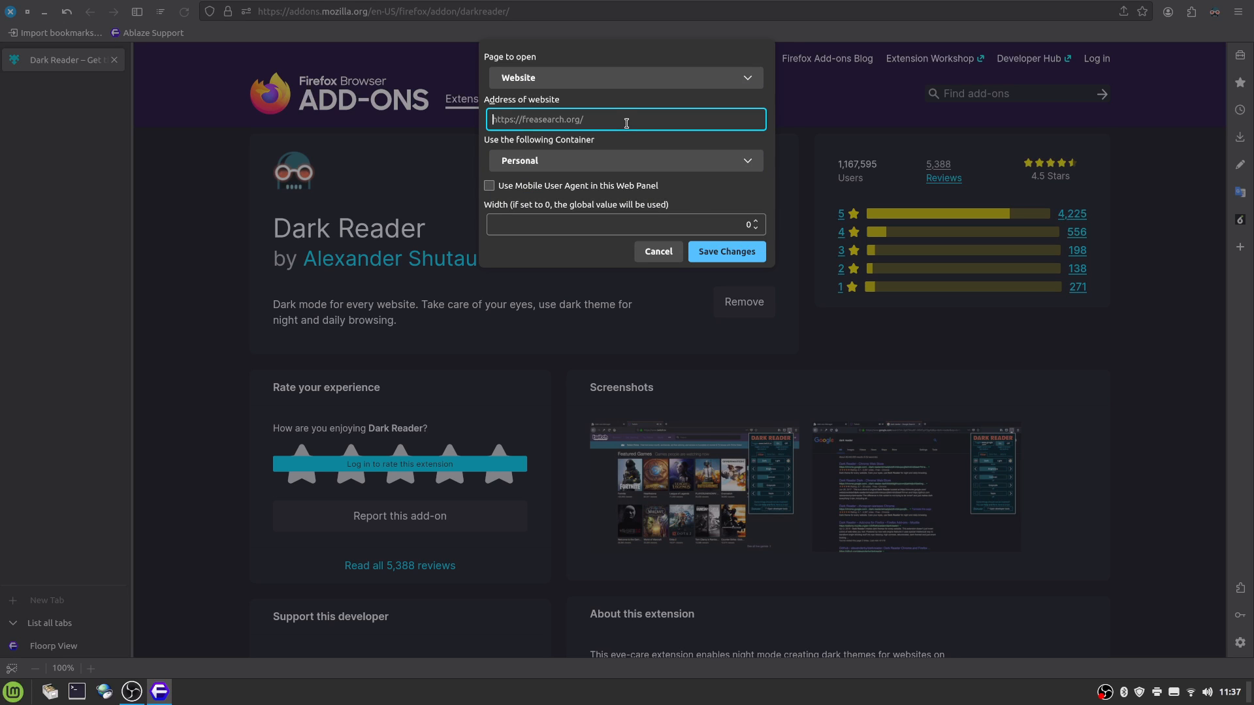
{"action": "type", "text": "bing.cm'"}
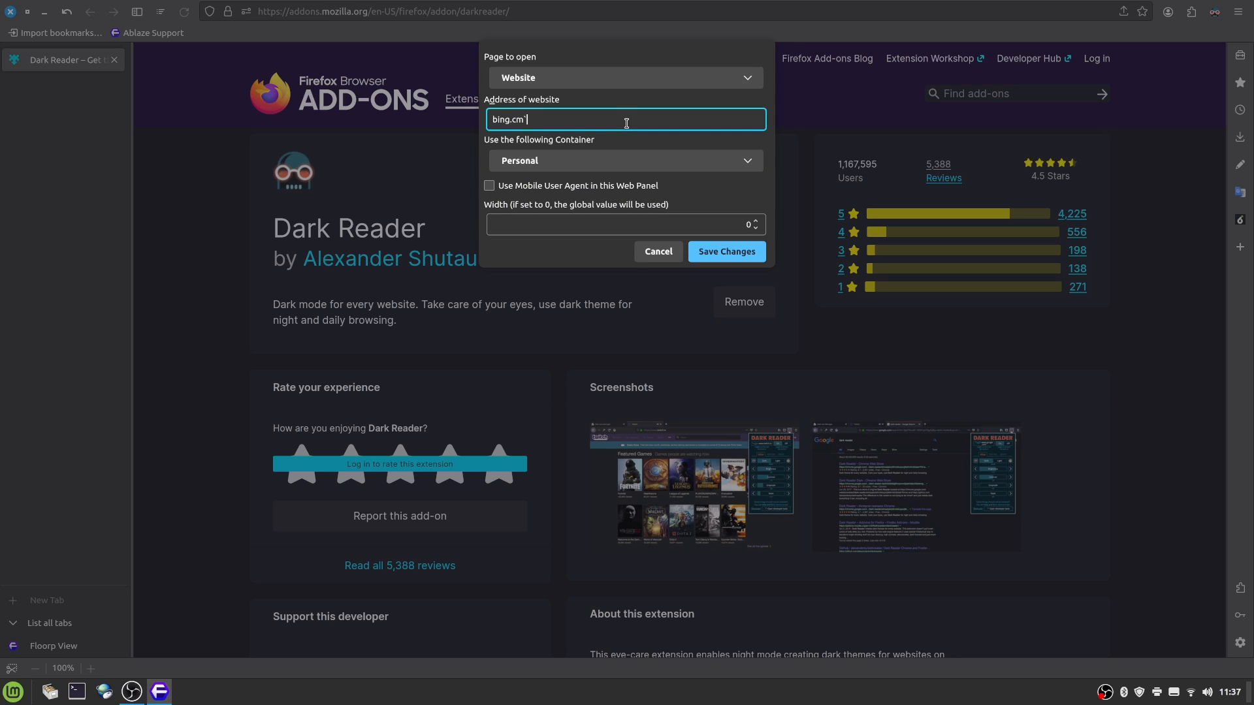
{"action": "key", "text": "Backspace"}
{"action": "type", "text": "o"}
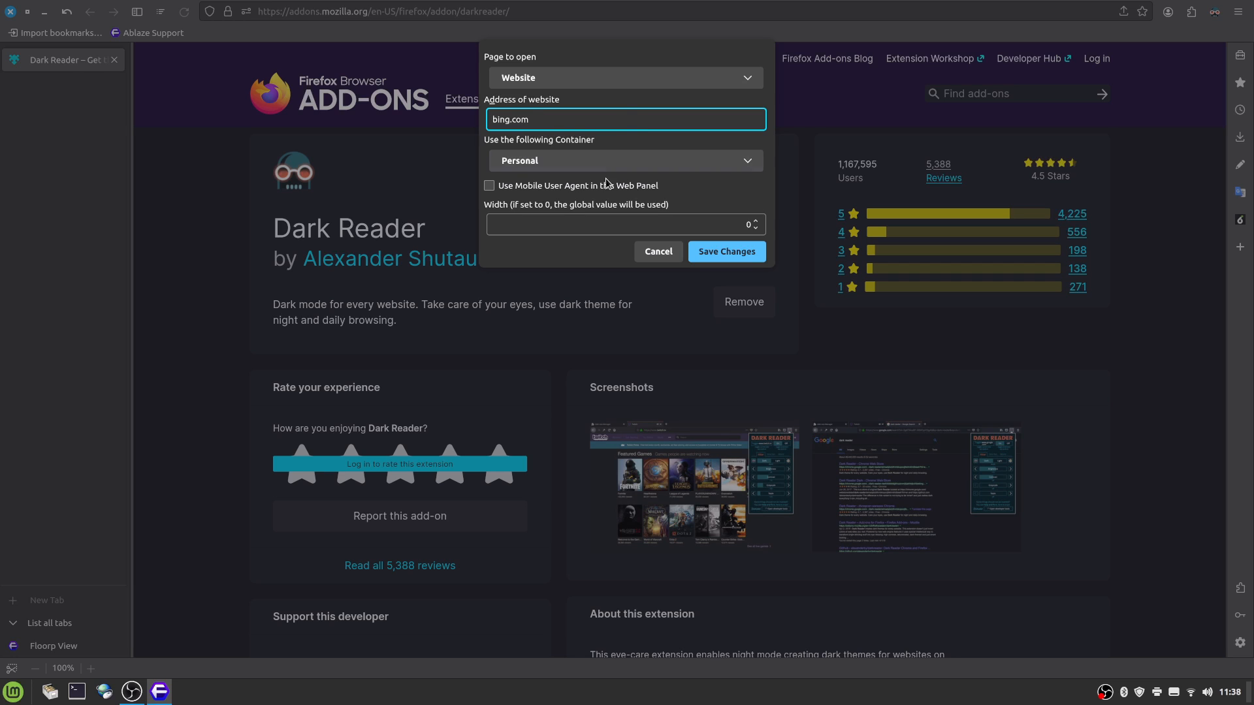
{"action": "left_click", "coordinate": [657, 251]}
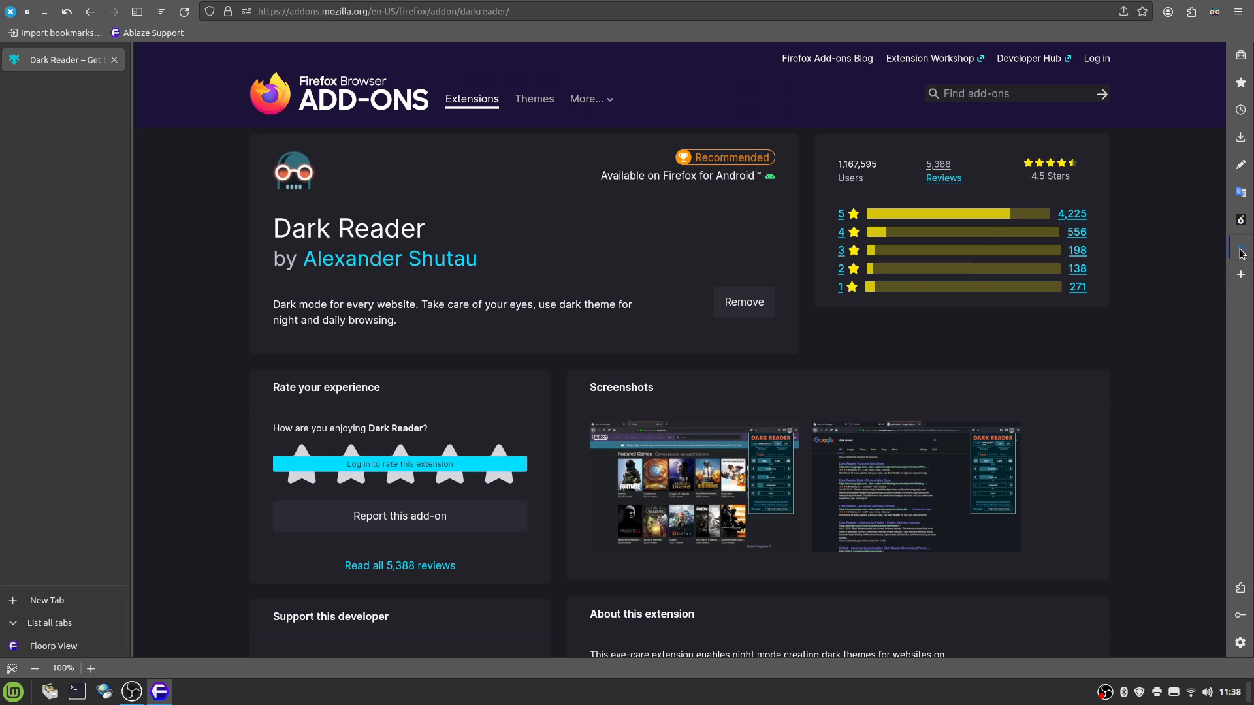
{"action": "left_click", "coordinate": [1241, 248]}
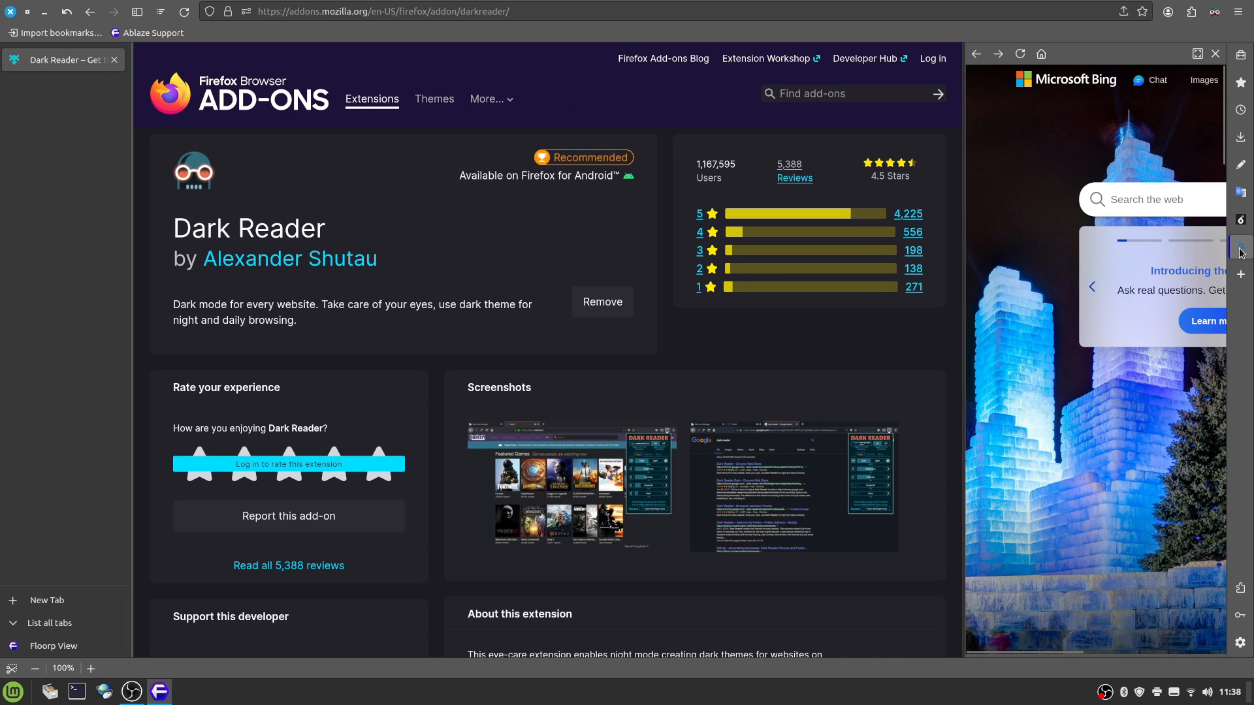
{"action": "mouse_move", "coordinate": [1198, 54]}
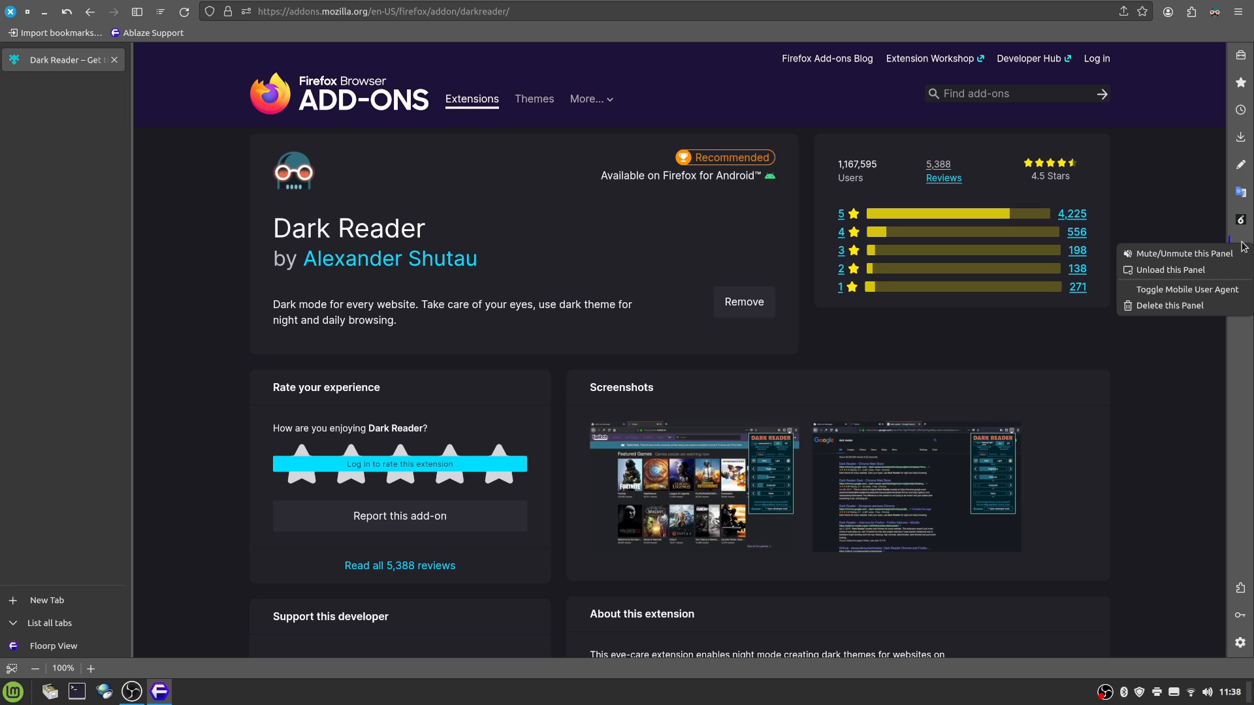
{"action": "mouse_move", "coordinate": [1175, 269]}
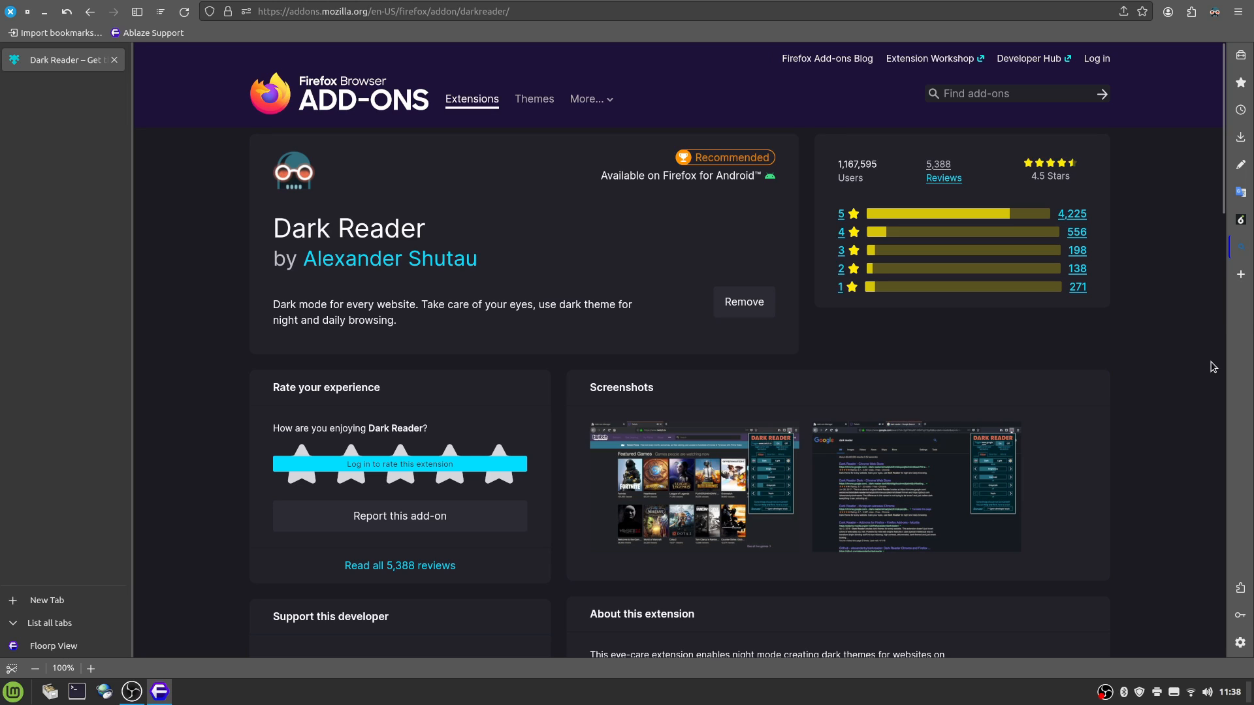
{"action": "mouse_move", "coordinate": [384, 181]}
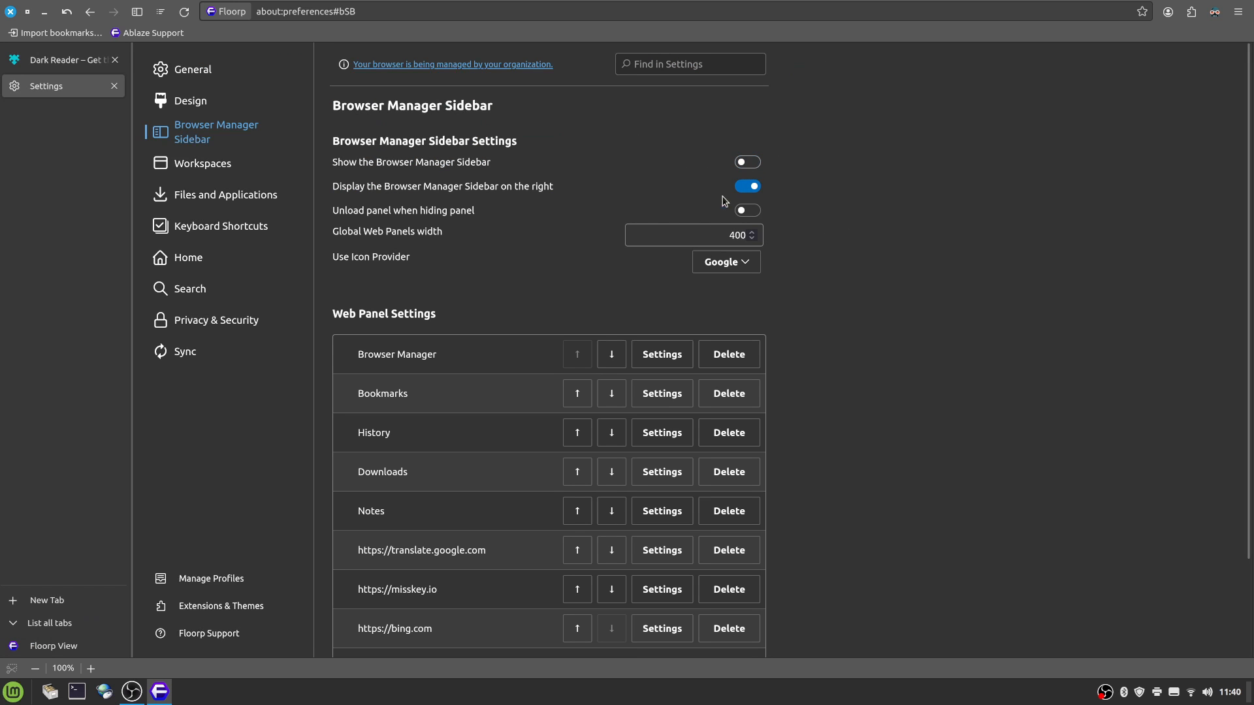
Step: Check bing.com in the Web Panel list and close the Settings page
{"action": "scroll", "scroll_direction": "down", "scroll_amount": 3}
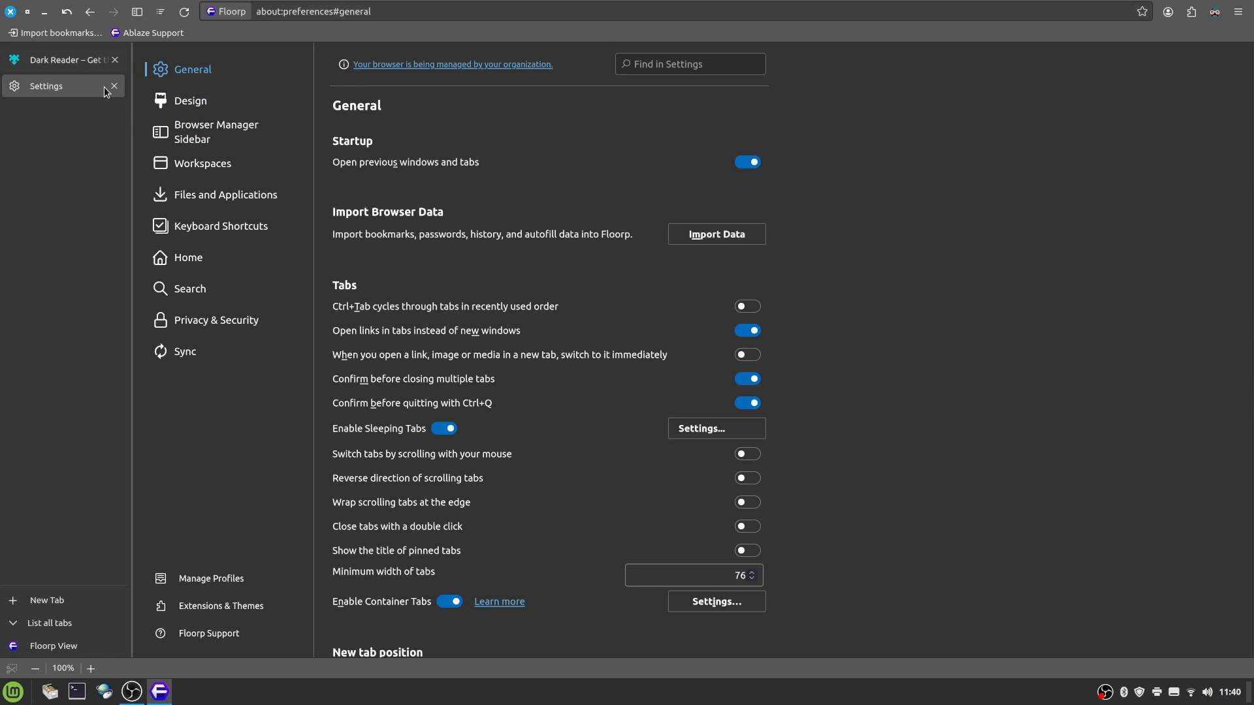
{"action": "left_click", "coordinate": [62, 58]}
{"action": "type", "text": "fl"}
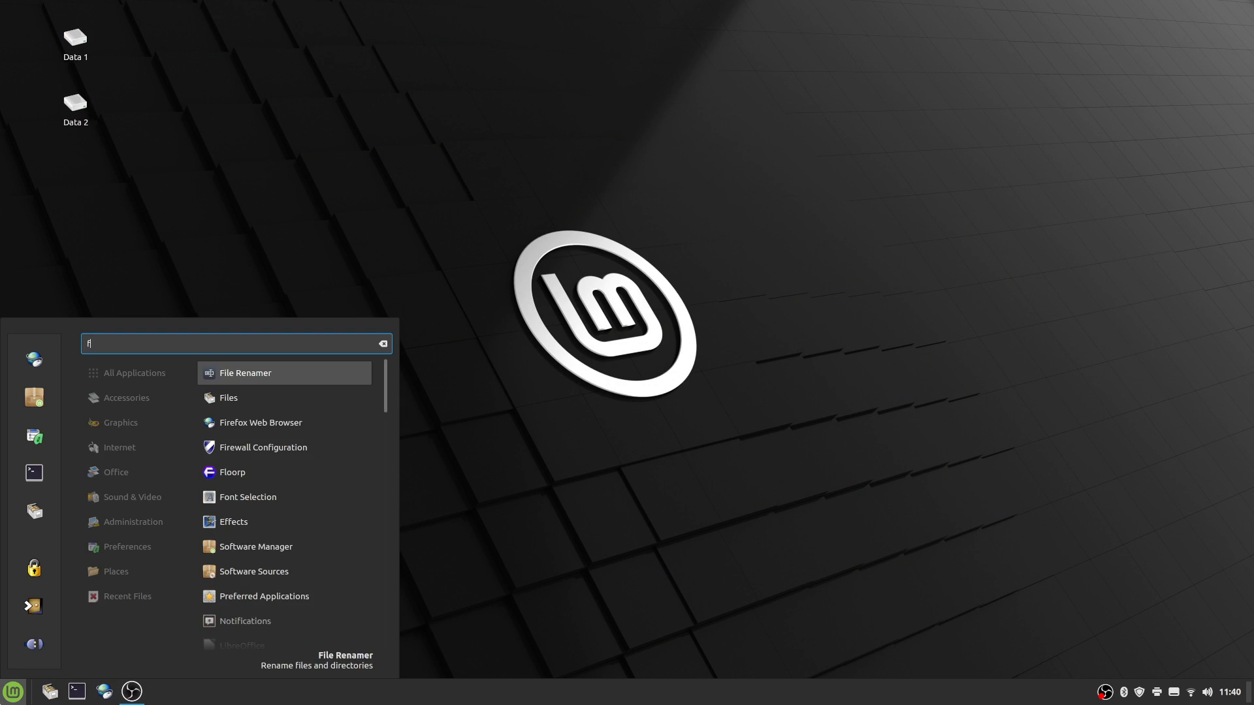
Step: Relaunch Floorp from the Mint menu, check Floorp View's recently closed list and open another new tab
{"action": "left_click", "coordinate": [232, 472]}
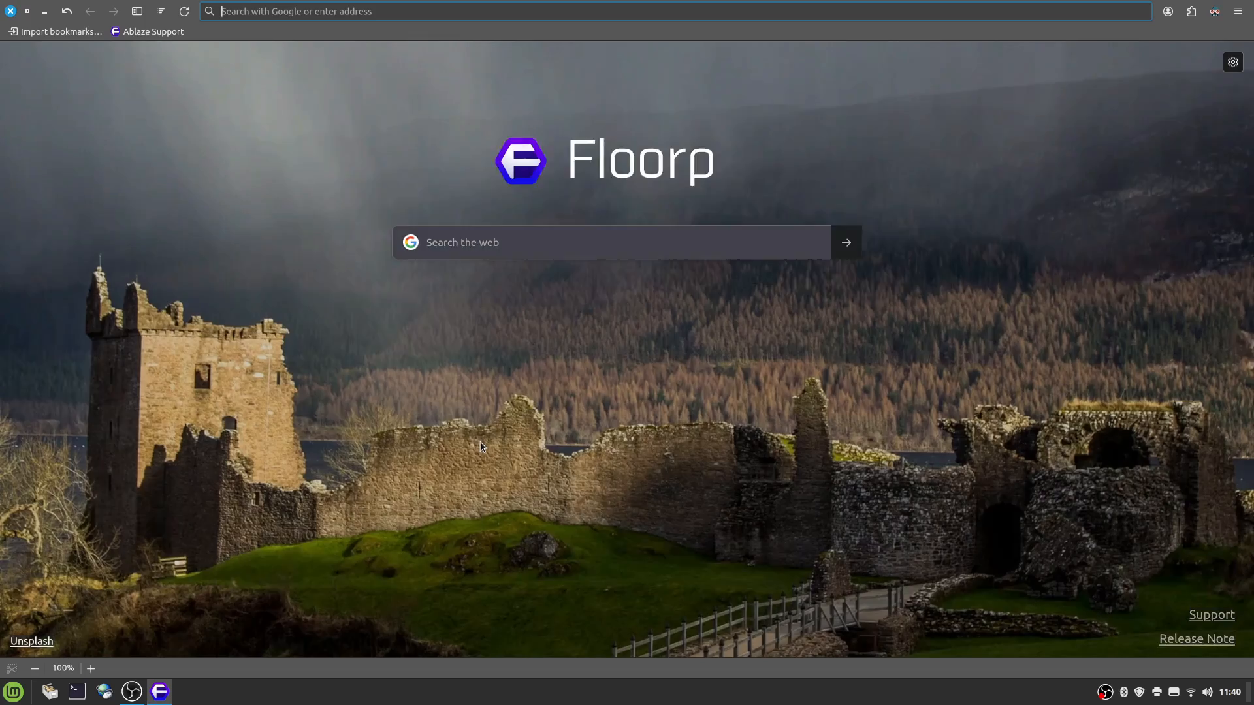
{"action": "left_click", "coordinate": [137, 12]}
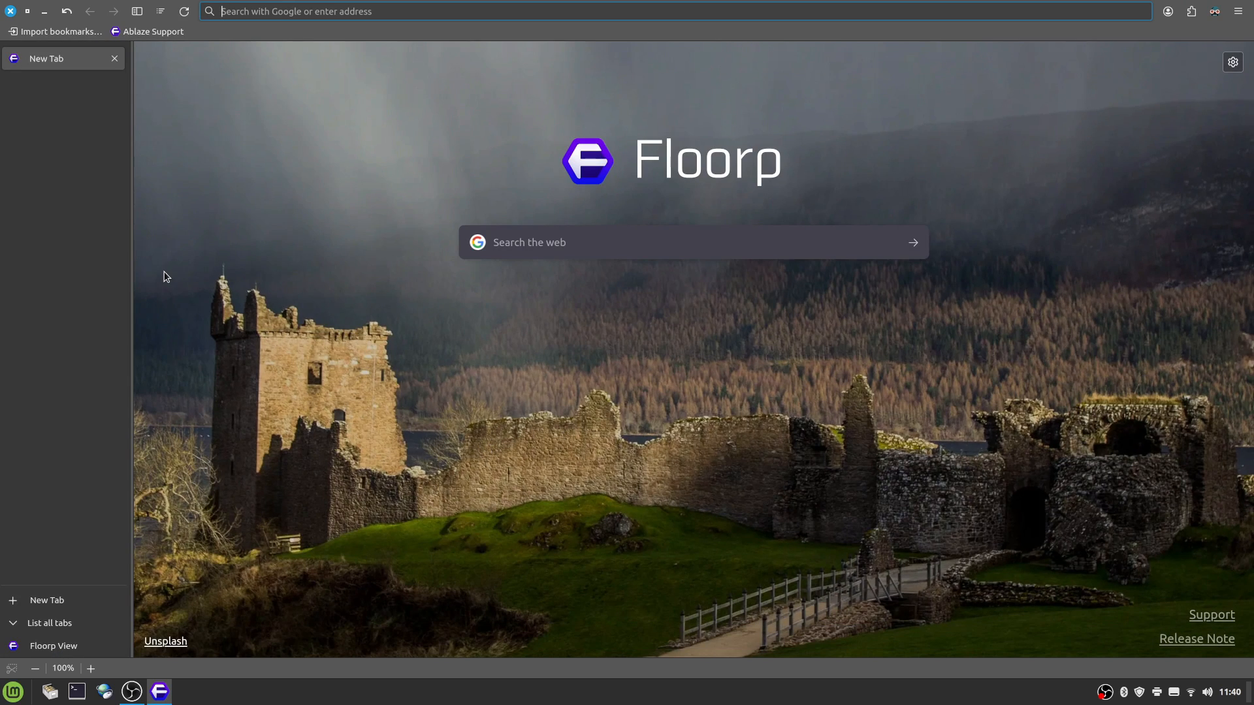
{"action": "mouse_move", "coordinate": [218, 301]}
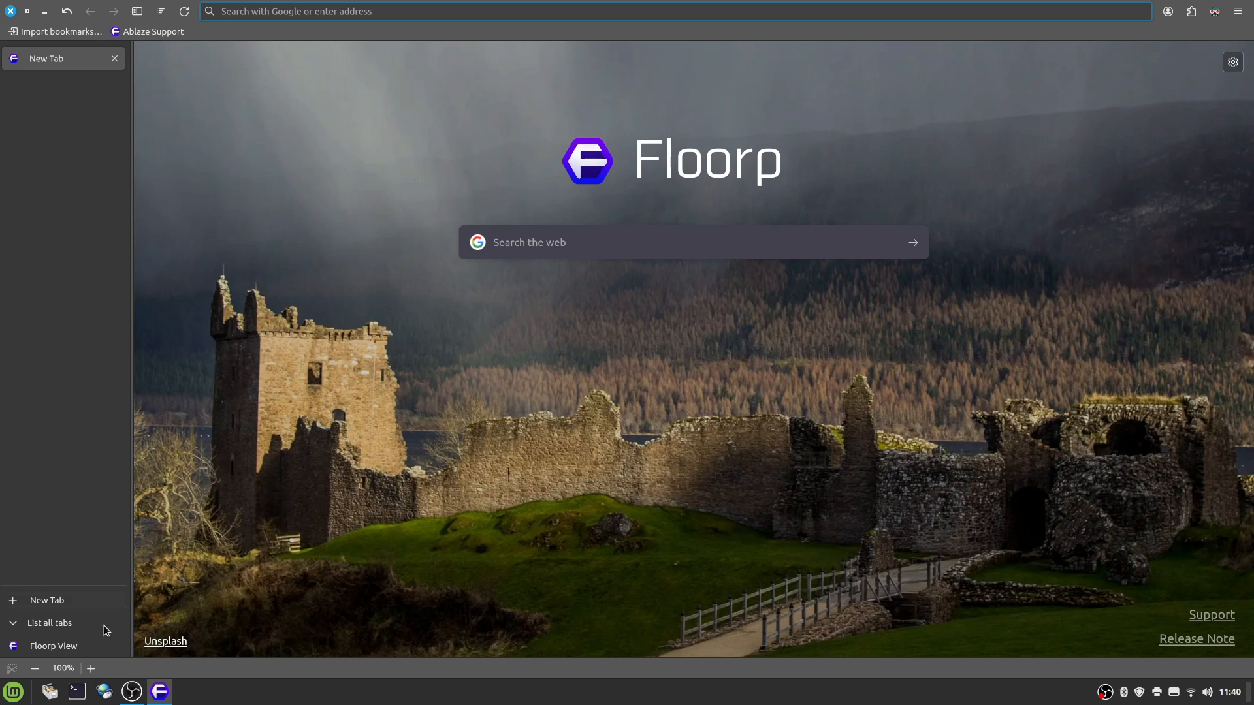
{"action": "left_click", "coordinate": [53, 646]}
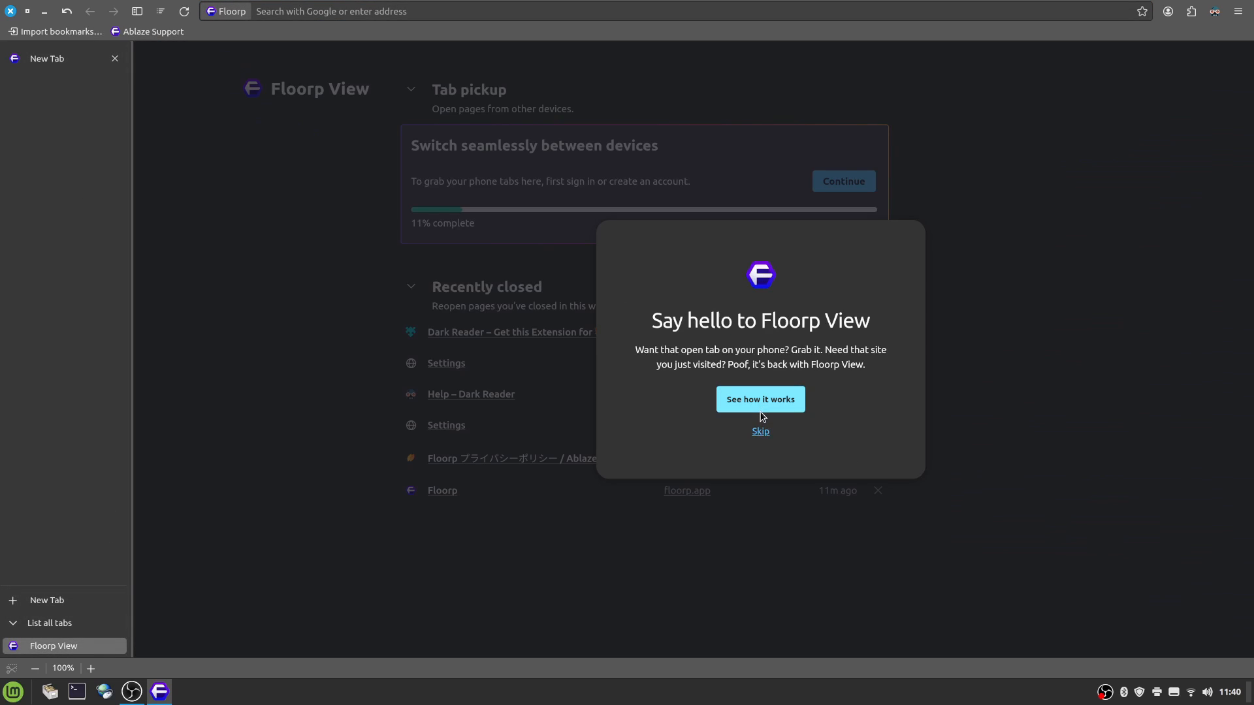
{"action": "mouse_move", "coordinate": [761, 399]}
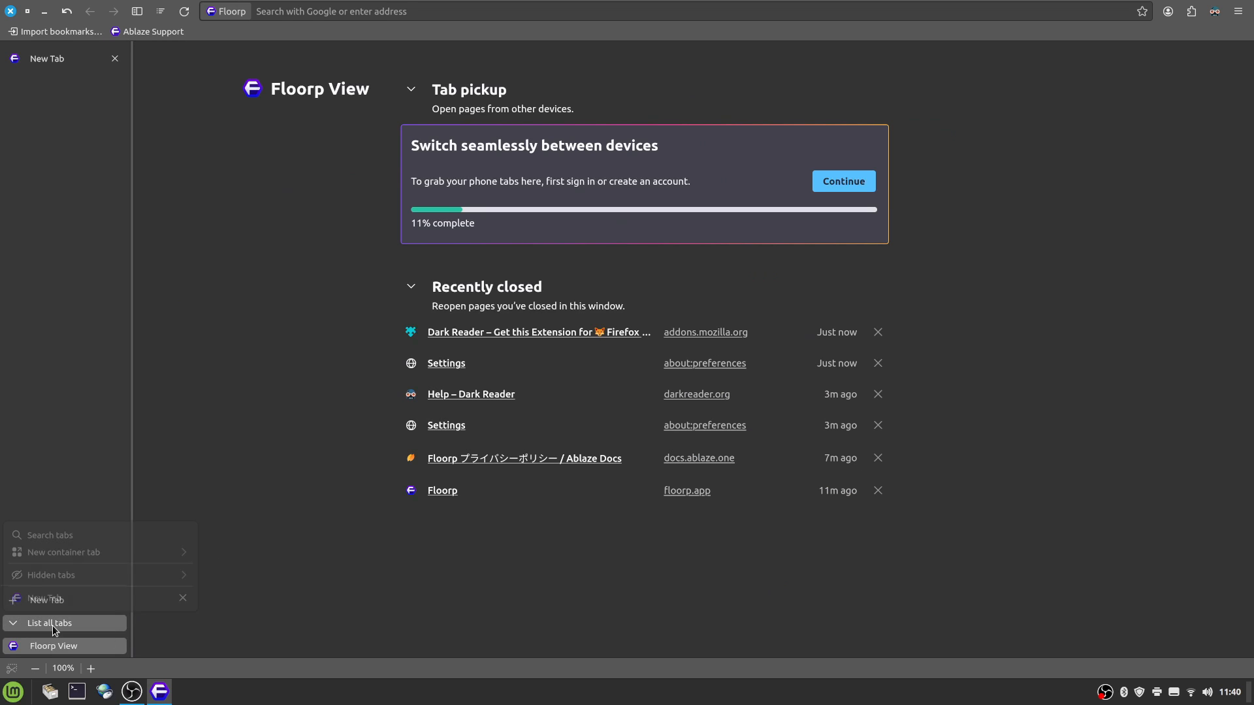
{"action": "left_click", "coordinate": [50, 622]}
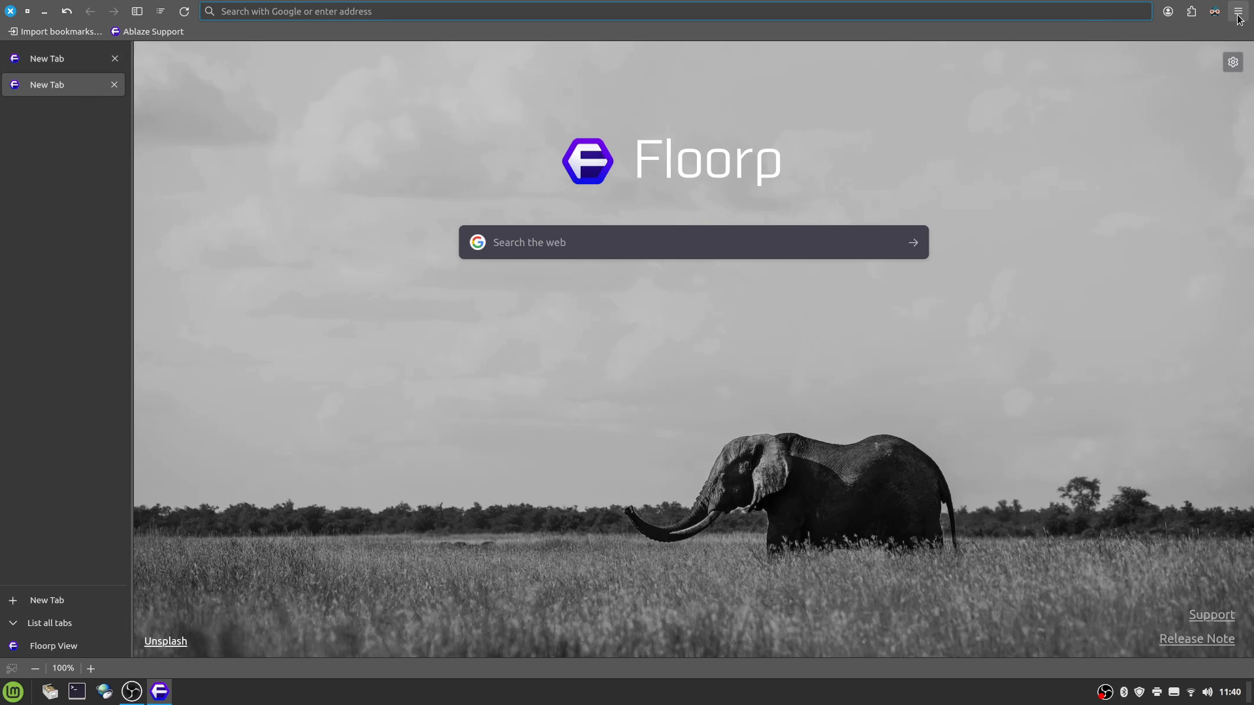
Step: Bring up Floorp's Design settings with the Tab Bar Style options
{"action": "left_click", "coordinate": [1238, 11]}
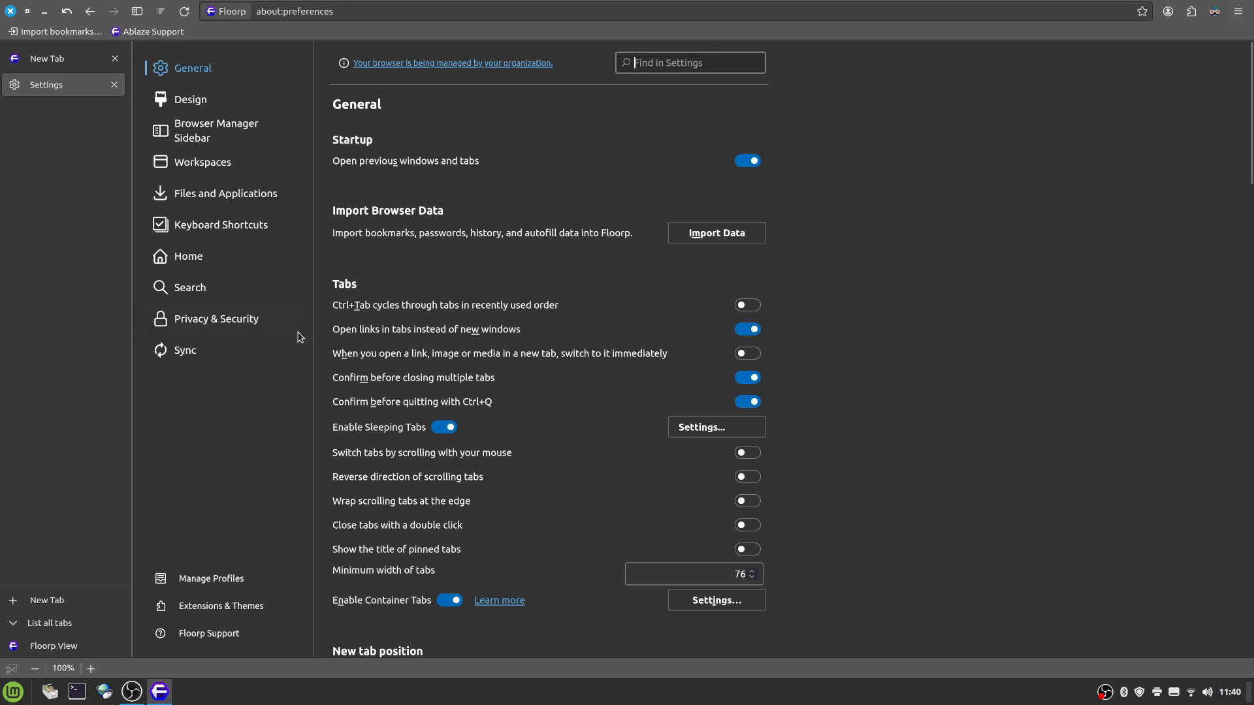
{"action": "left_click", "coordinate": [190, 98]}
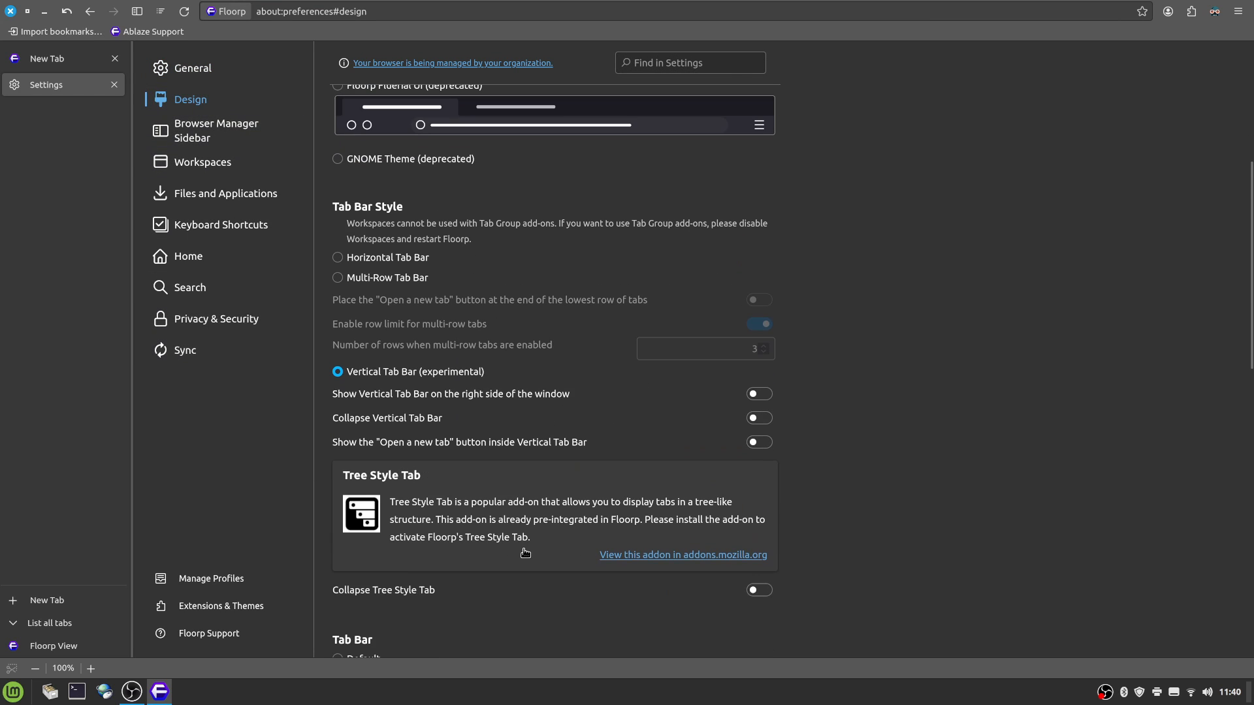
{"action": "mouse_move", "coordinate": [384, 286]}
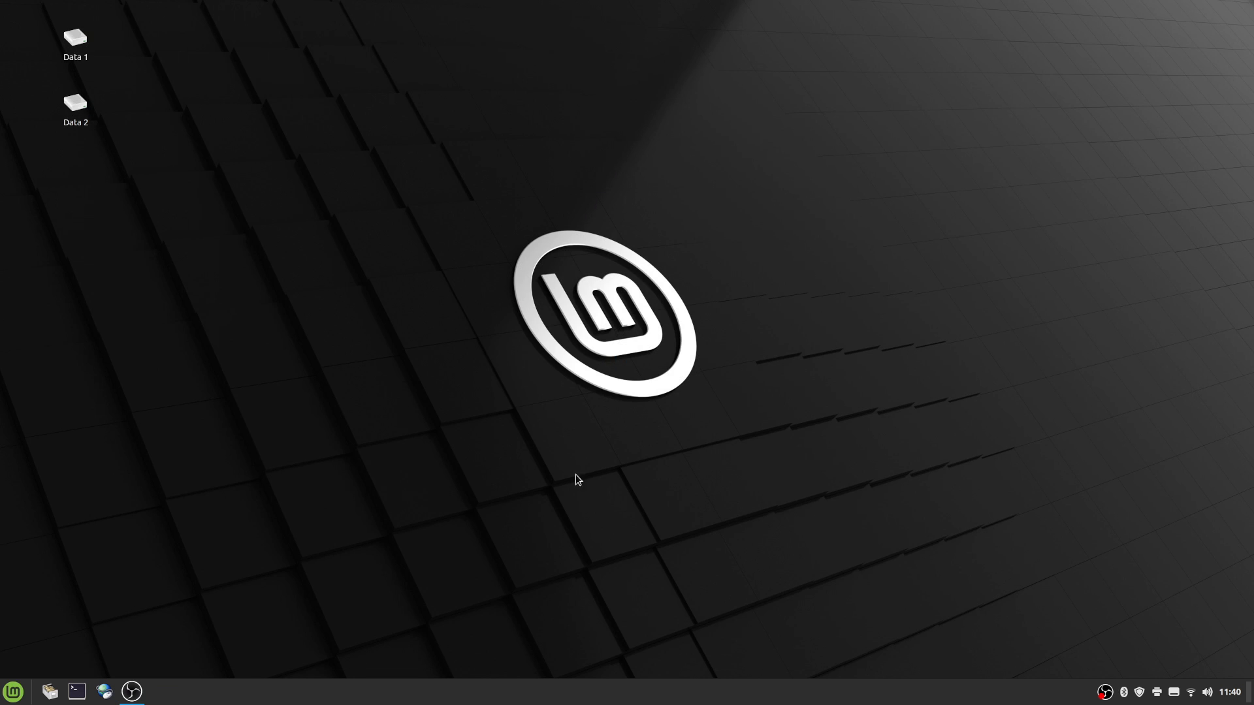
Step: Relaunch Floorp with the multi-row tab bar, dismiss the blank tab and show the Home settings
{"action": "left_click", "coordinate": [158, 691]}
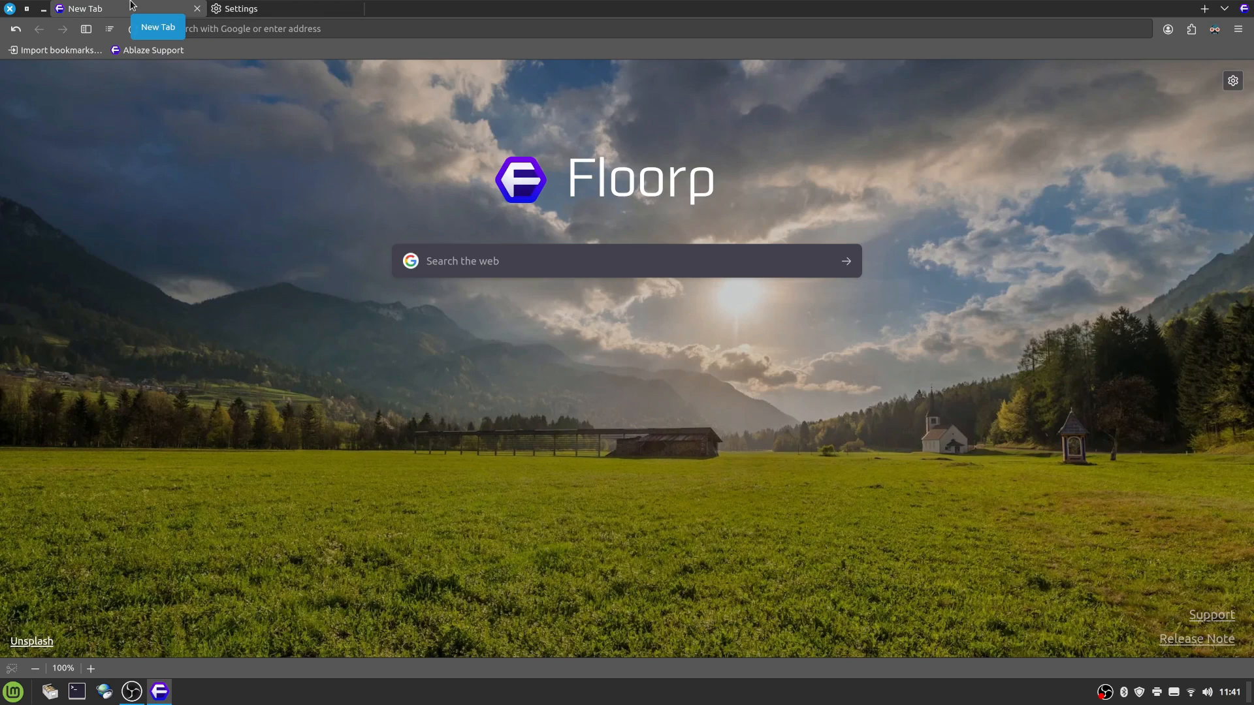
{"action": "left_click", "coordinate": [241, 8]}
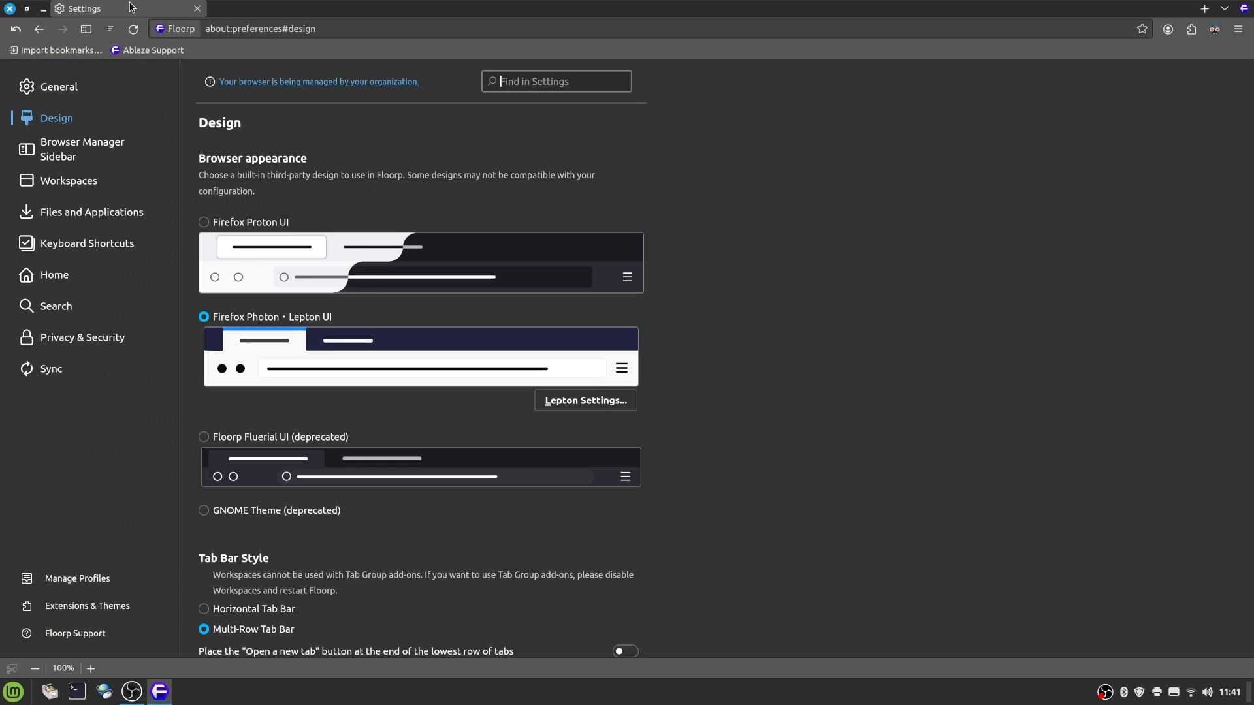
{"action": "left_click", "coordinate": [55, 276]}
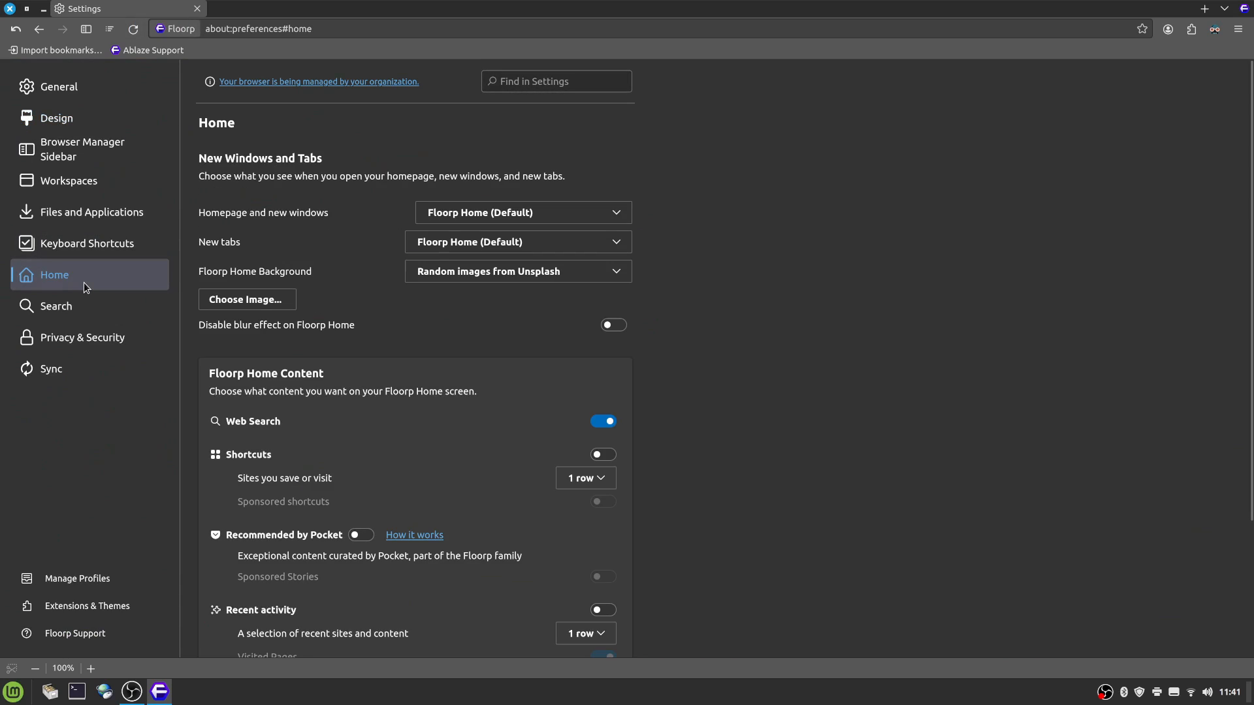